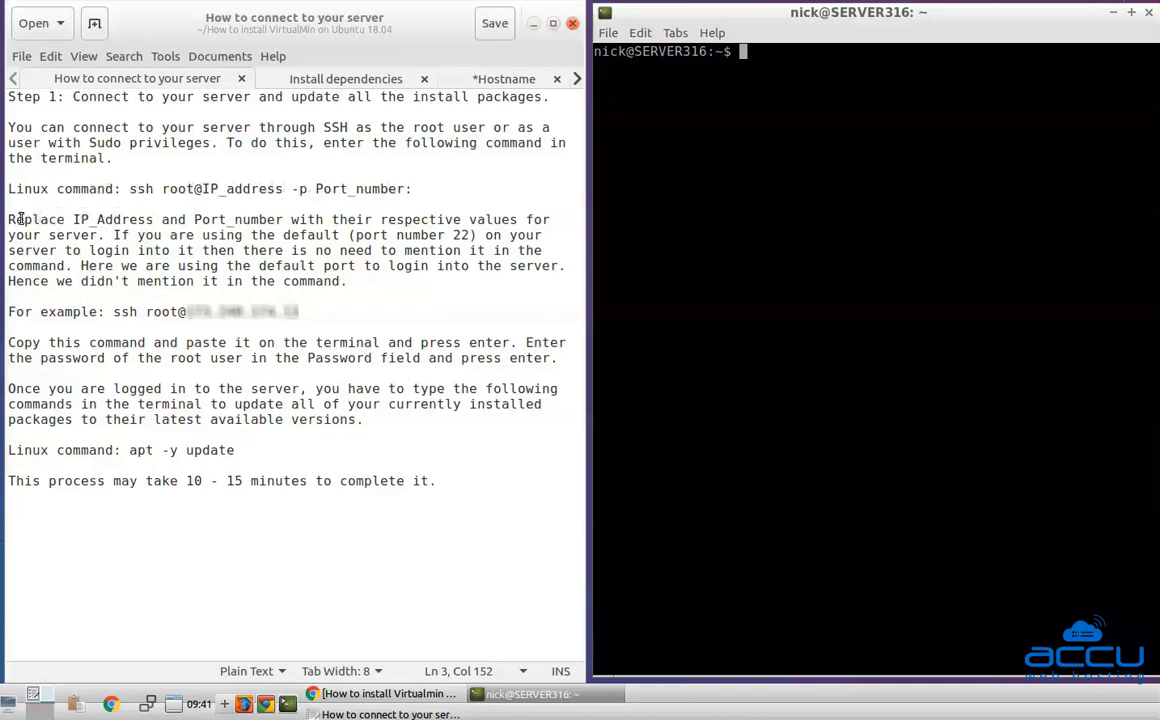
pyautogui.moveTo(116, 218)
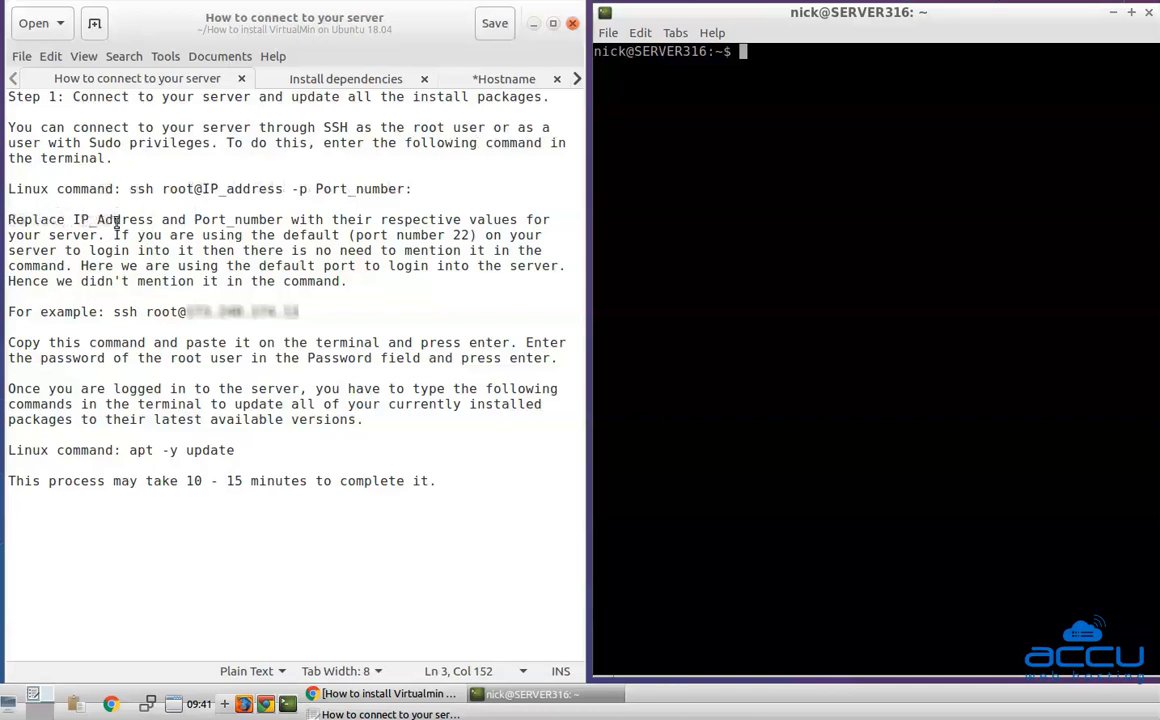
pyautogui.moveTo(312, 218)
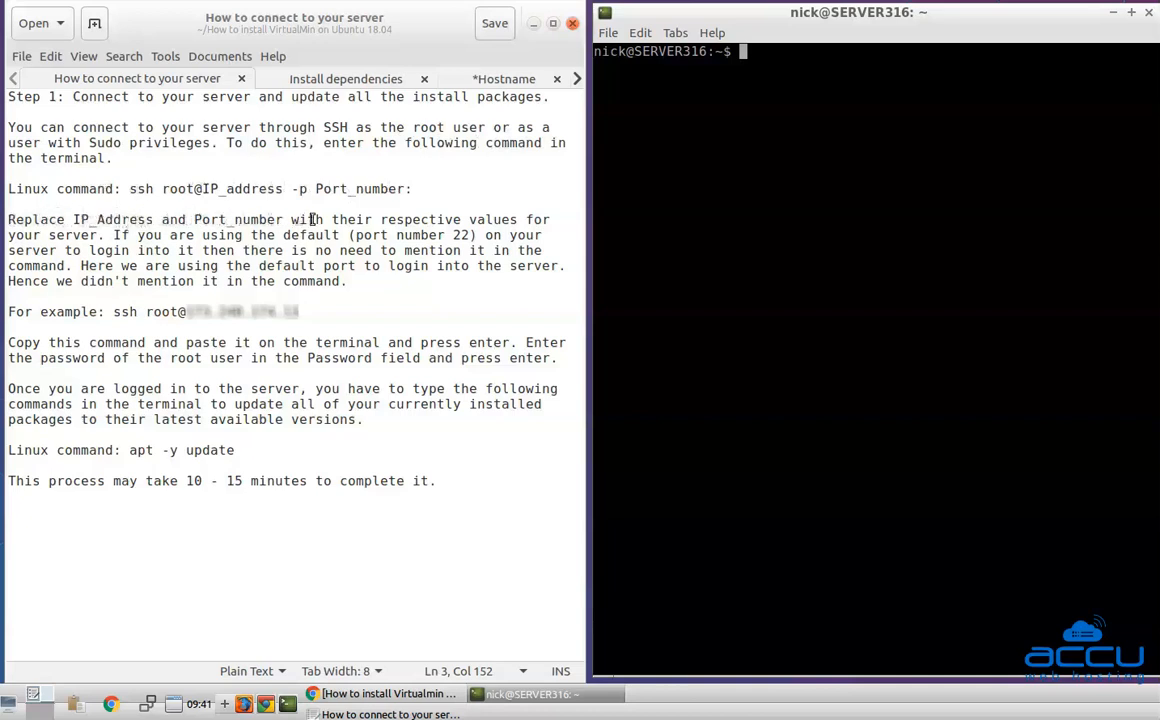
pyautogui.moveTo(340, 236)
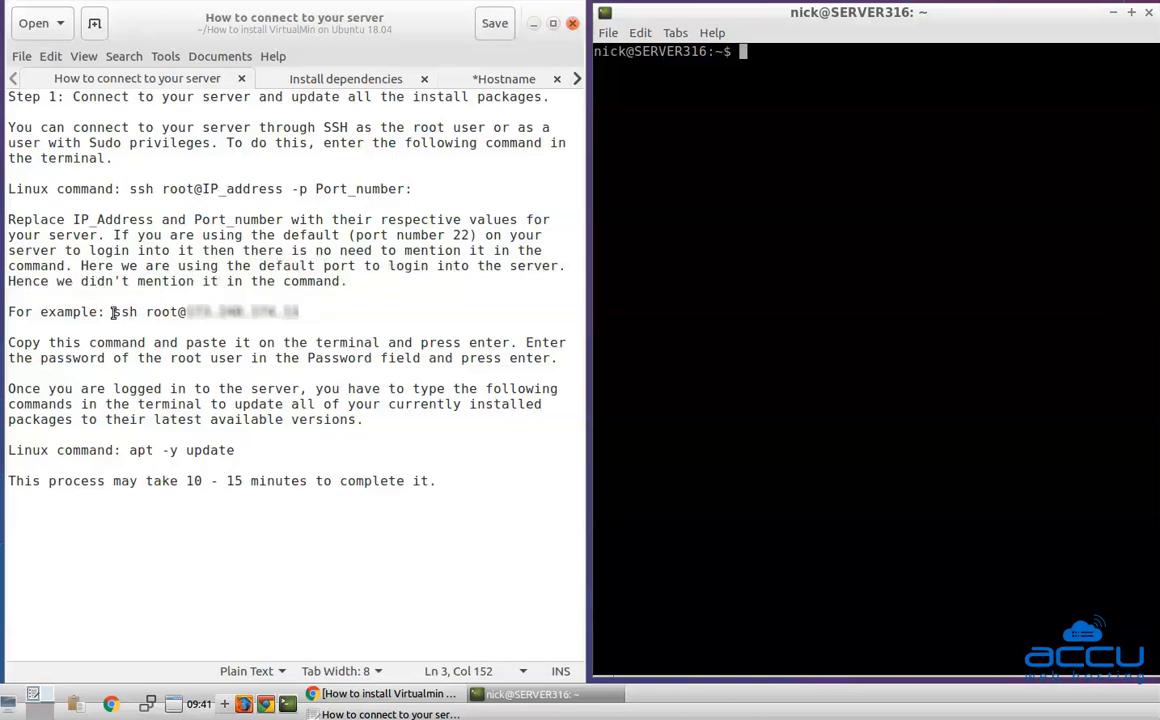
# Connect to the remote server as root using the example ssh root@… command from the notes
pyautogui.moveTo(112, 312); pyautogui.dragTo(304, 312)
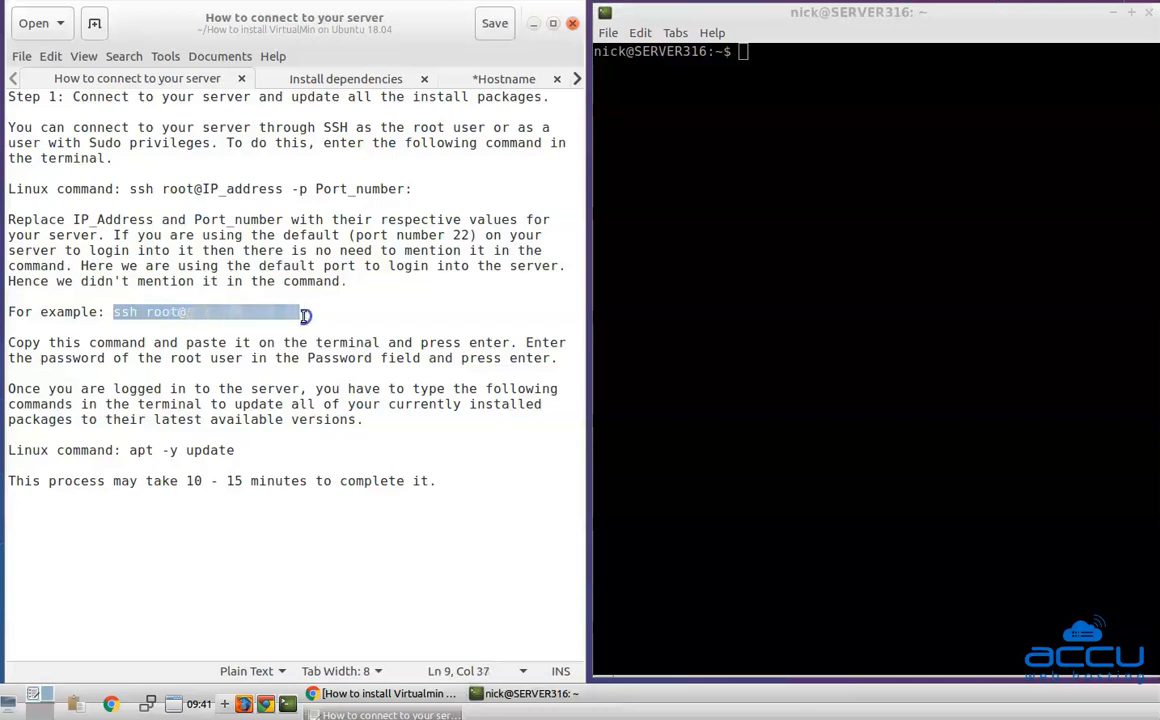
pyautogui.moveTo(308, 388)
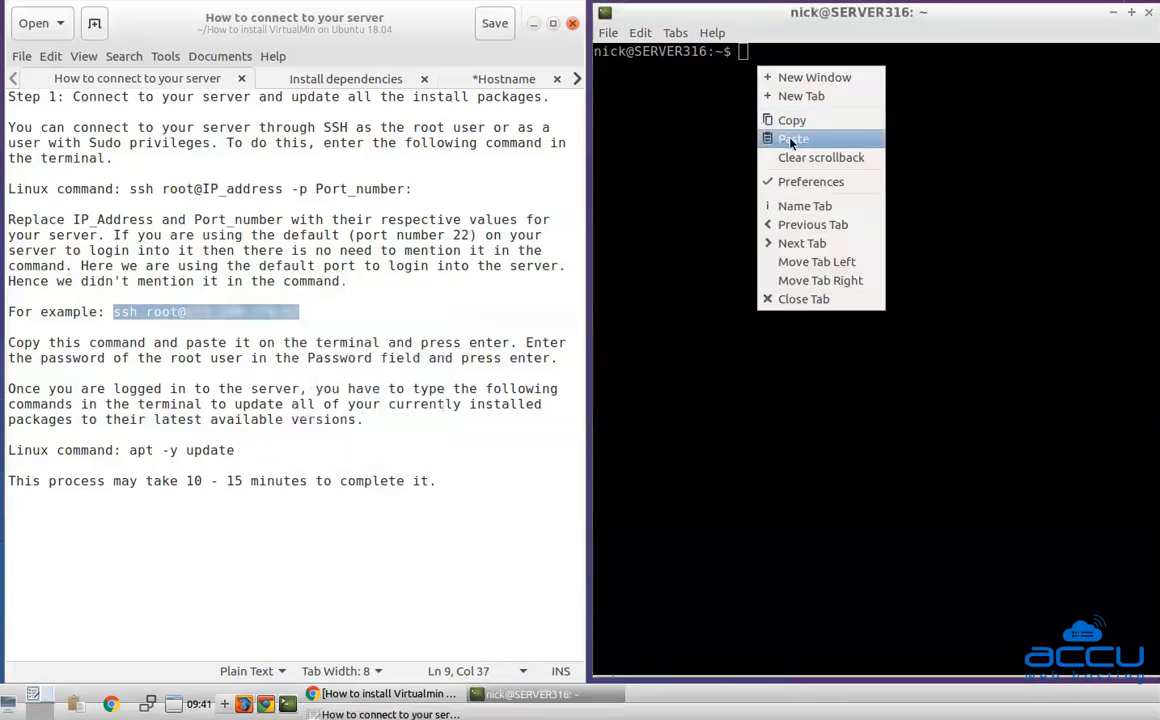
pyautogui.click(792, 138)
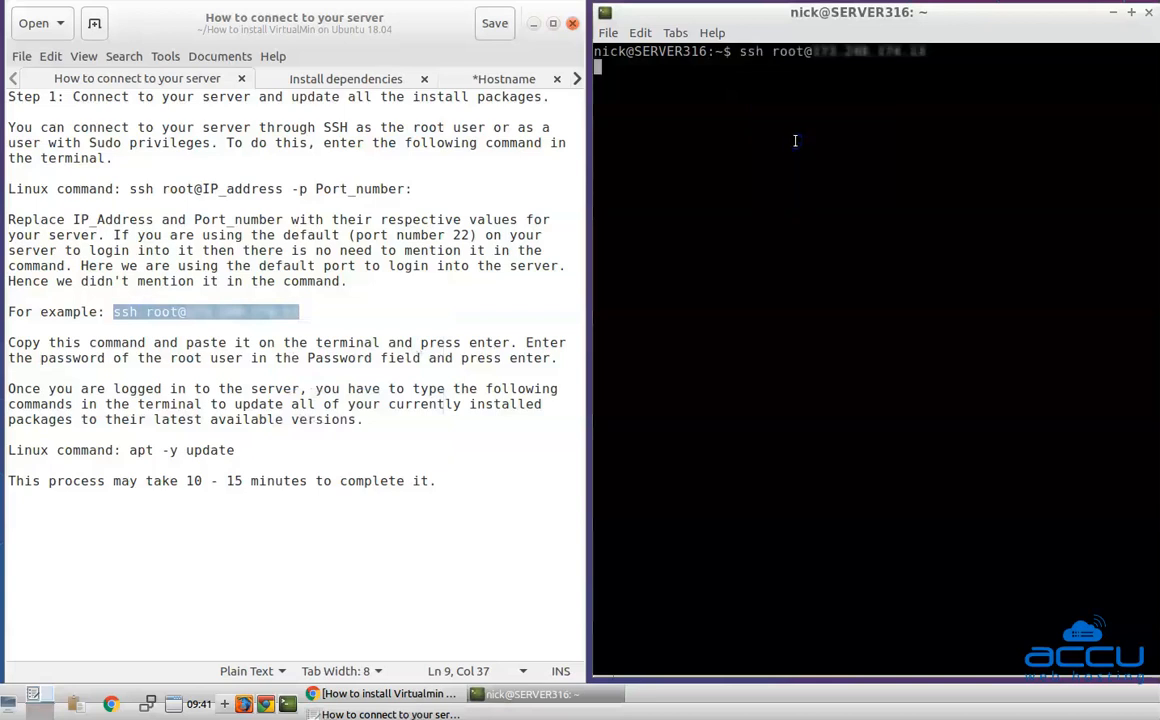
pyautogui.press('Return')
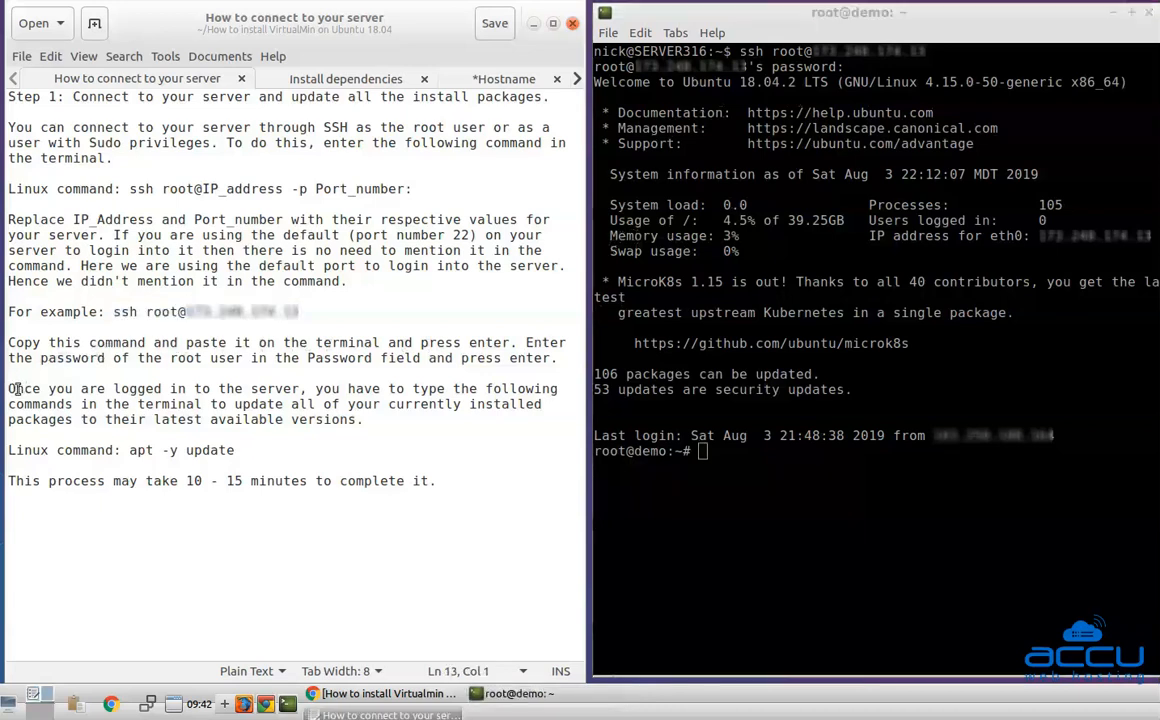
pyautogui.moveTo(464, 388)
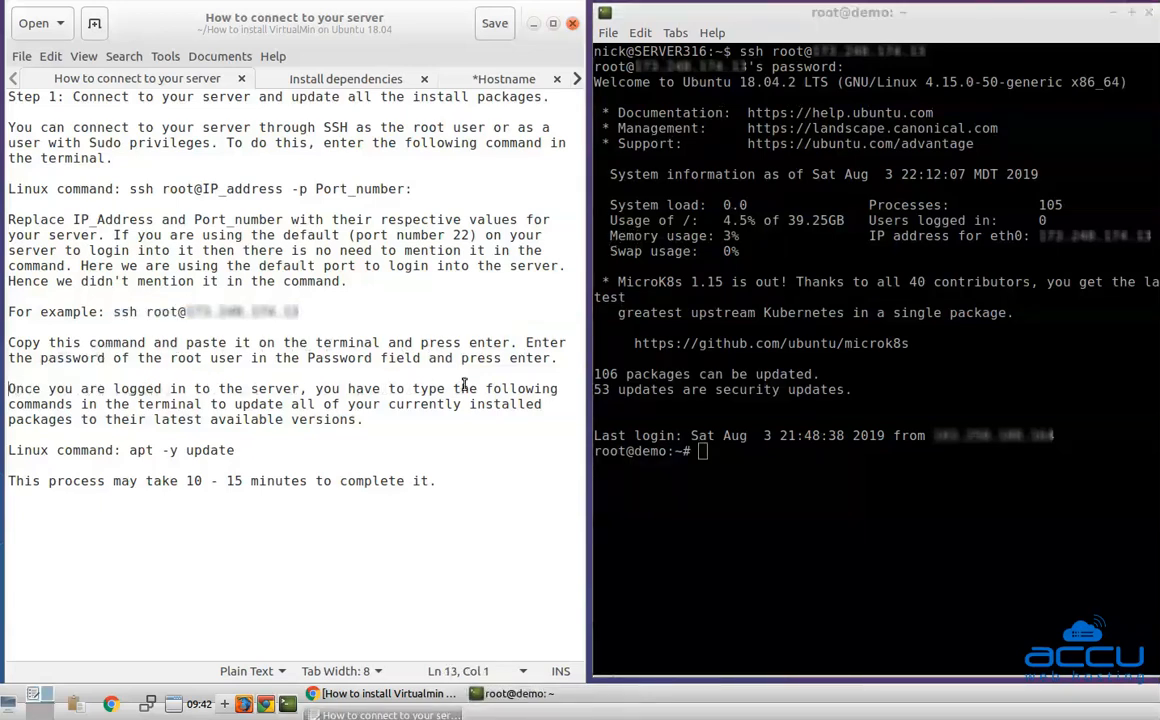
pyautogui.moveTo(256, 404)
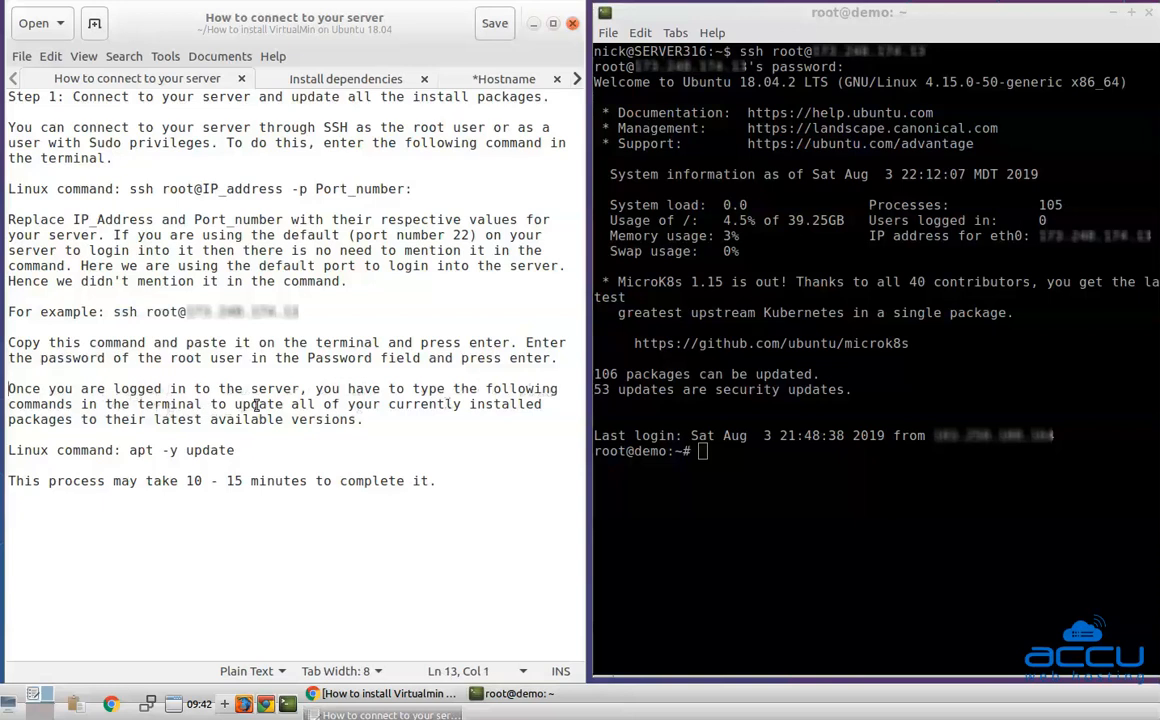
pyautogui.moveTo(128, 434)
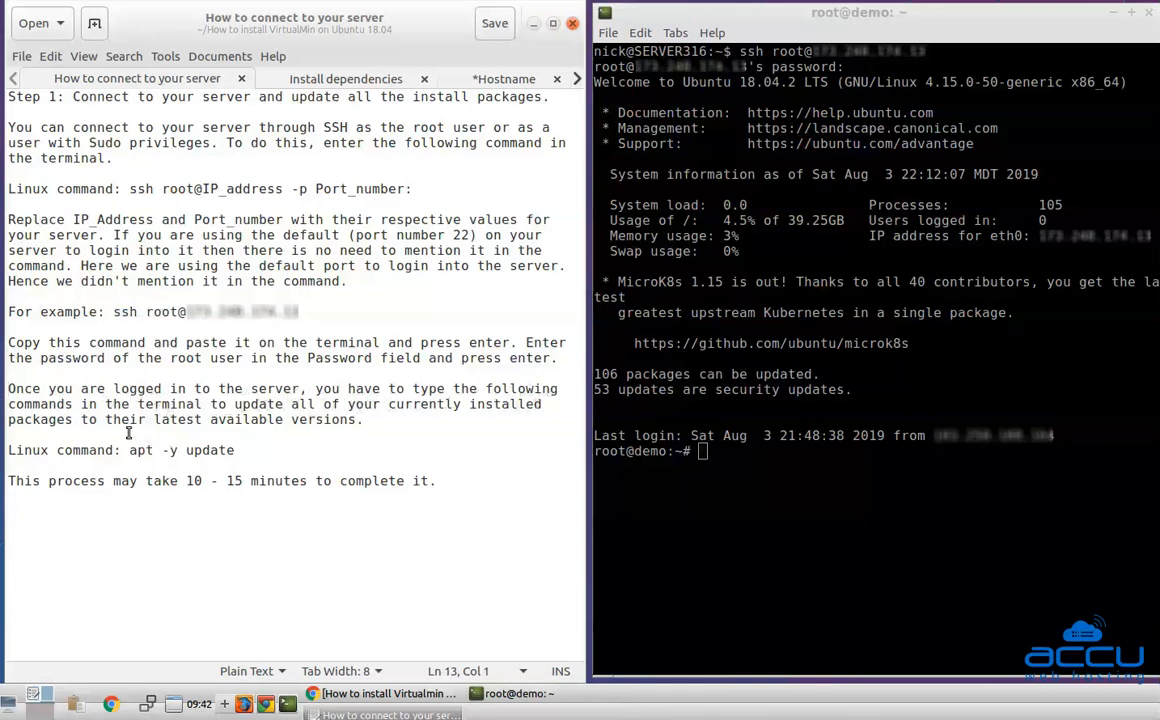
pyautogui.moveTo(326, 438)
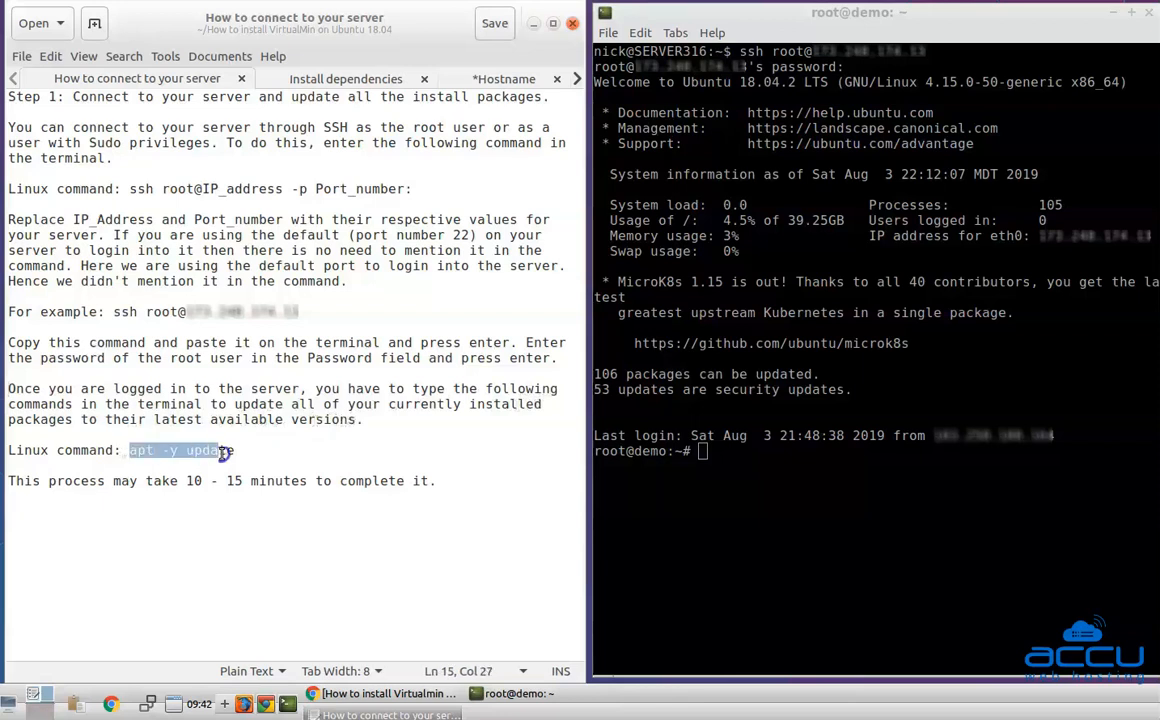
# Run apt -y update on the server to refresh the package index
pyautogui.rightClick(216, 450)
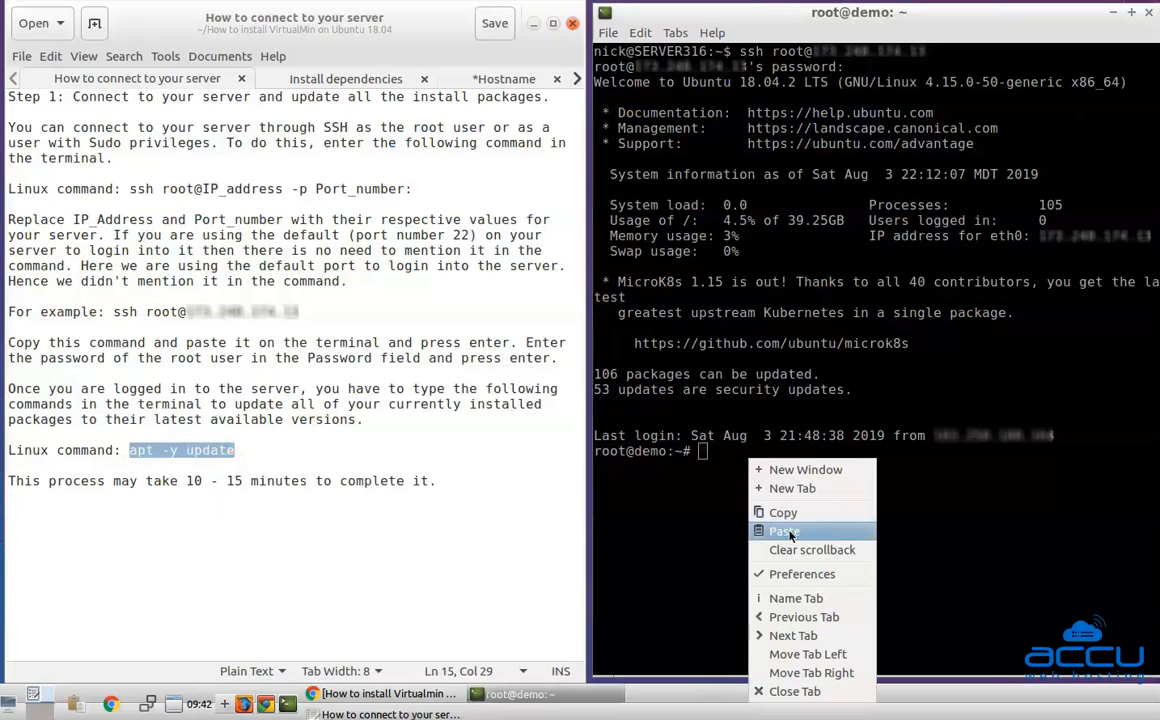
pyautogui.click(782, 532)
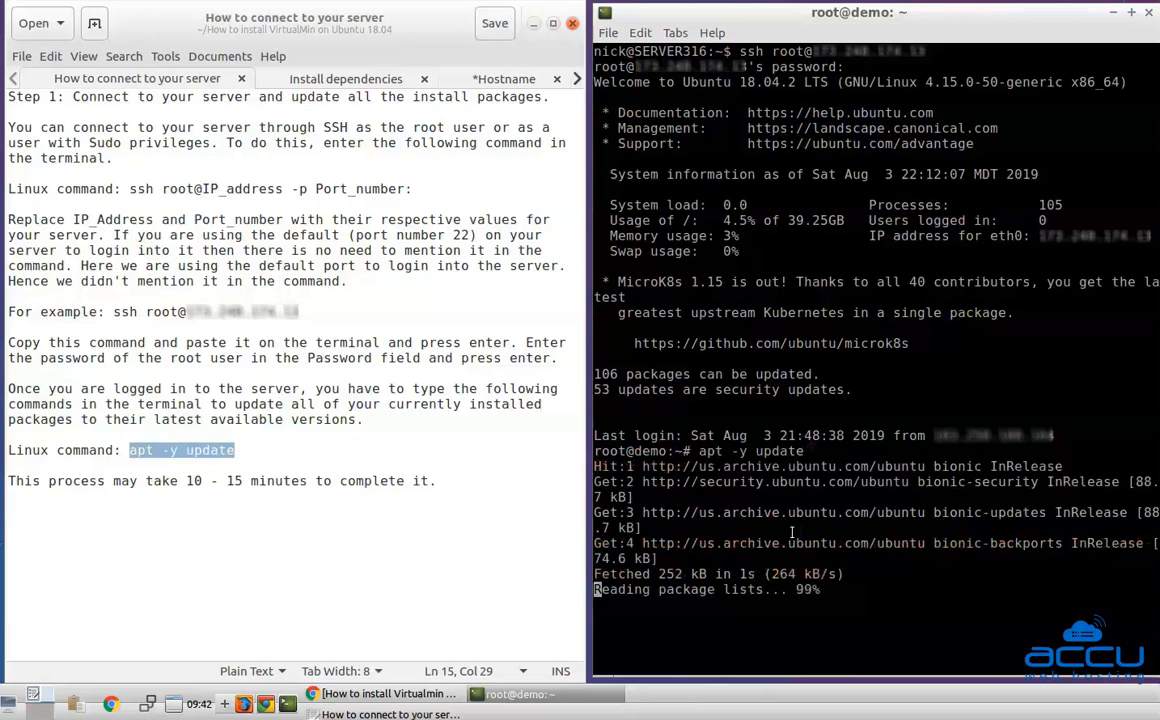
pyautogui.click(344, 78)
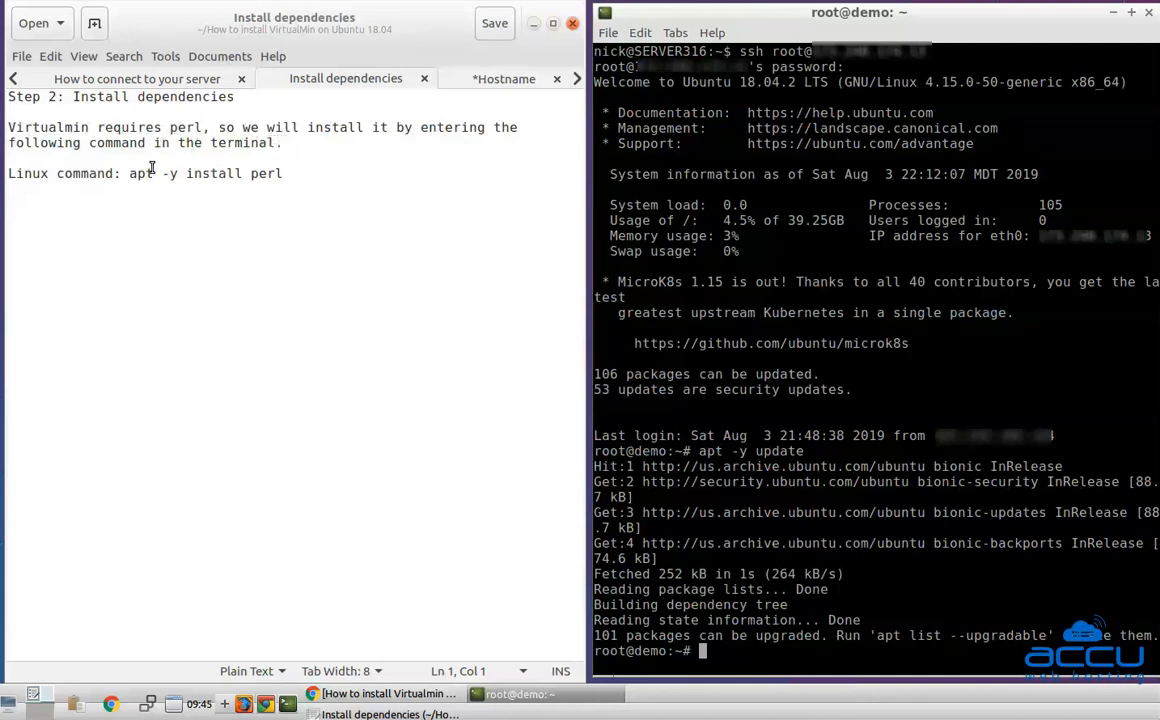
# Run apt -y install perl on the server
pyautogui.moveTo(128, 172); pyautogui.dragTo(284, 172)
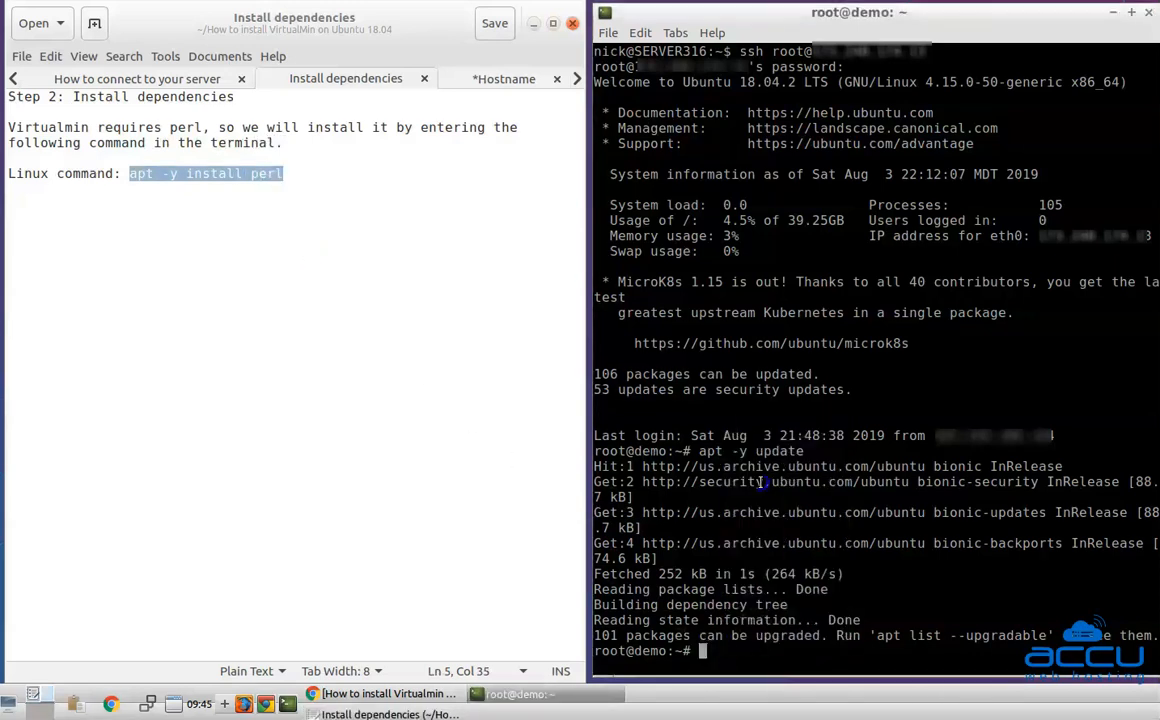
pyautogui.write('apt -y install perl')
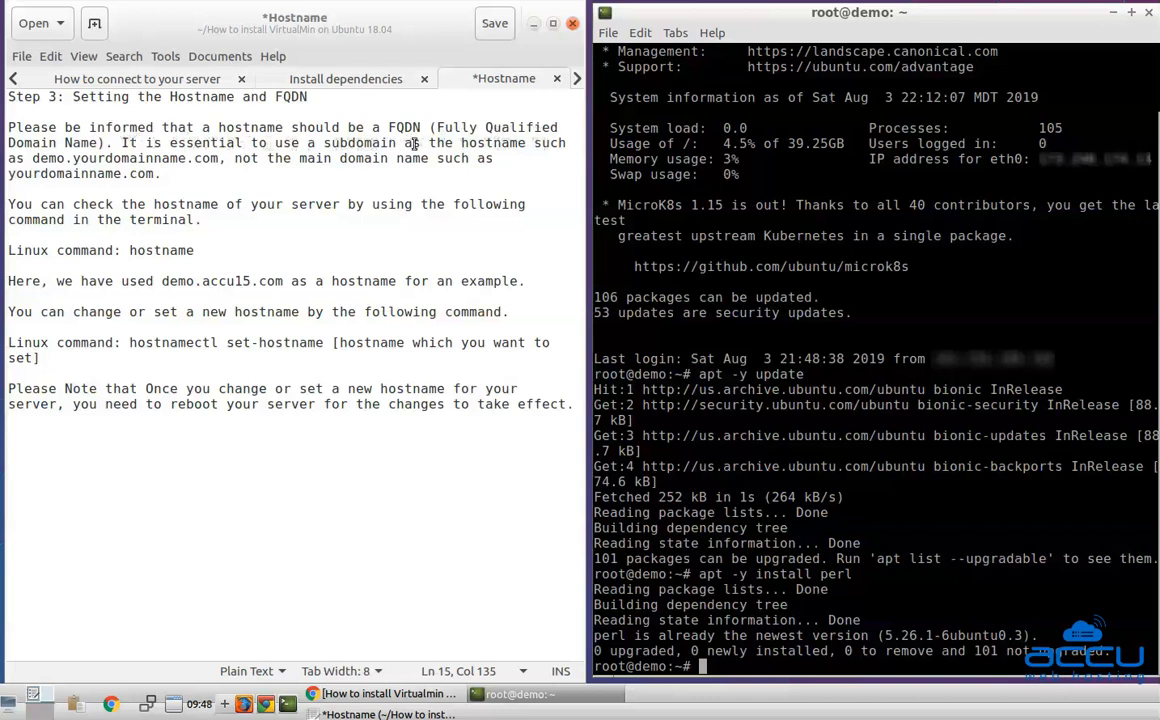
pyautogui.moveTo(222, 160)
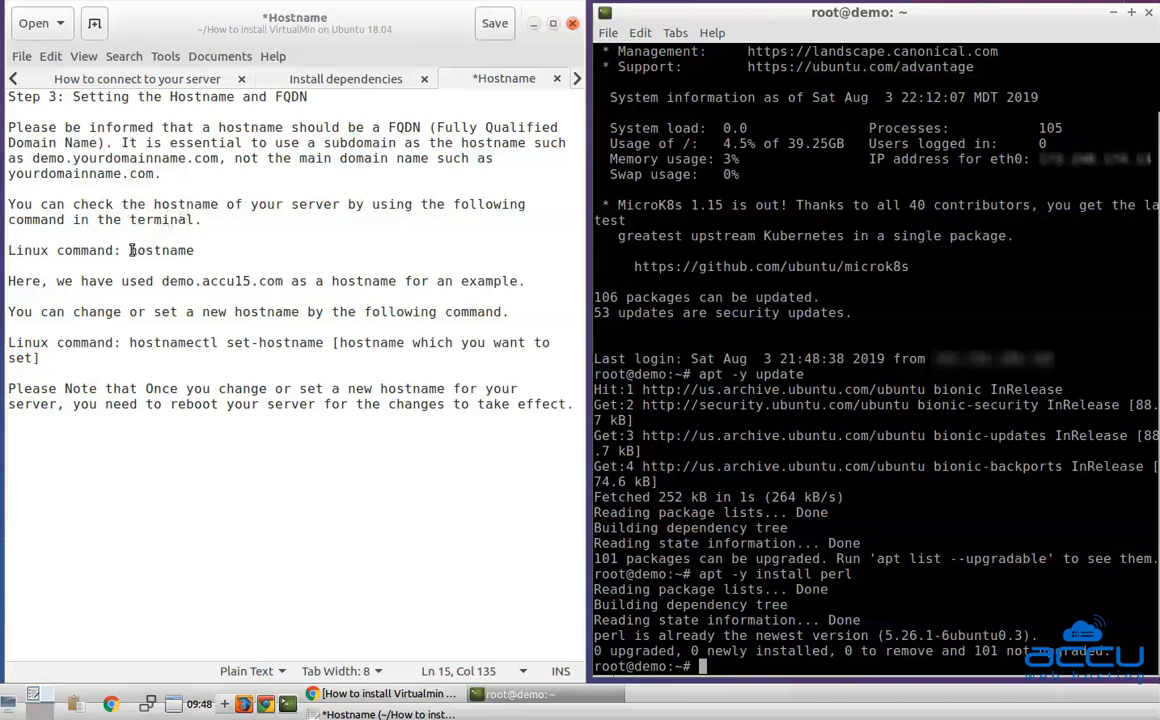
# Run hostname to confirm the server reports demo.accu15.com
pyautogui.rightClick(160, 250)
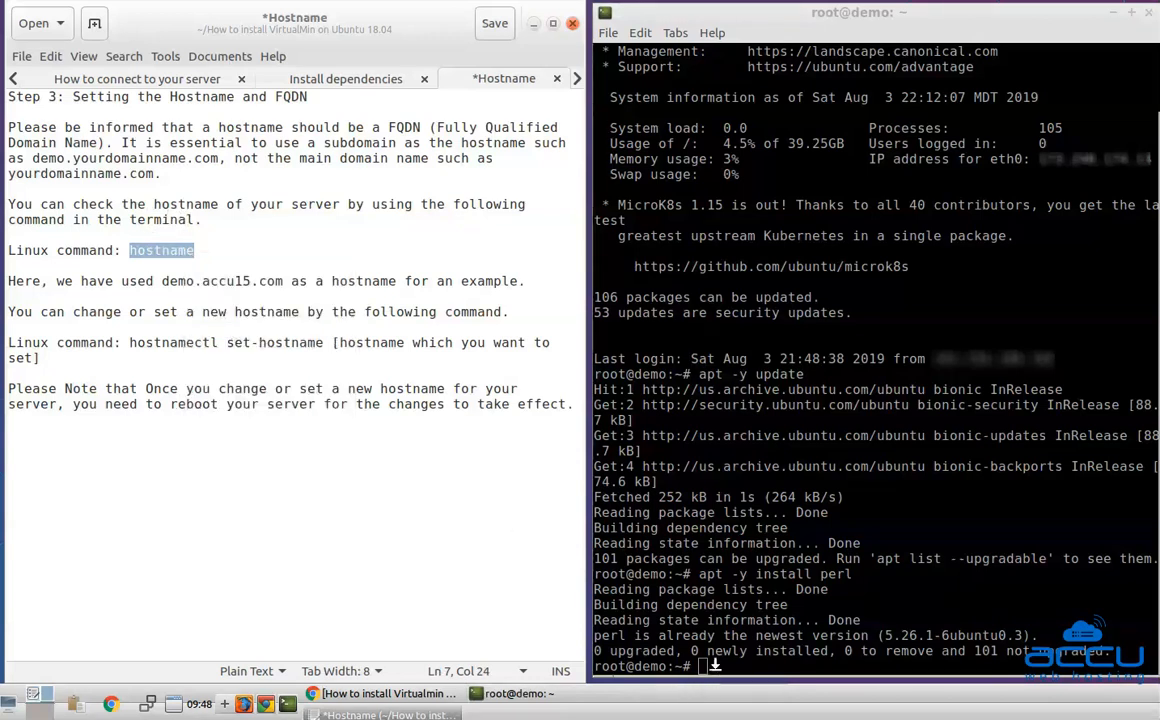
pyautogui.write('hostname')
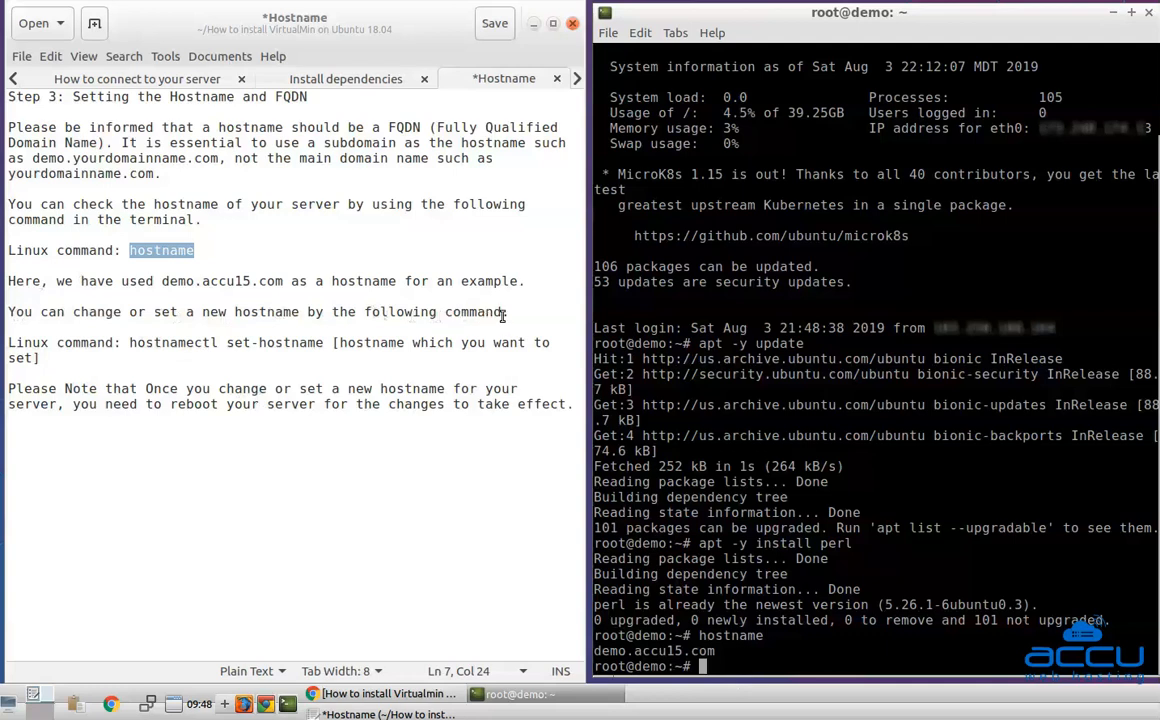
pyautogui.moveTo(430, 342)
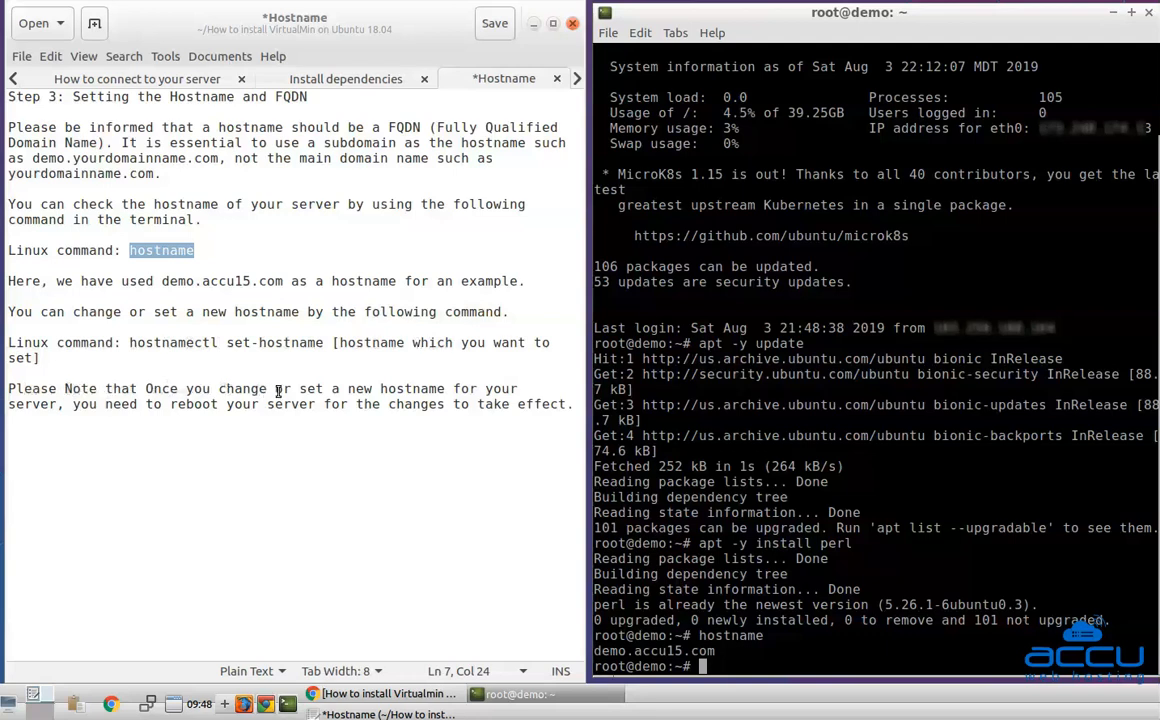
pyautogui.moveTo(104, 404)
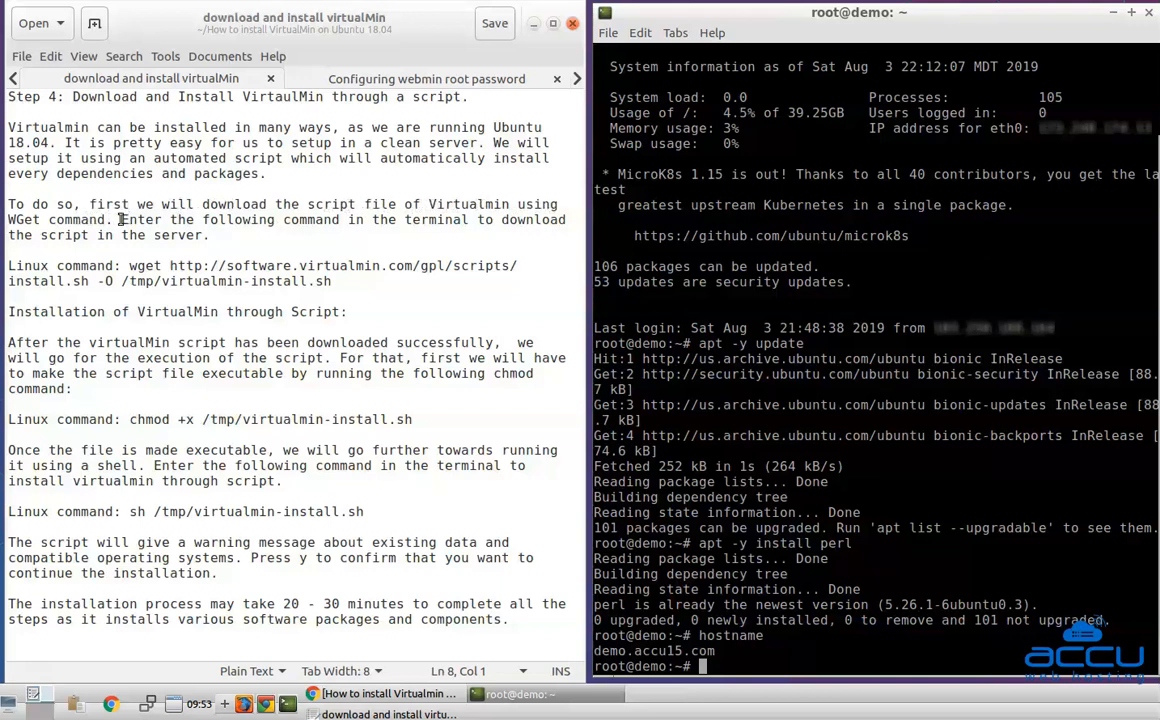
pyautogui.moveTo(404, 224)
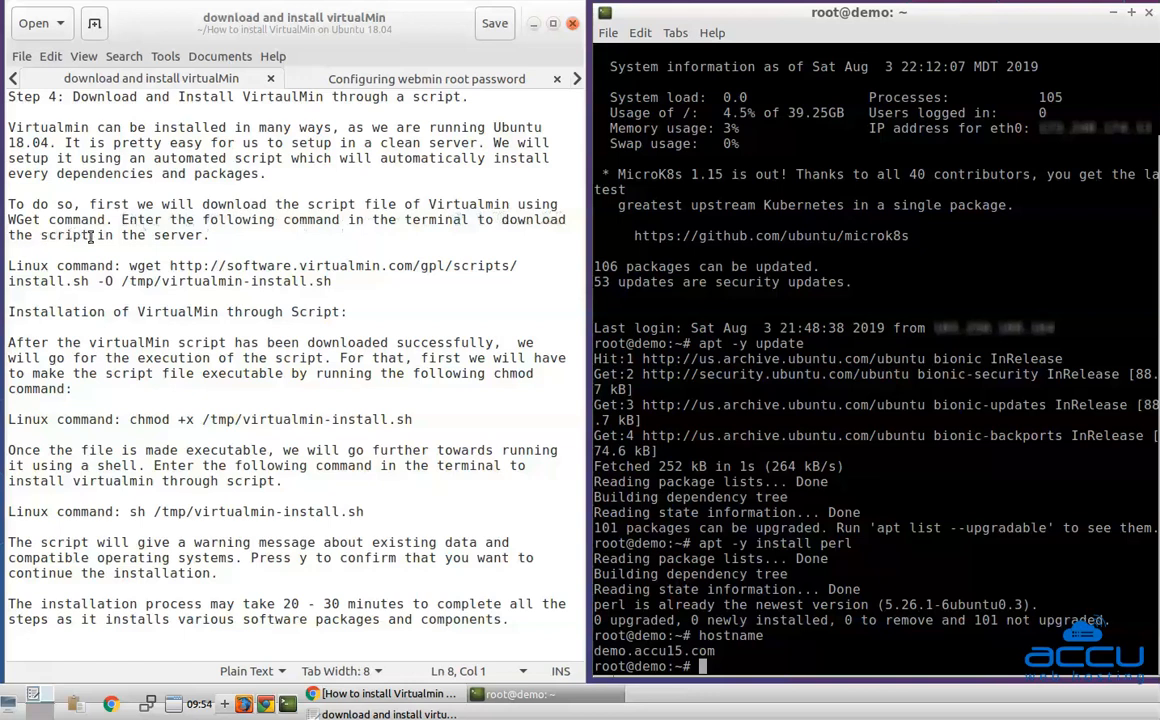
# Run the wget download to /tmp/virtualmin-install.sh, then chmod +x the script
pyautogui.moveTo(128, 264); pyautogui.dragTo(332, 280)
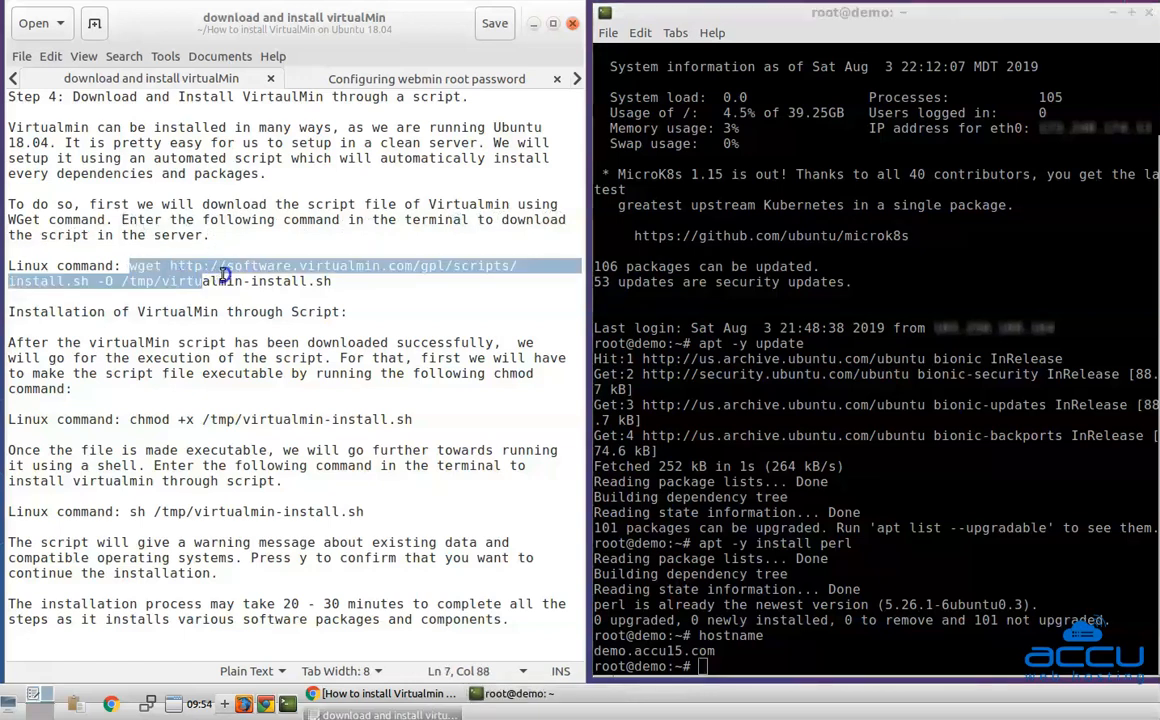
pyautogui.rightClick(220, 280)
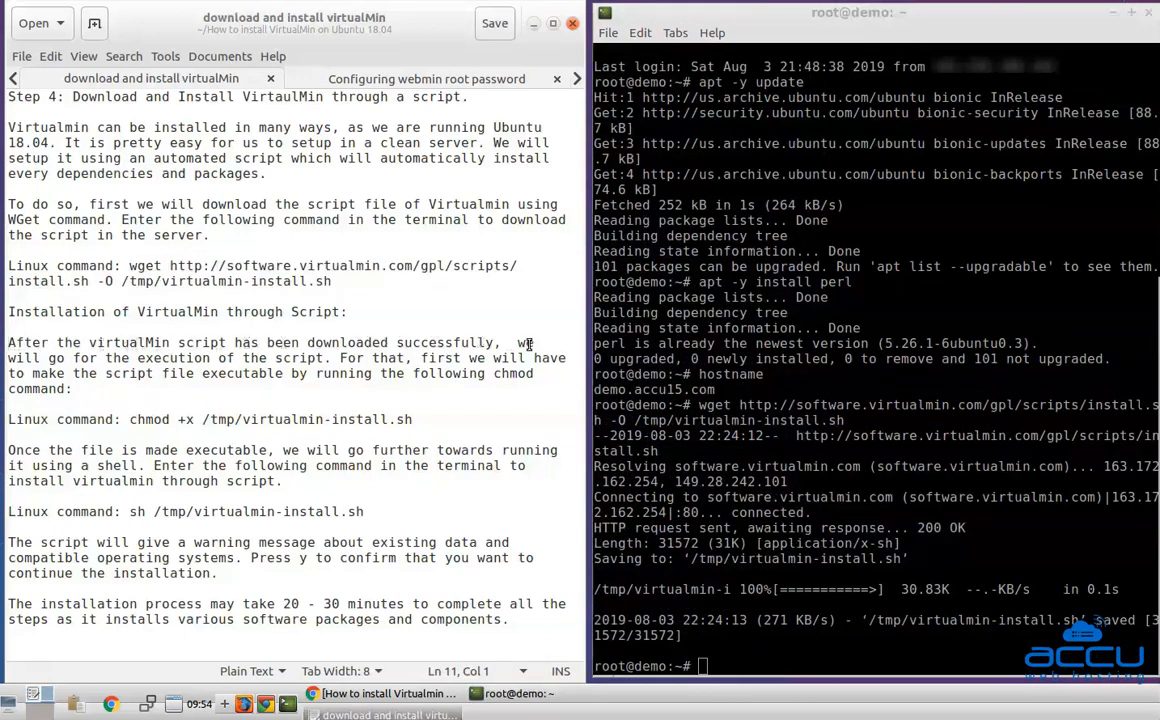
pyautogui.moveTo(308, 358)
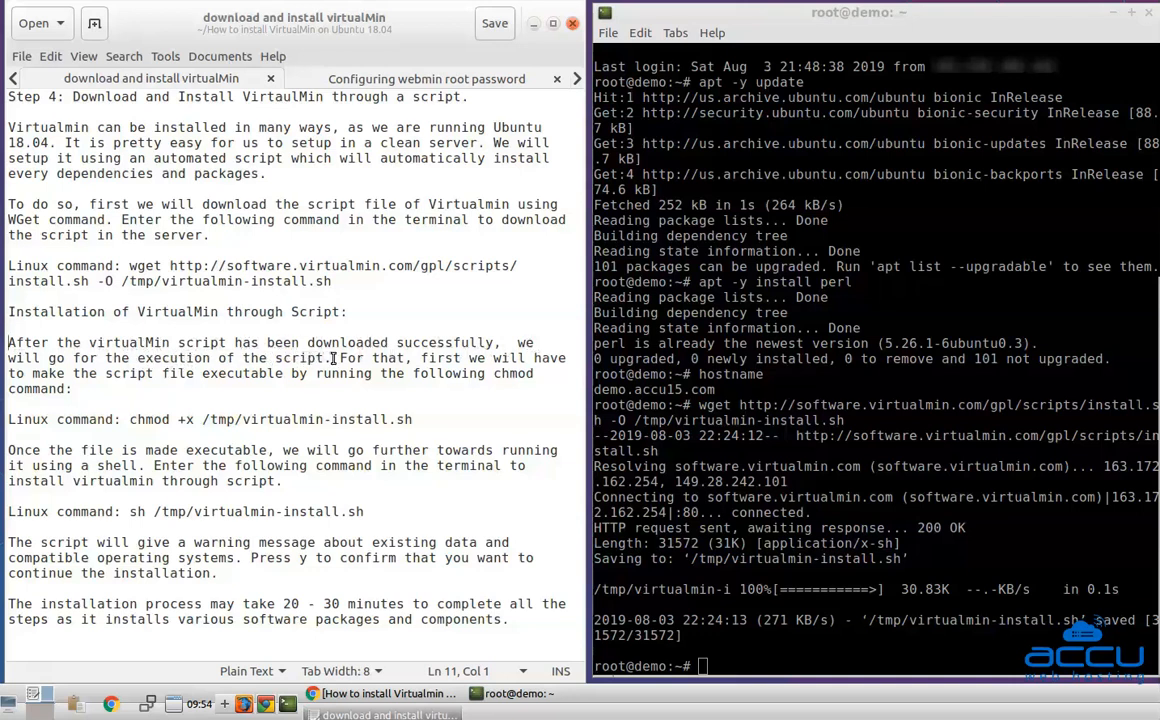
pyautogui.moveTo(304, 374)
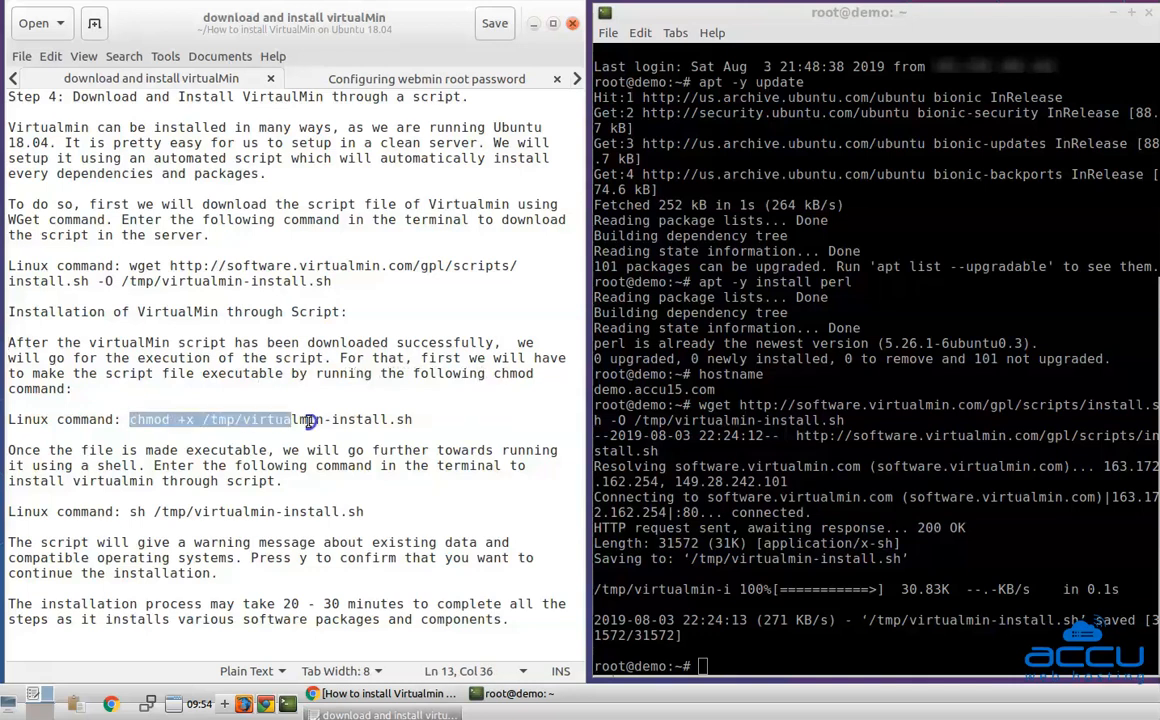
pyautogui.rightClick(310, 420)
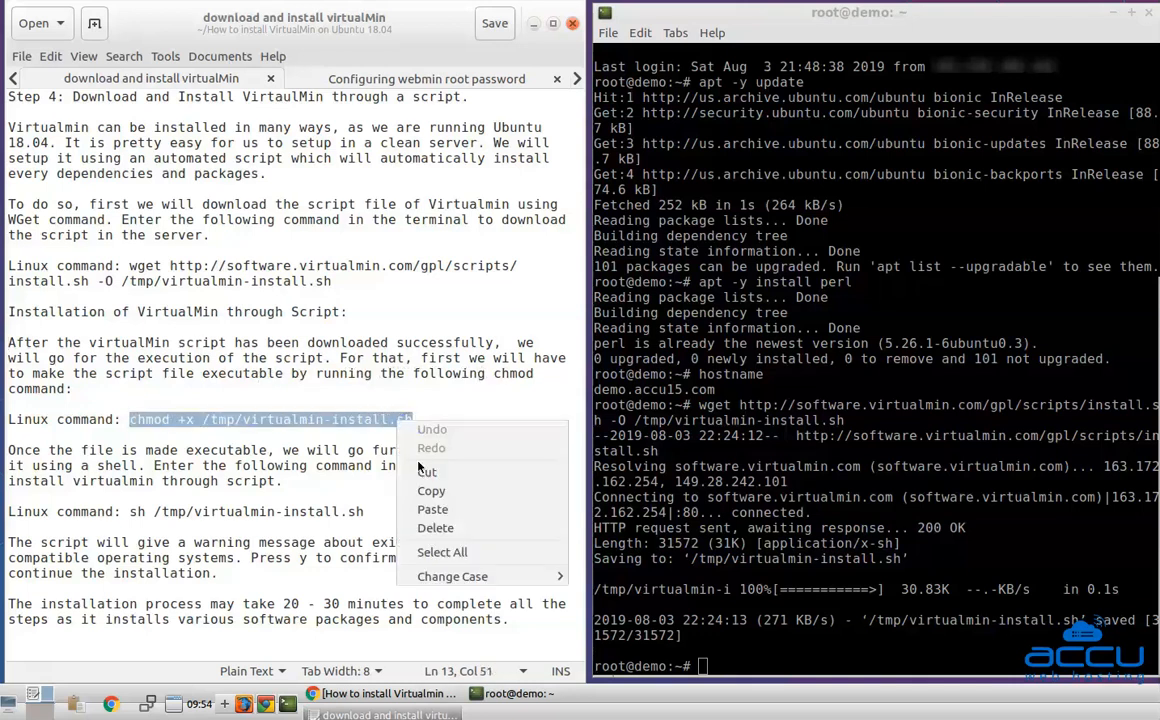
pyautogui.rightClick(720, 660)
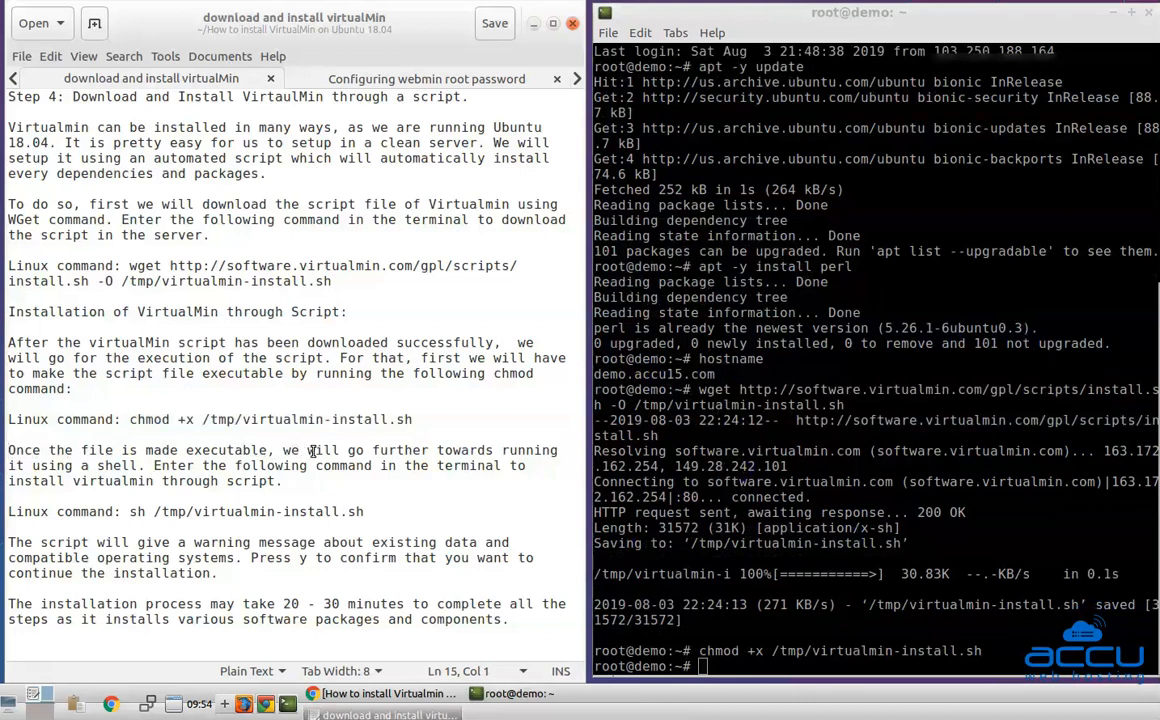
pyautogui.moveTo(196, 456)
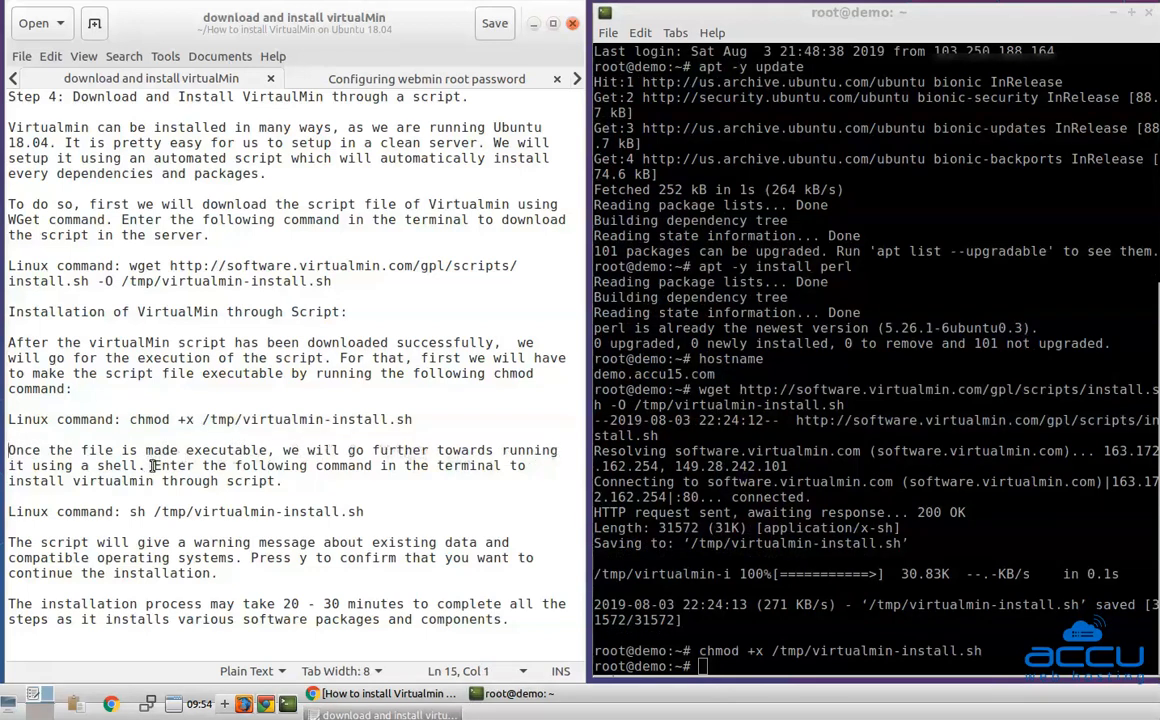
pyautogui.moveTo(436, 464)
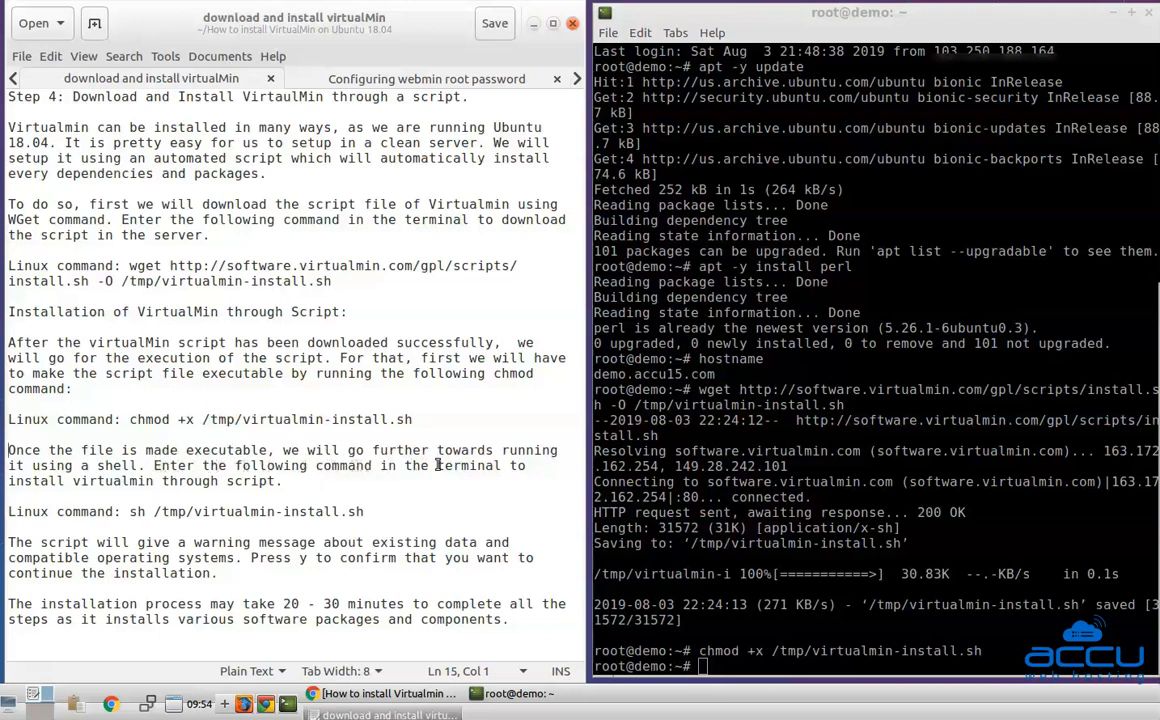
pyautogui.moveTo(186, 486)
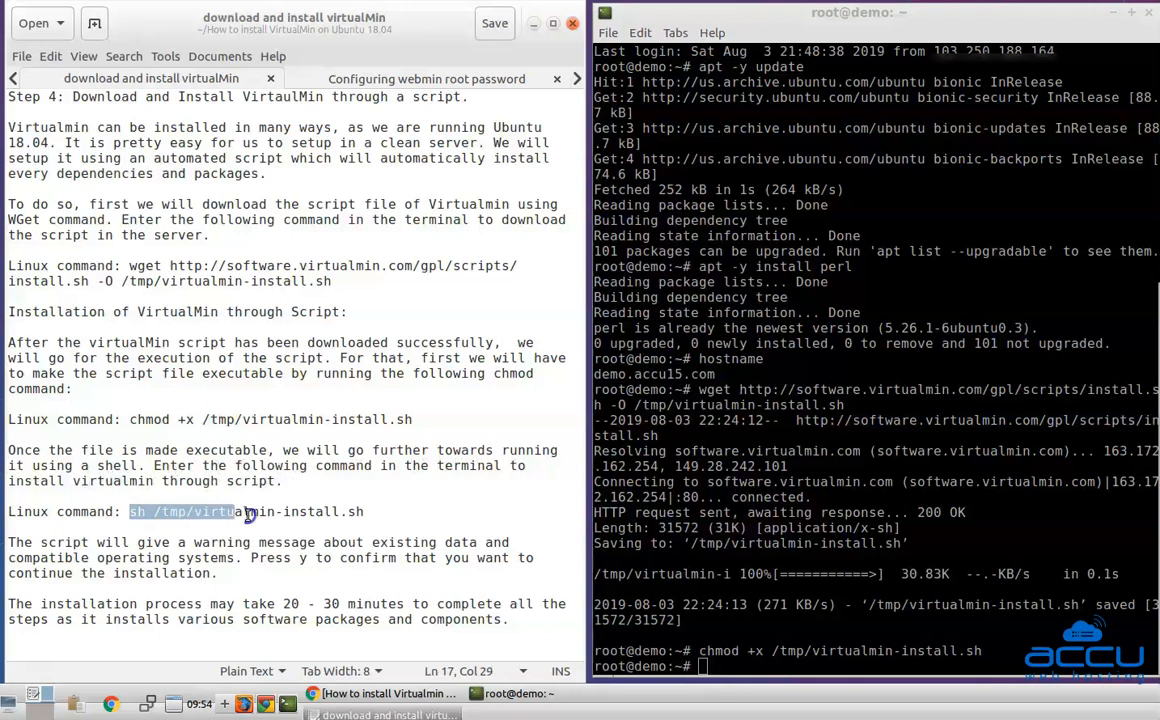
# Run sh /tmp/virtualmin-install.sh and let it reach Installation Complete
pyautogui.rightClick(244, 512)
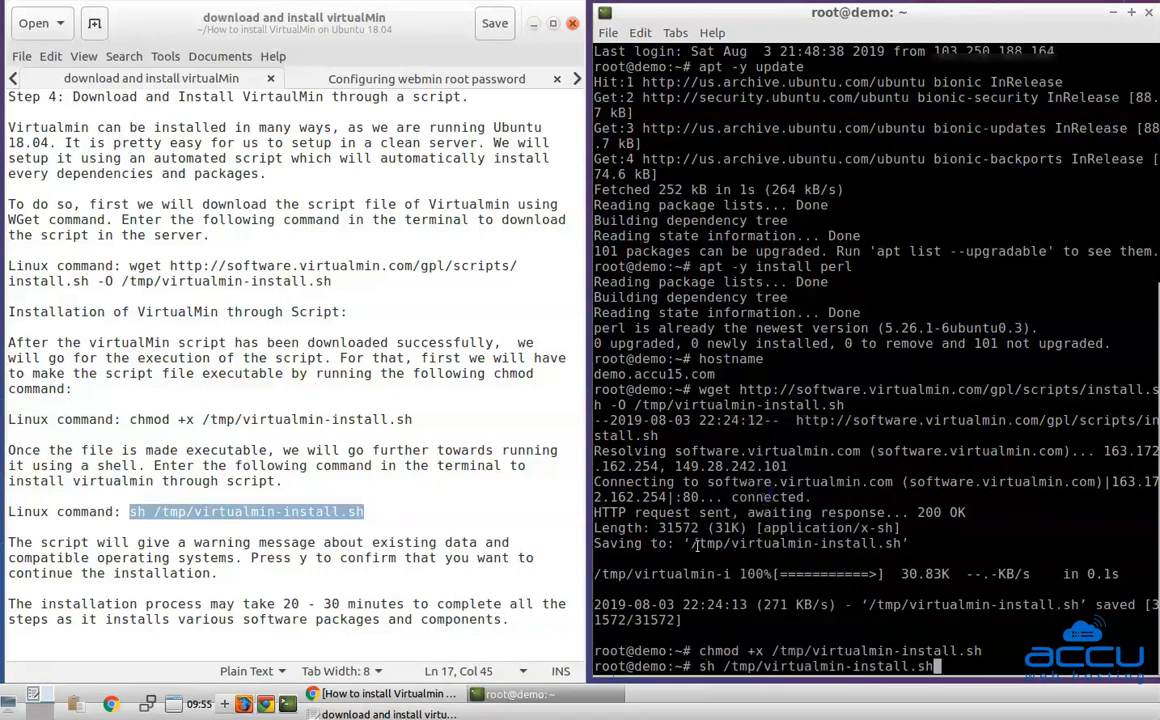
pyautogui.press('Return')
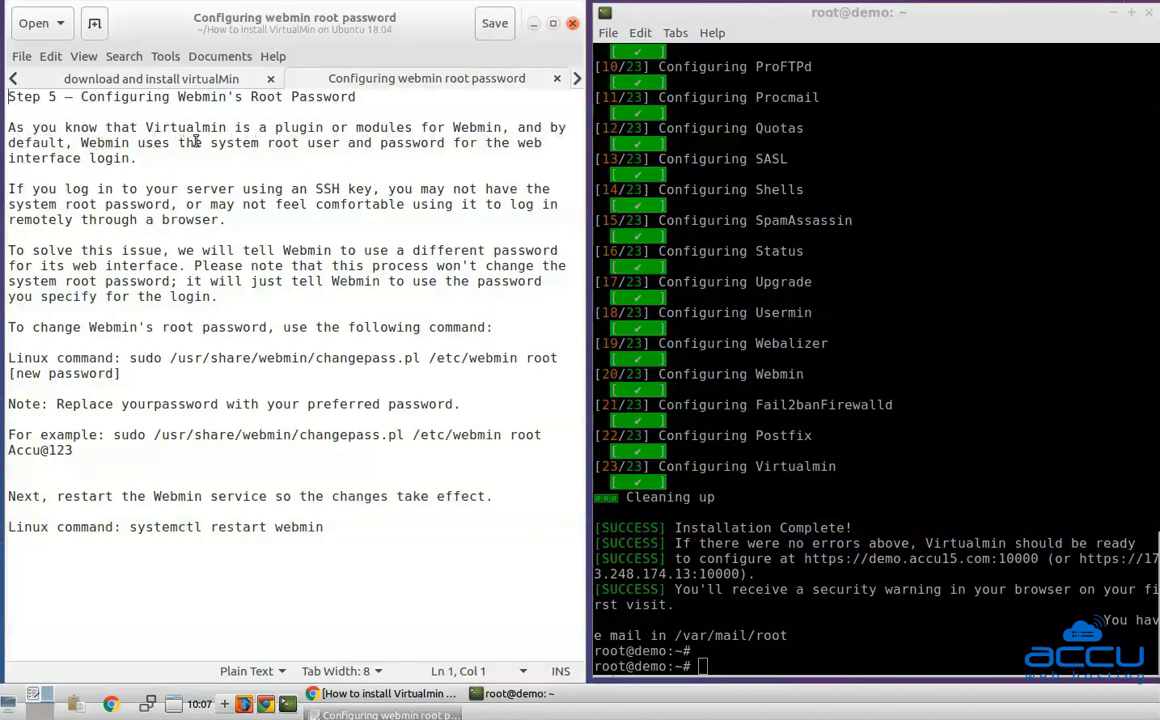
pyautogui.moveTo(516, 142)
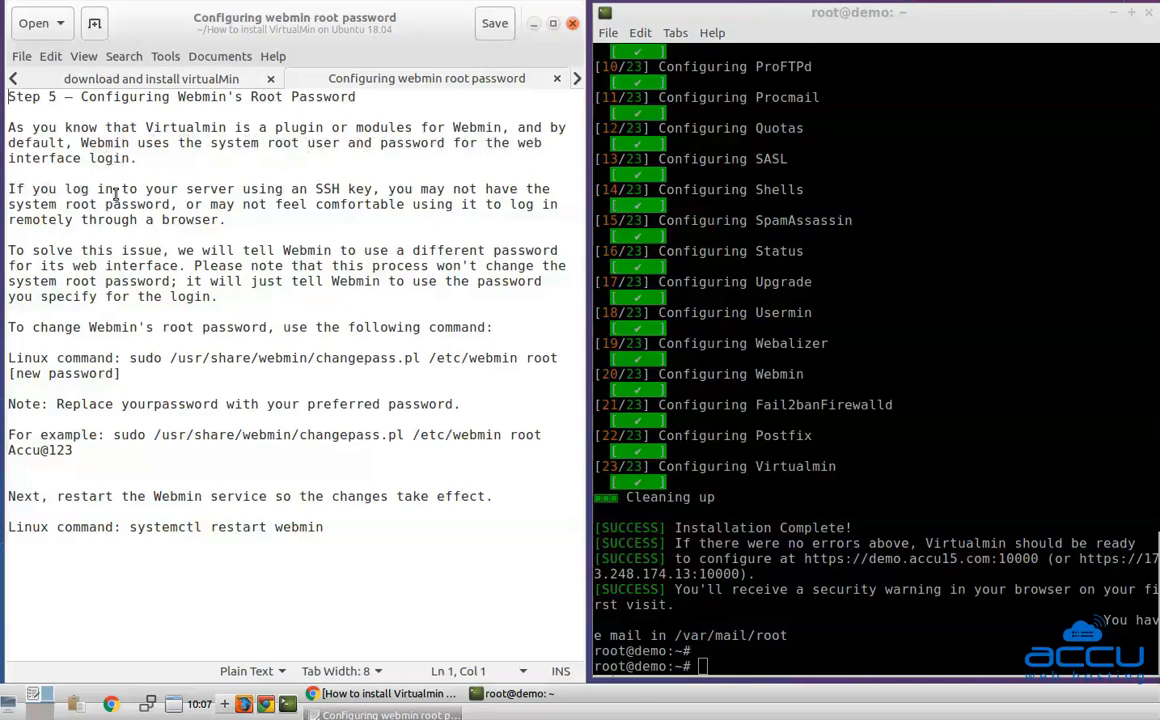
pyautogui.moveTo(378, 188)
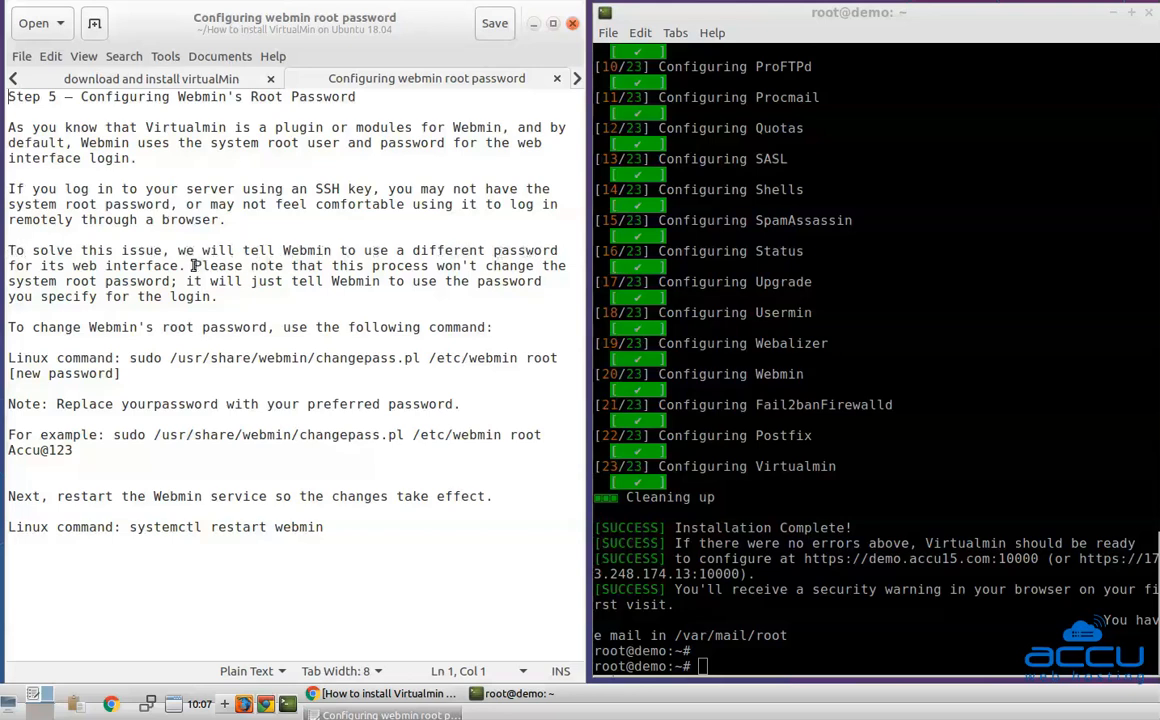
pyautogui.moveTo(464, 264)
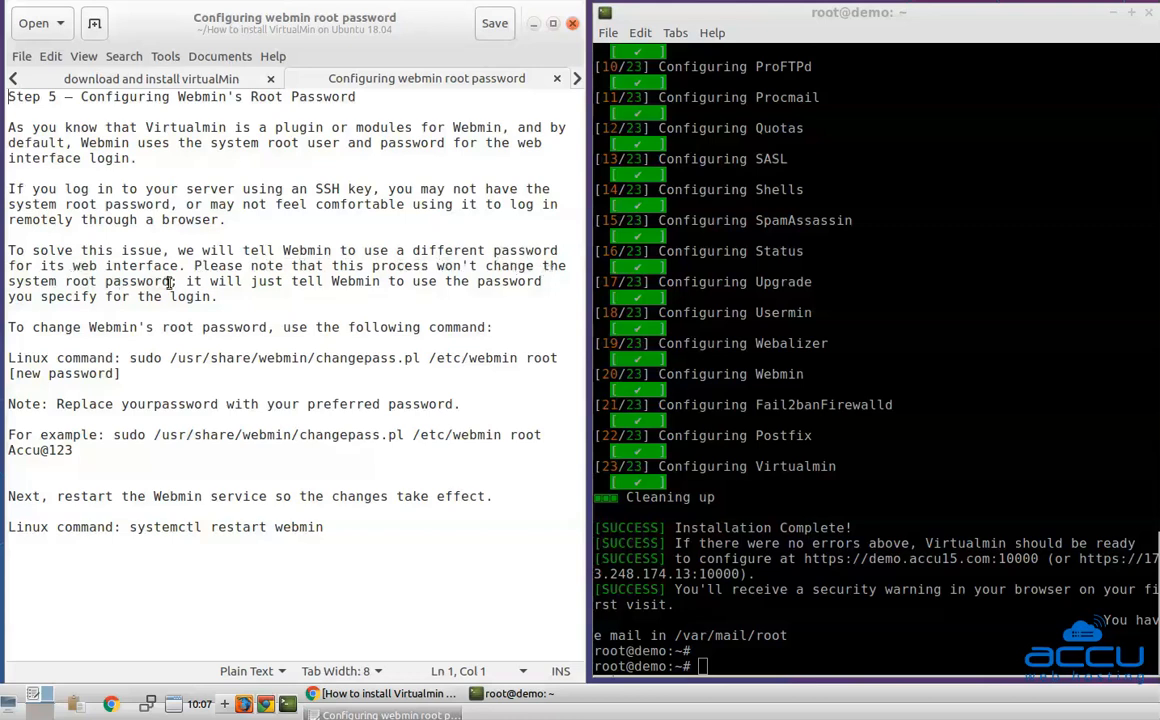
pyautogui.moveTo(186, 280)
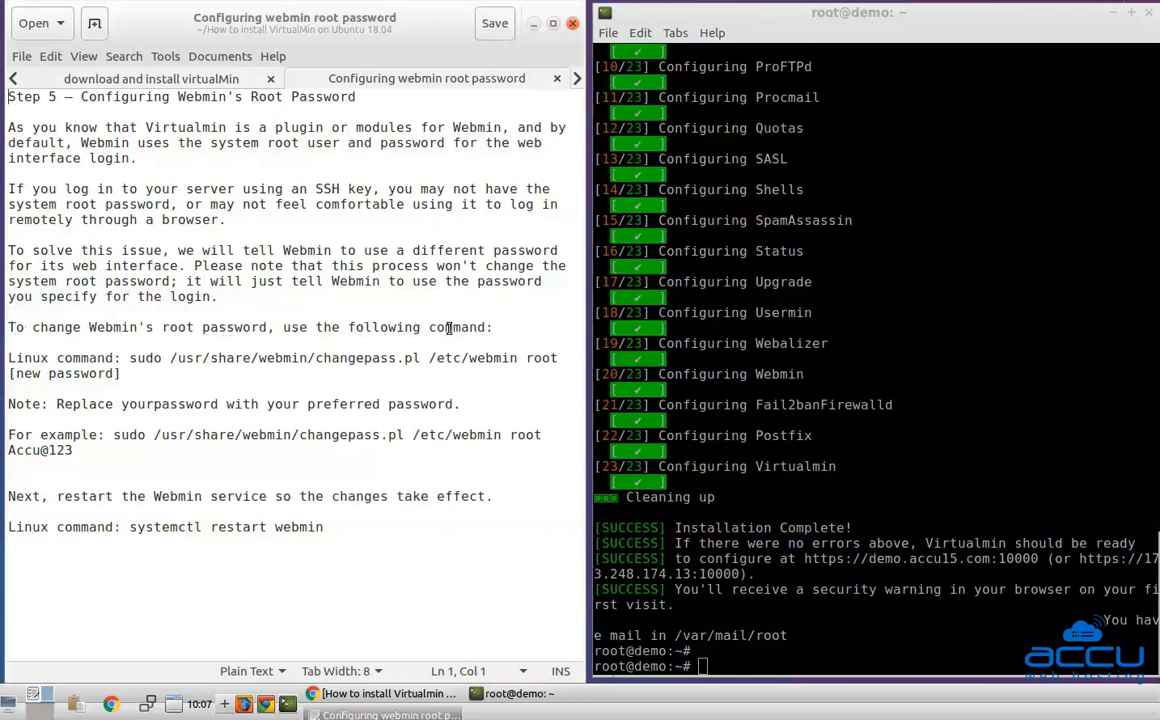
pyautogui.moveTo(226, 368)
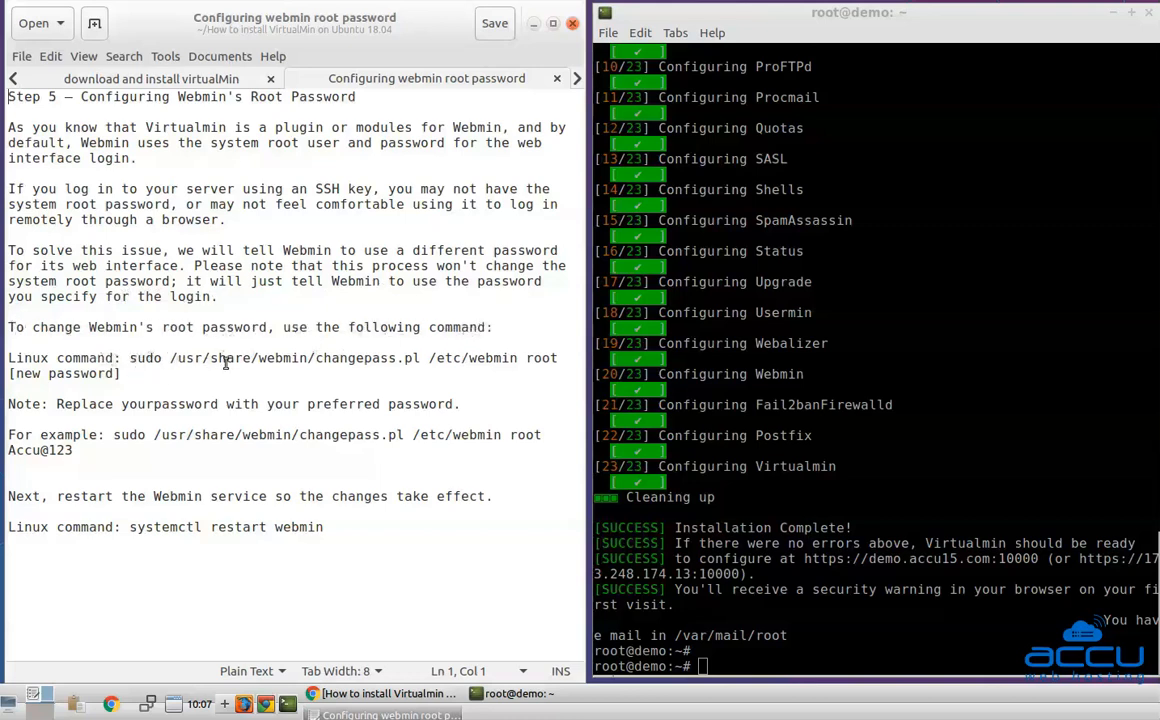
pyautogui.moveTo(64, 404)
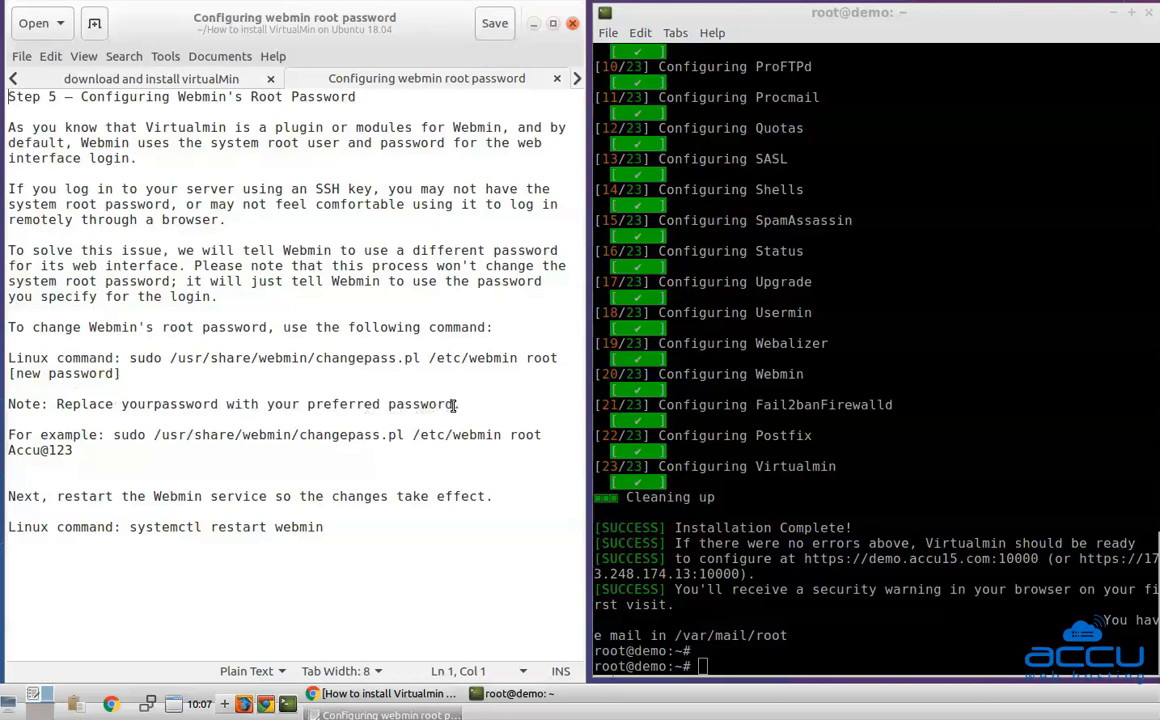
# Change Webmin's root password with changepass.pl, then run systemctl restart webmin
pyautogui.click(118, 434)
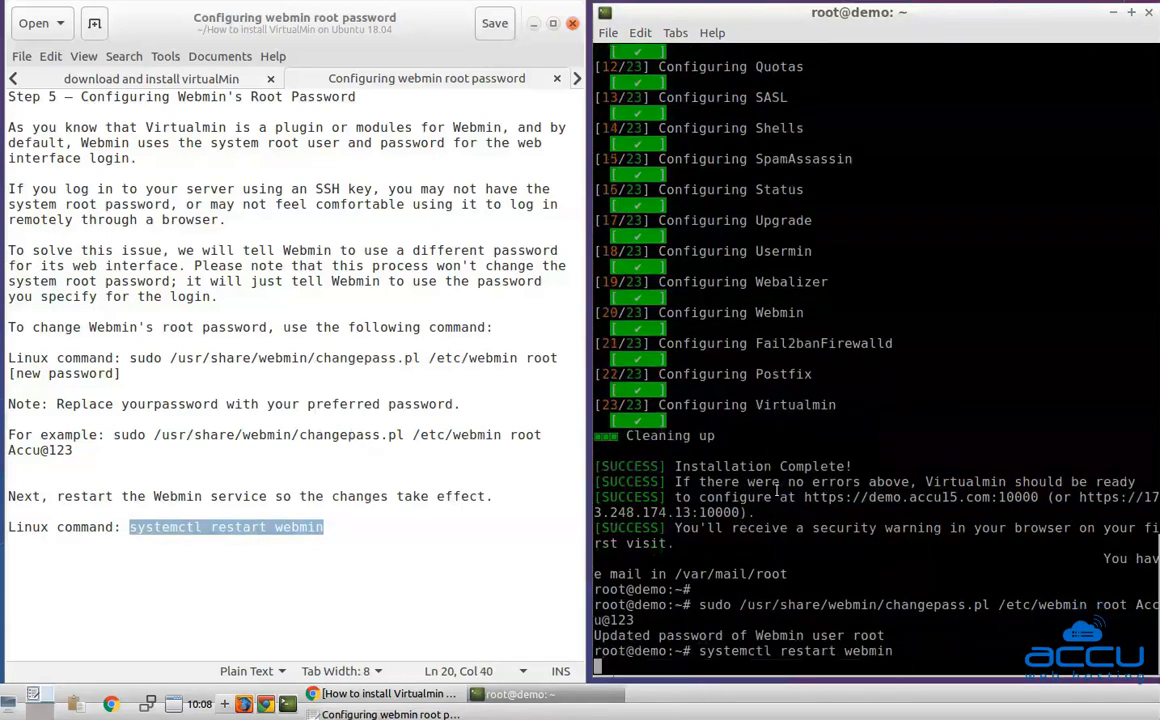
pyautogui.click(452, 78)
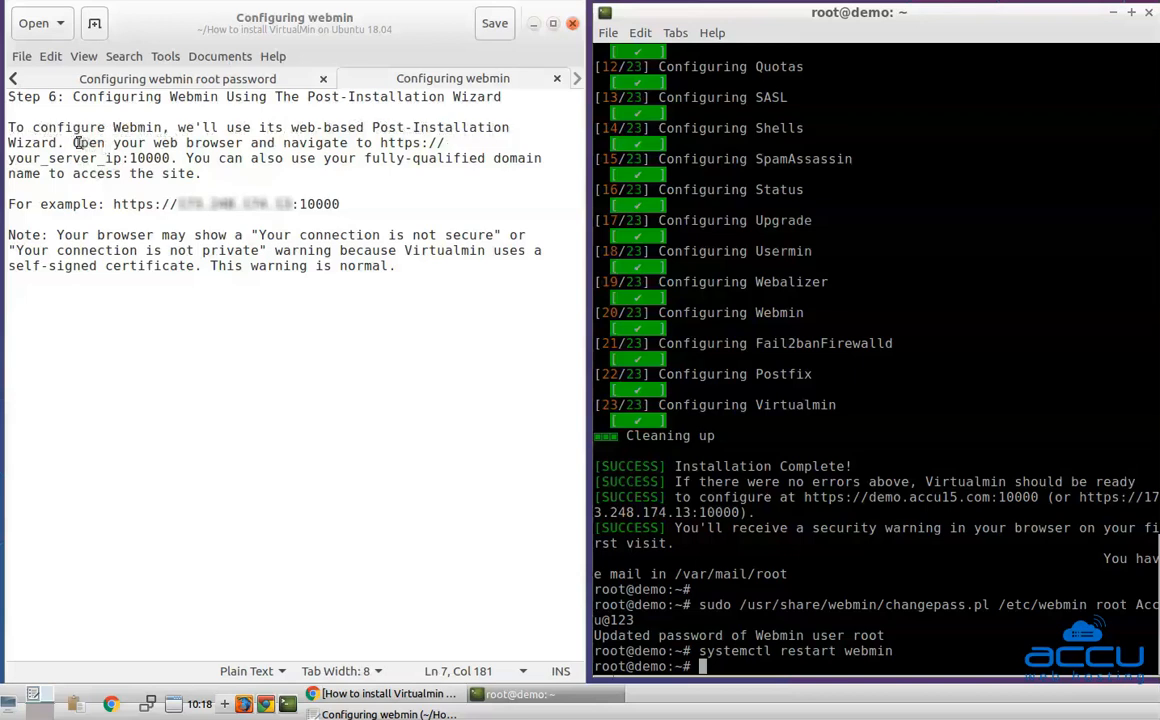
pyautogui.moveTo(204, 142)
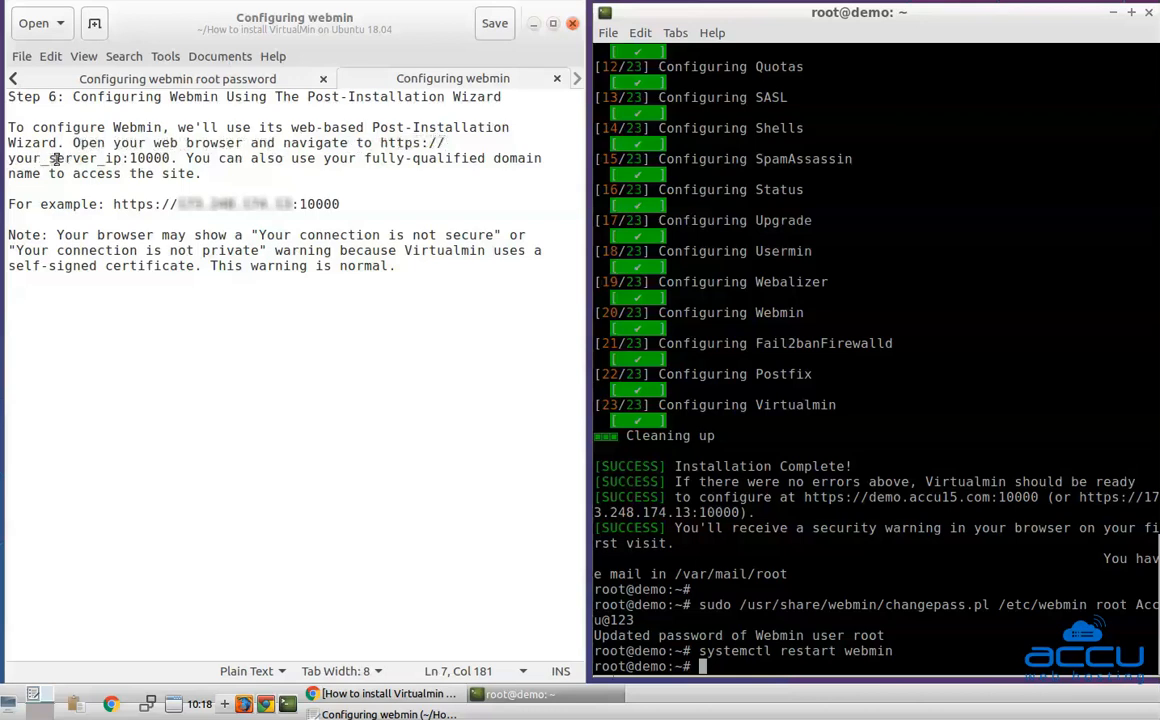
pyautogui.moveTo(186, 158)
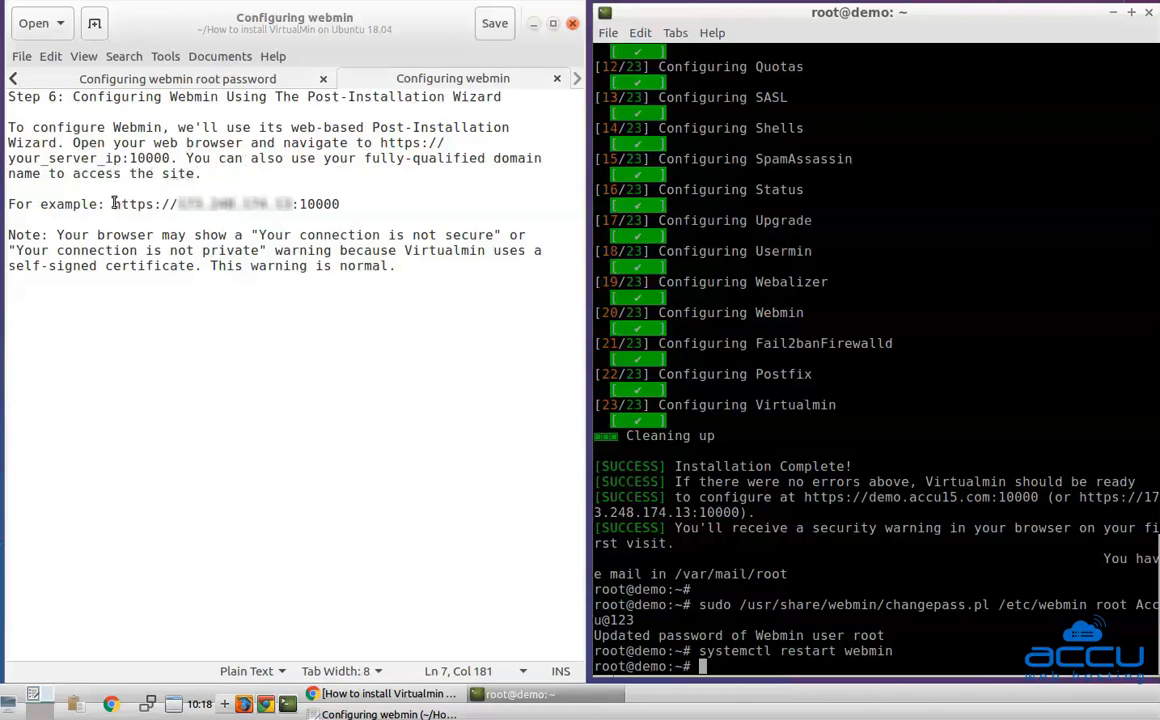
pyautogui.moveTo(112, 204); pyautogui.dragTo(340, 204)
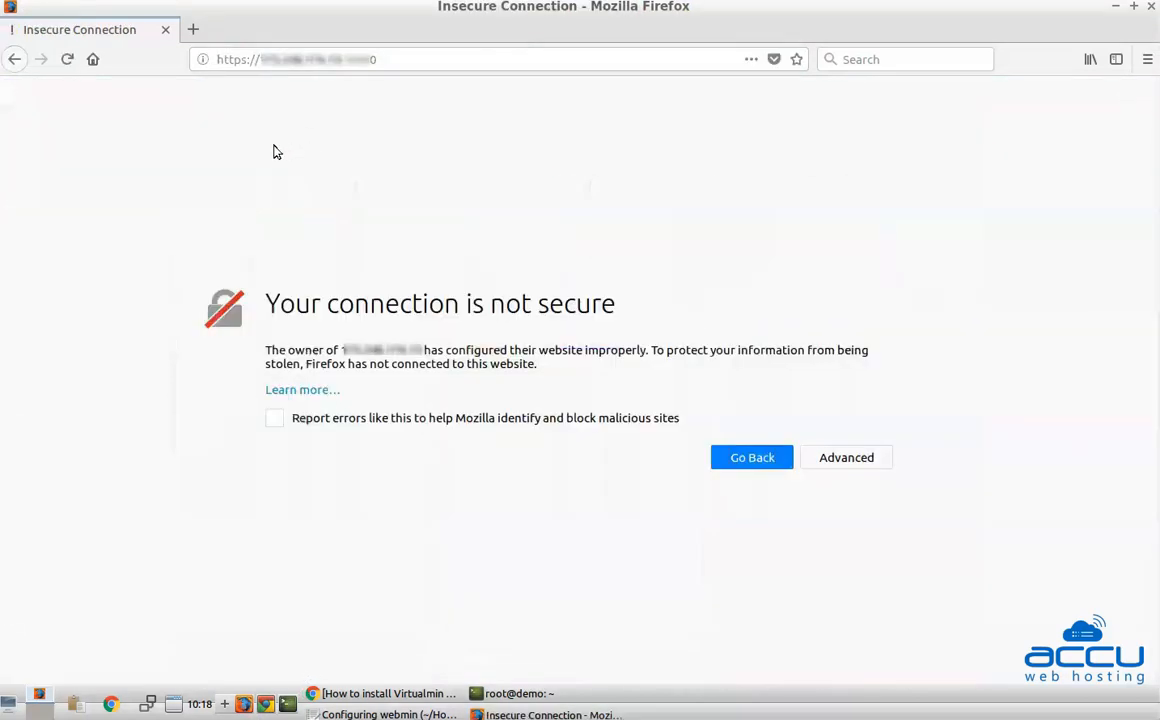
pyautogui.moveTo(972, 420)
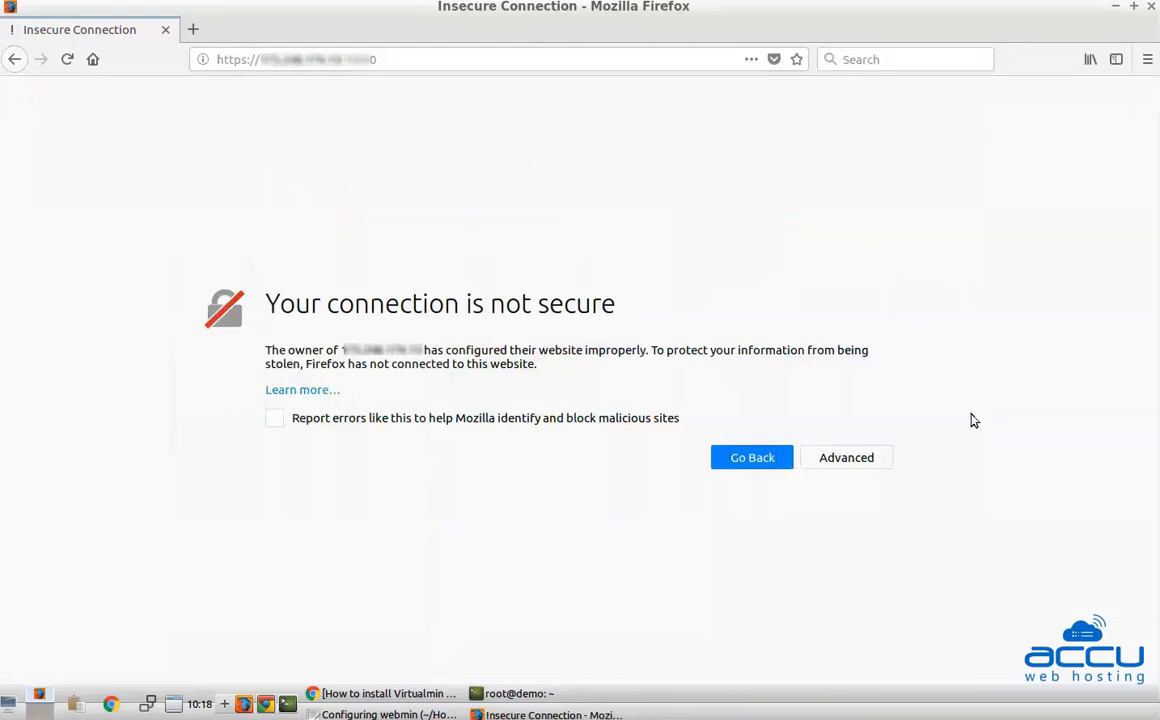
pyautogui.moveTo(258, 188)
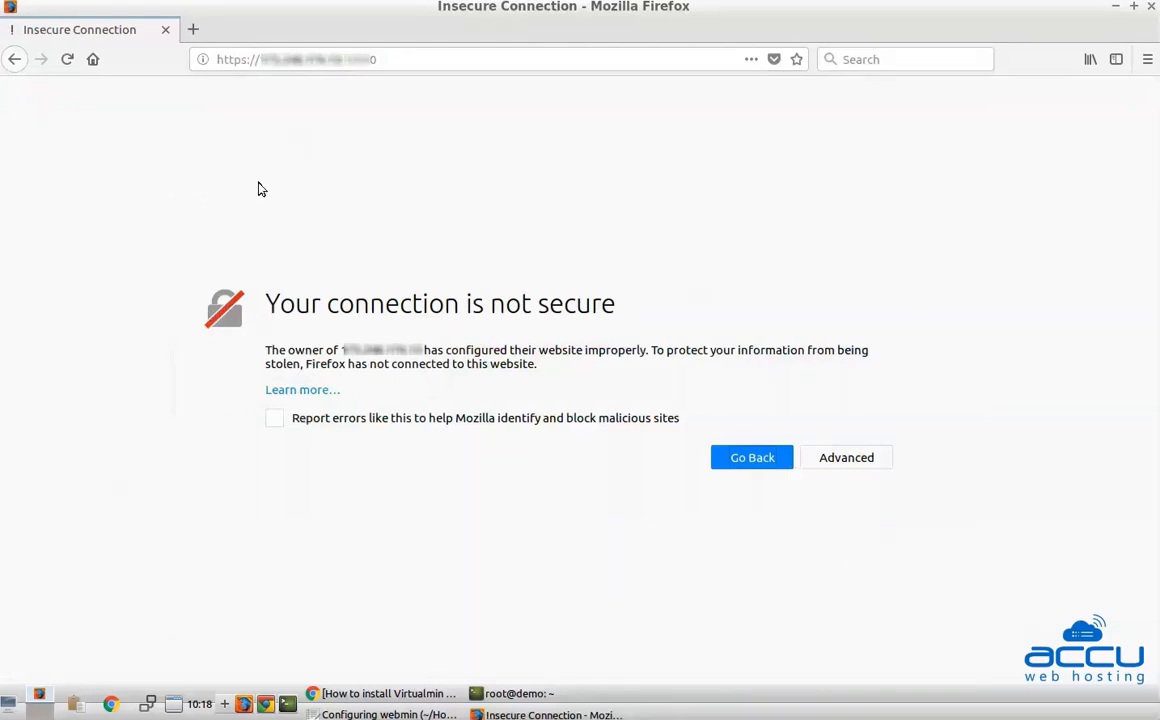
pyautogui.moveTo(920, 302)
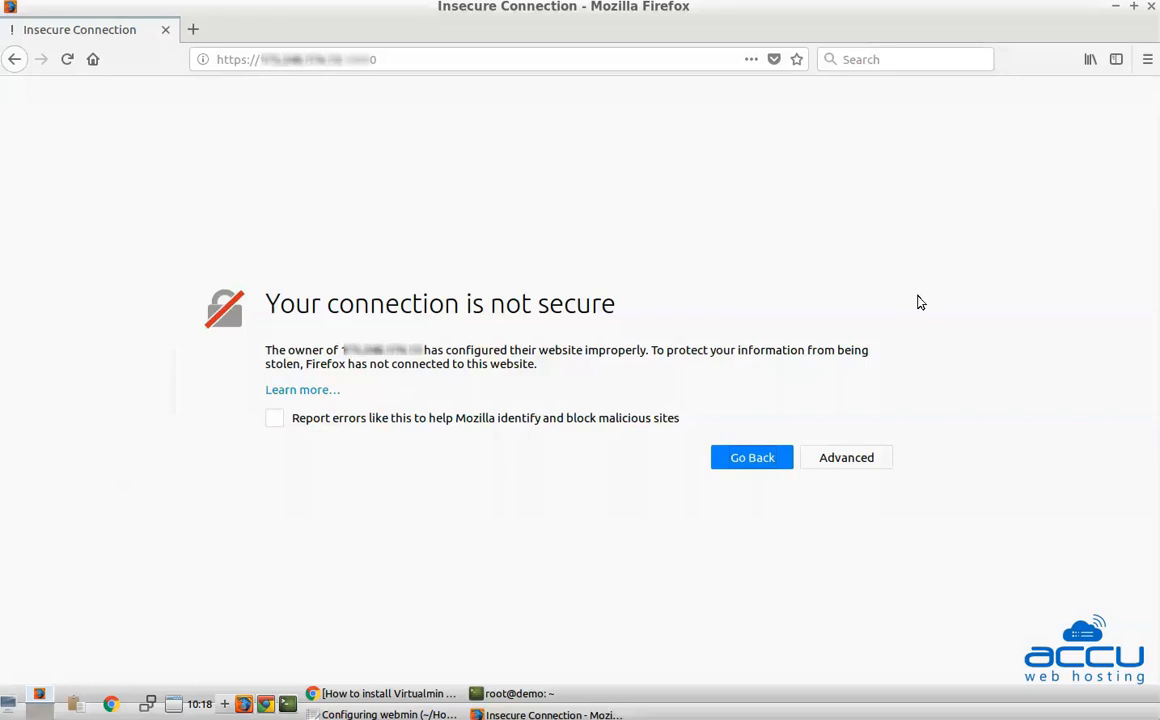
pyautogui.moveTo(928, 326)
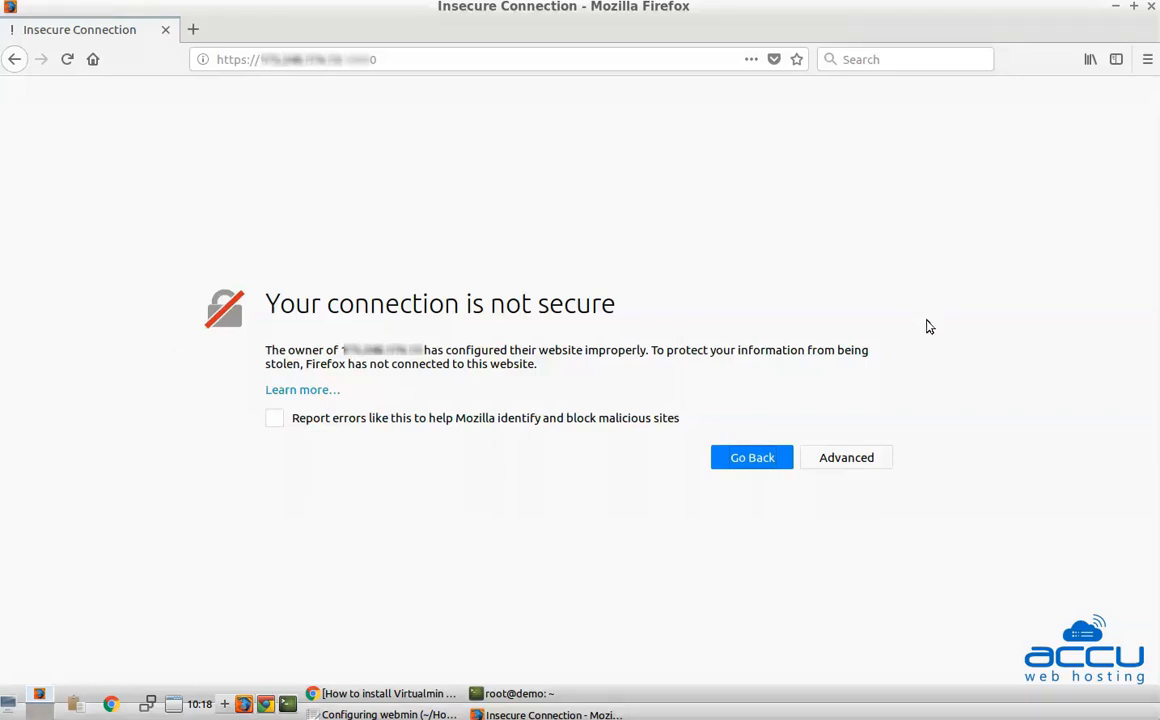
pyautogui.moveTo(918, 486)
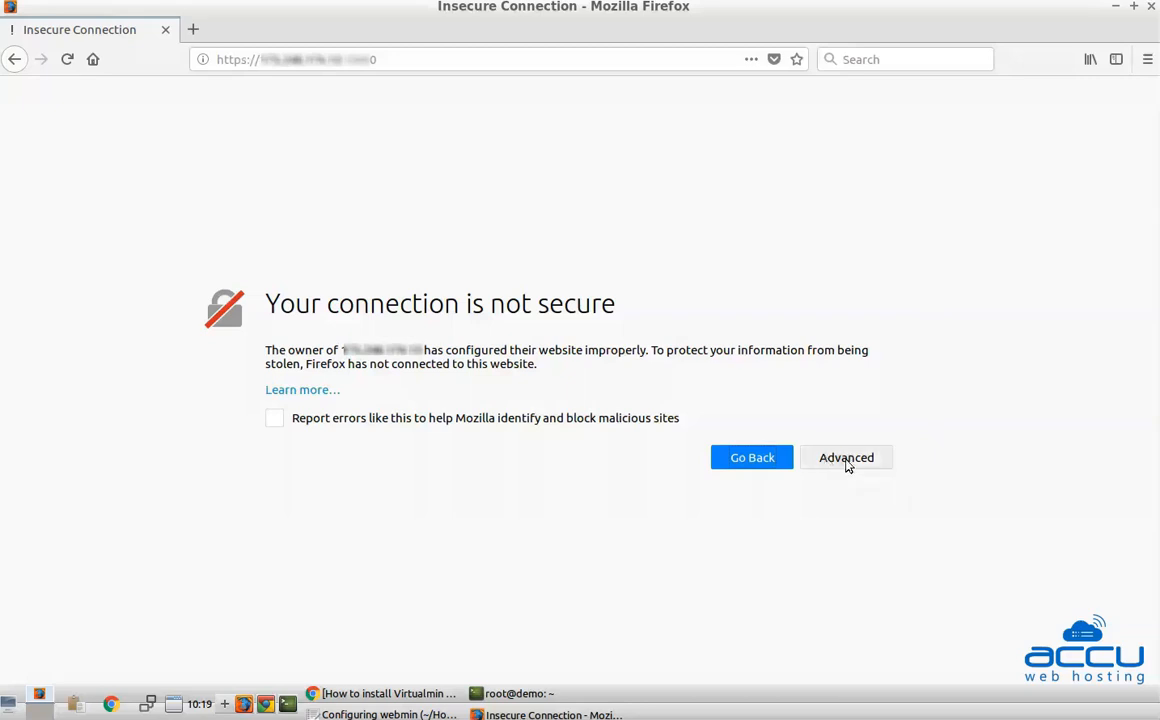
# Add a security exception for the self-signed certificate so the Webmin login page loads
pyautogui.click(844, 456)
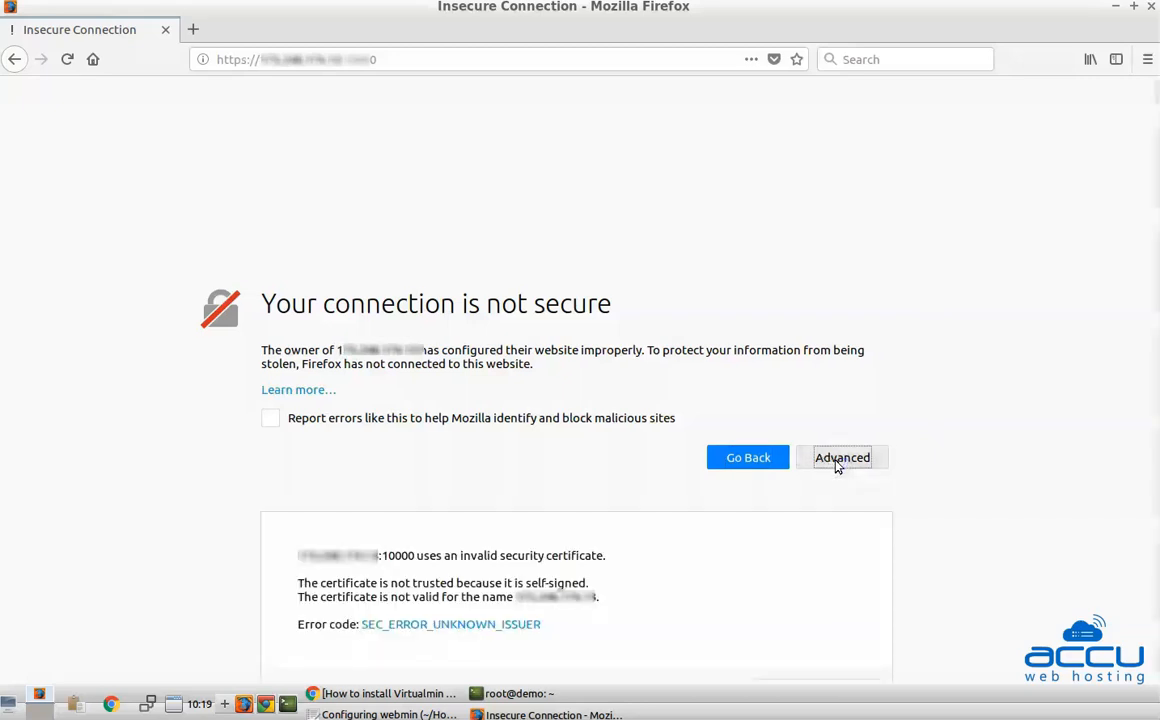
pyautogui.click(842, 456)
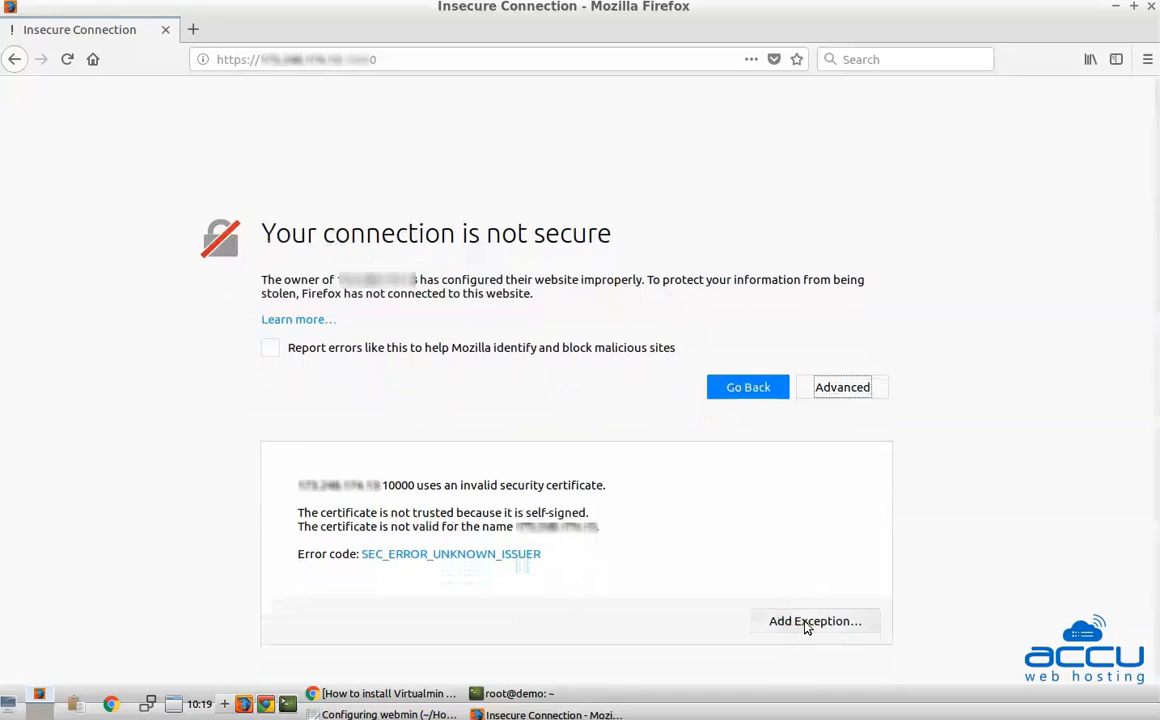
pyautogui.click(816, 620)
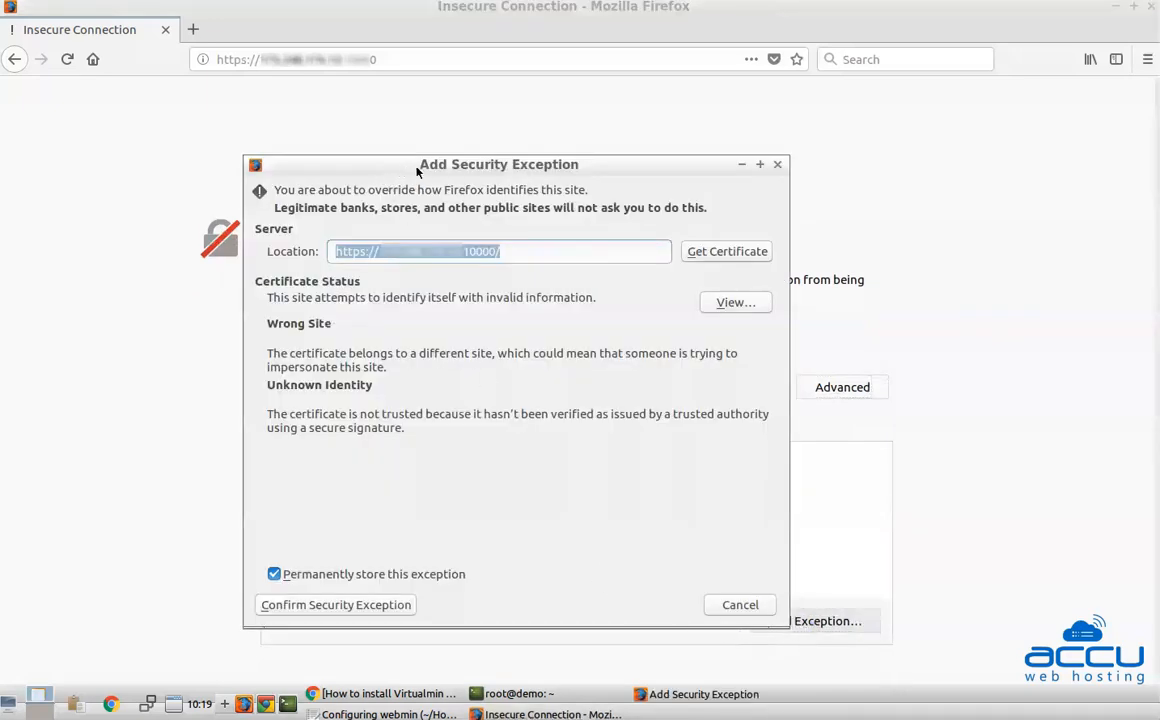
pyautogui.moveTo(714, 486)
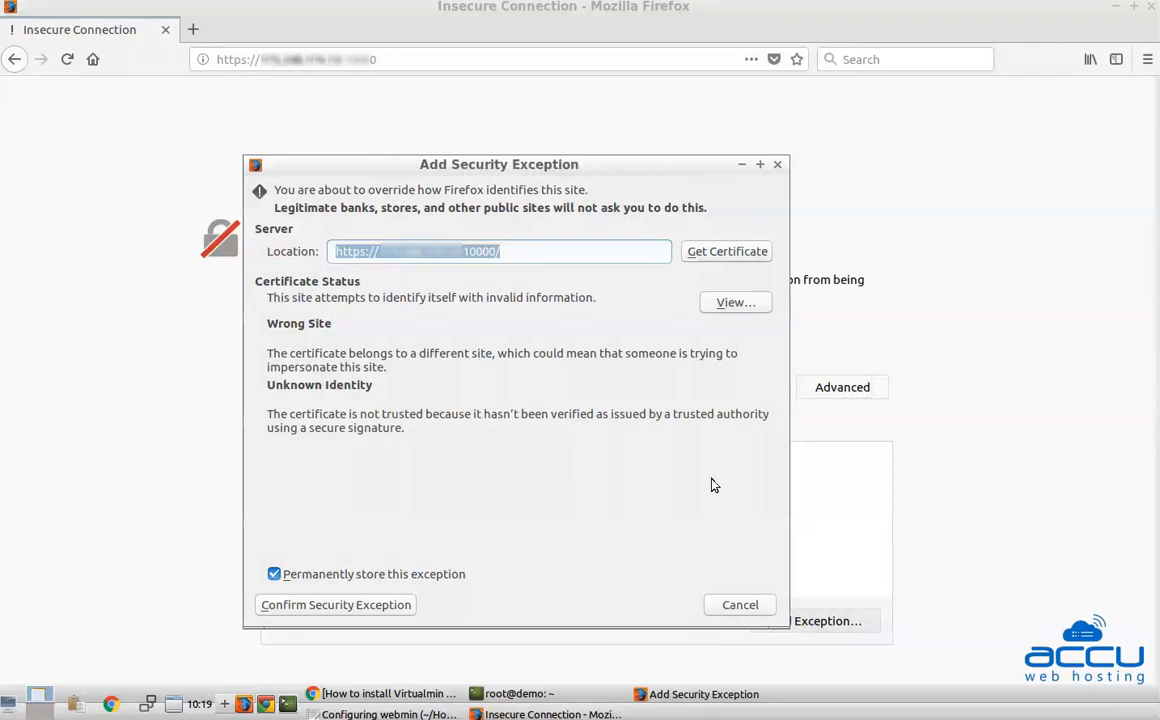
pyautogui.moveTo(536, 576)
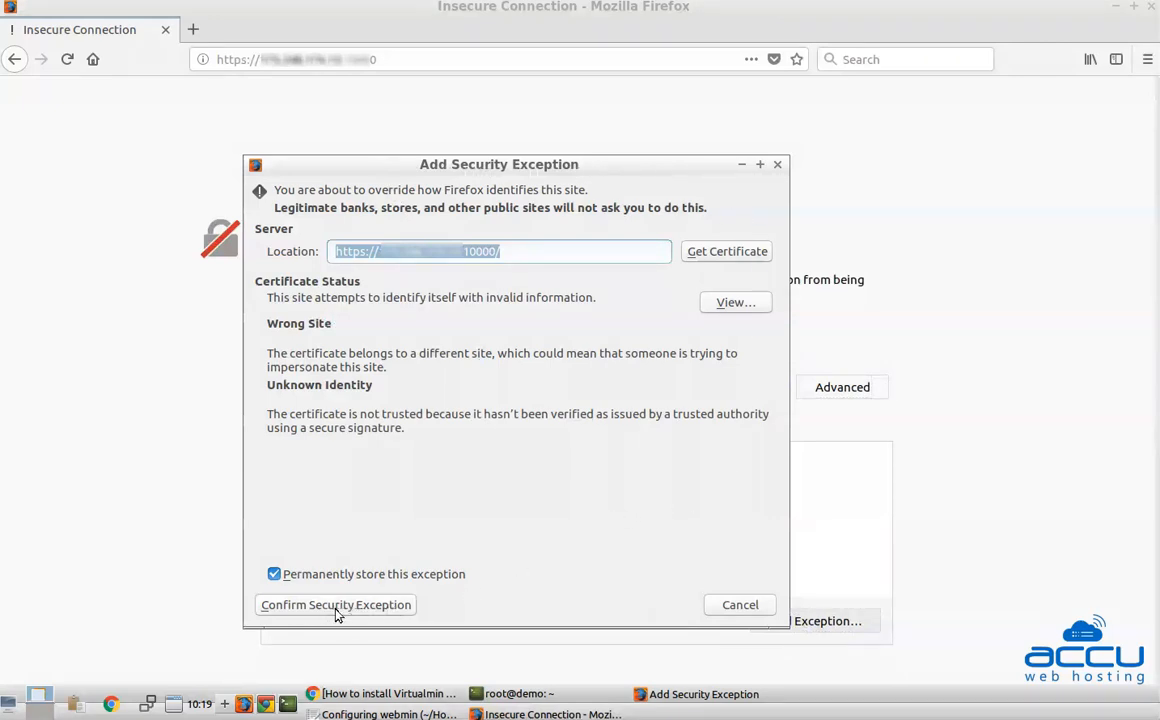
pyautogui.click(336, 604)
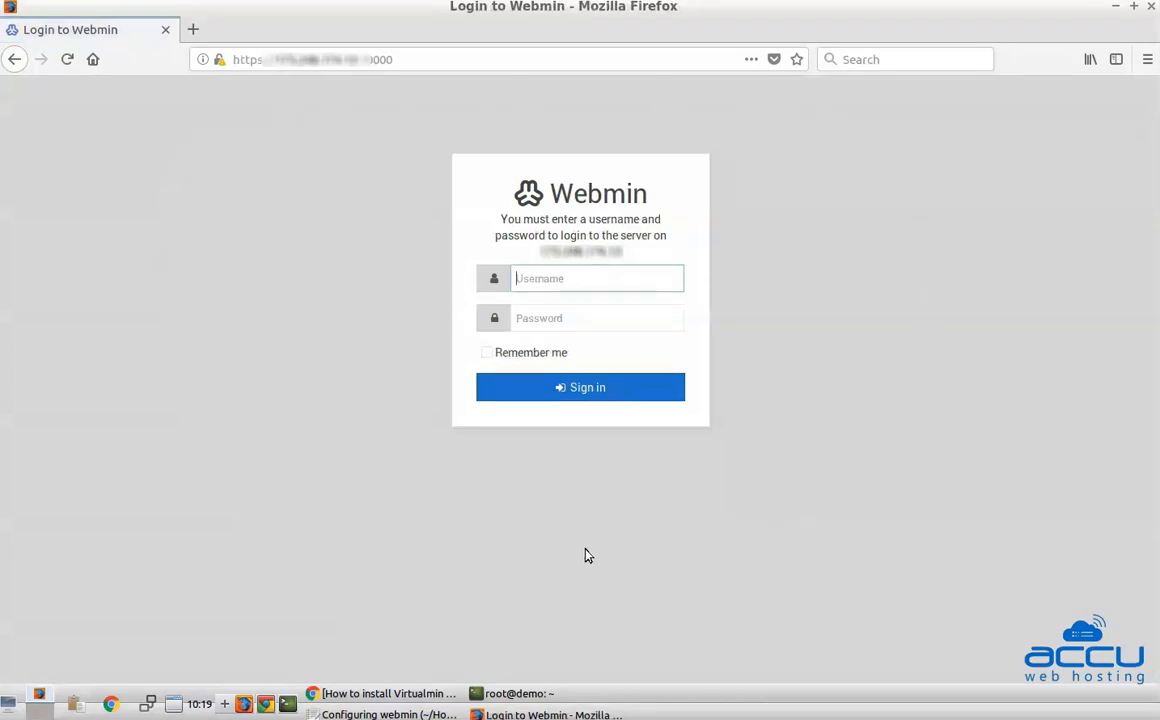
pyautogui.moveTo(508, 288)
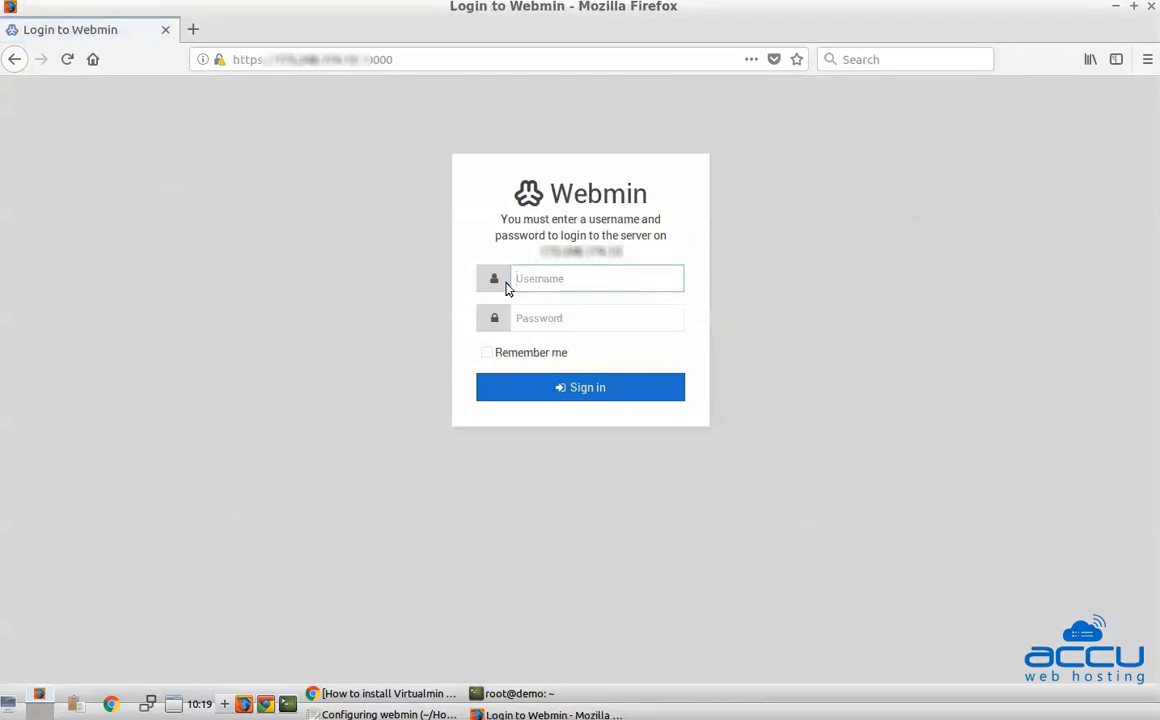
# Sign in to Webmin as root with the new password and decline saving the login
pyautogui.click(596, 278)
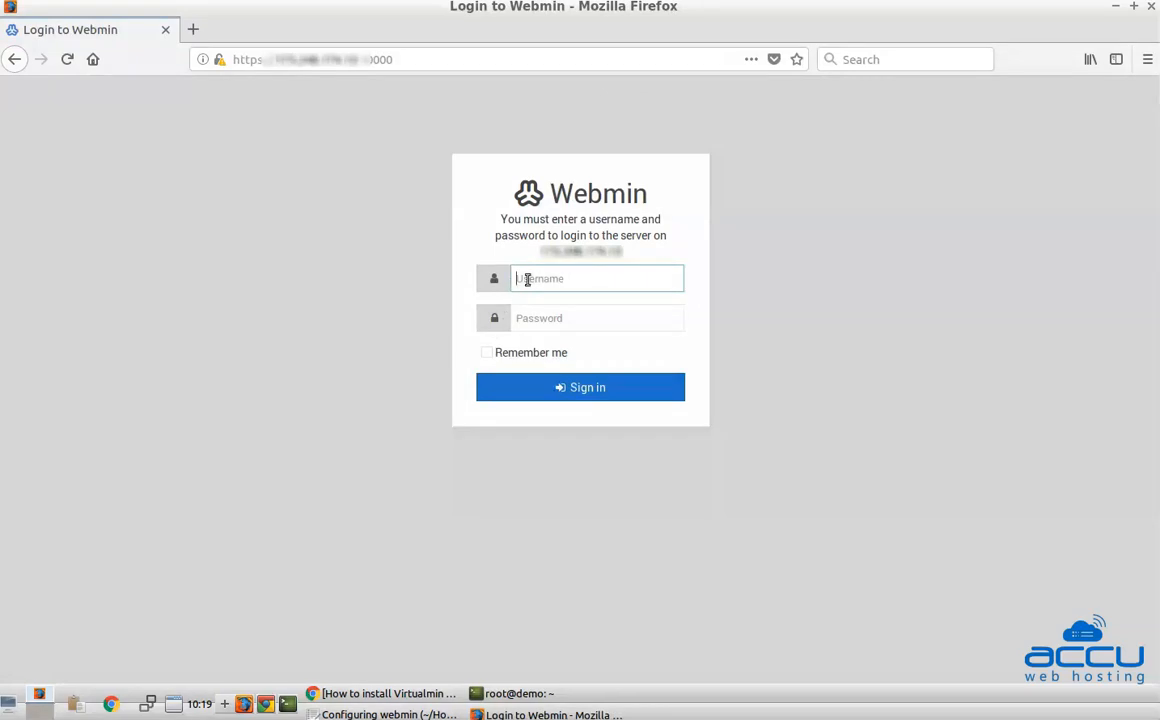
pyautogui.write('root')
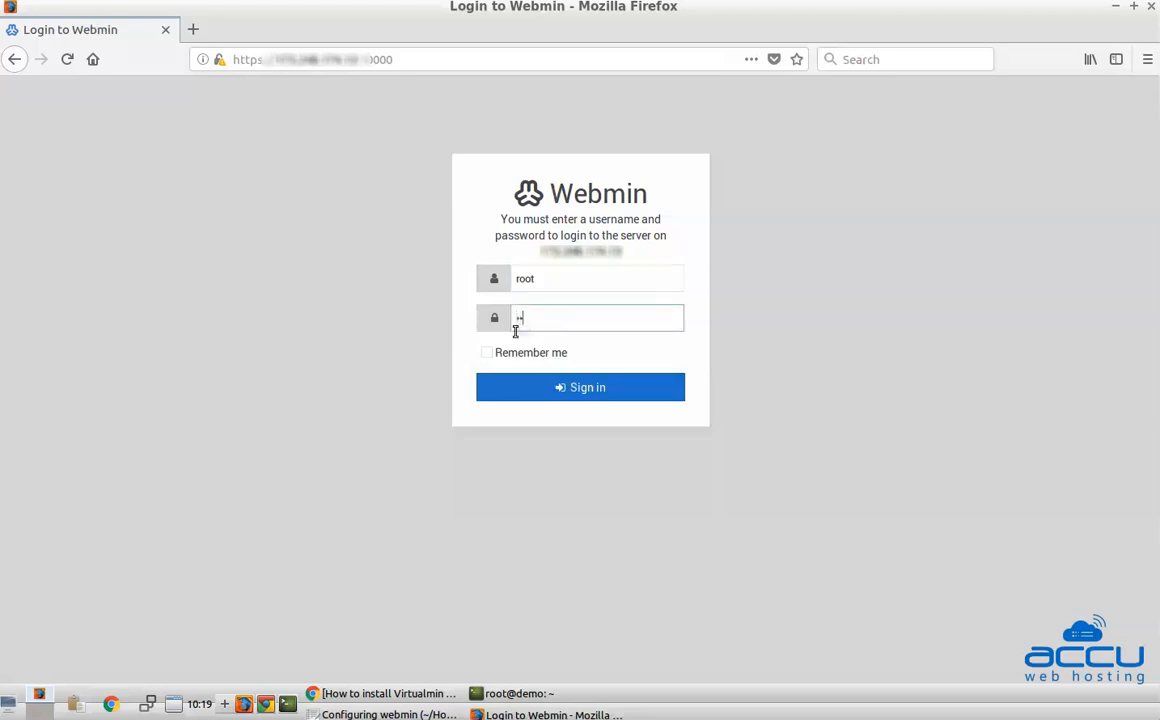
pyautogui.write('password')
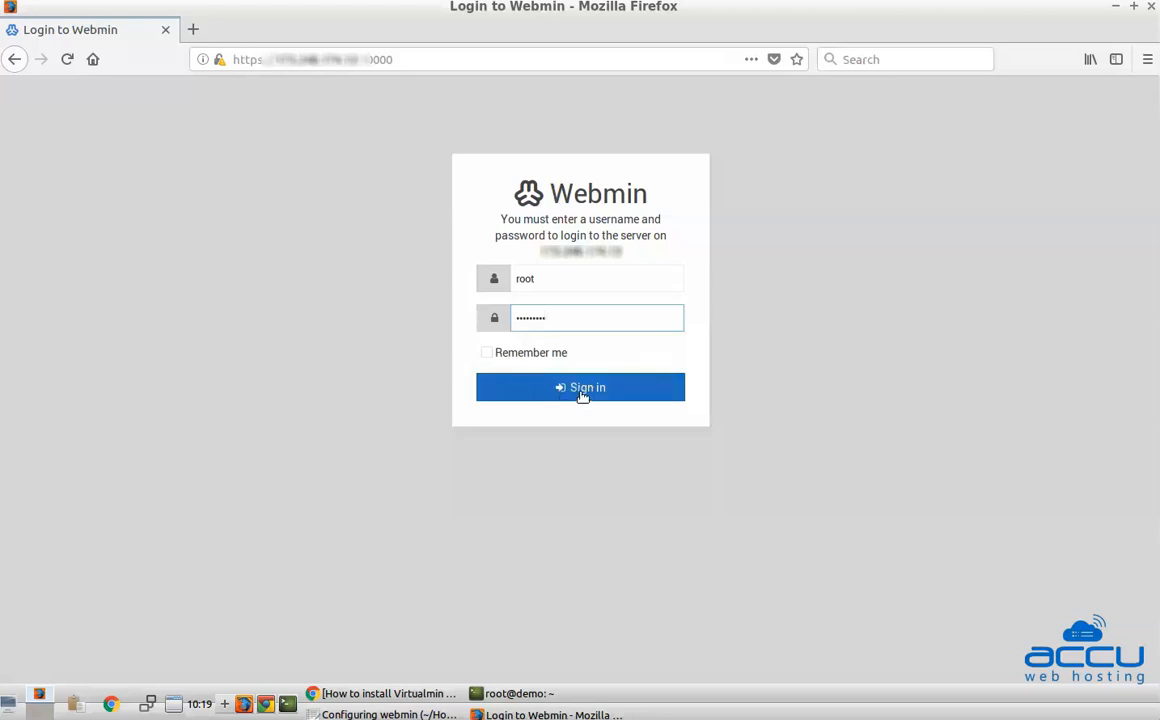
pyautogui.click(580, 388)
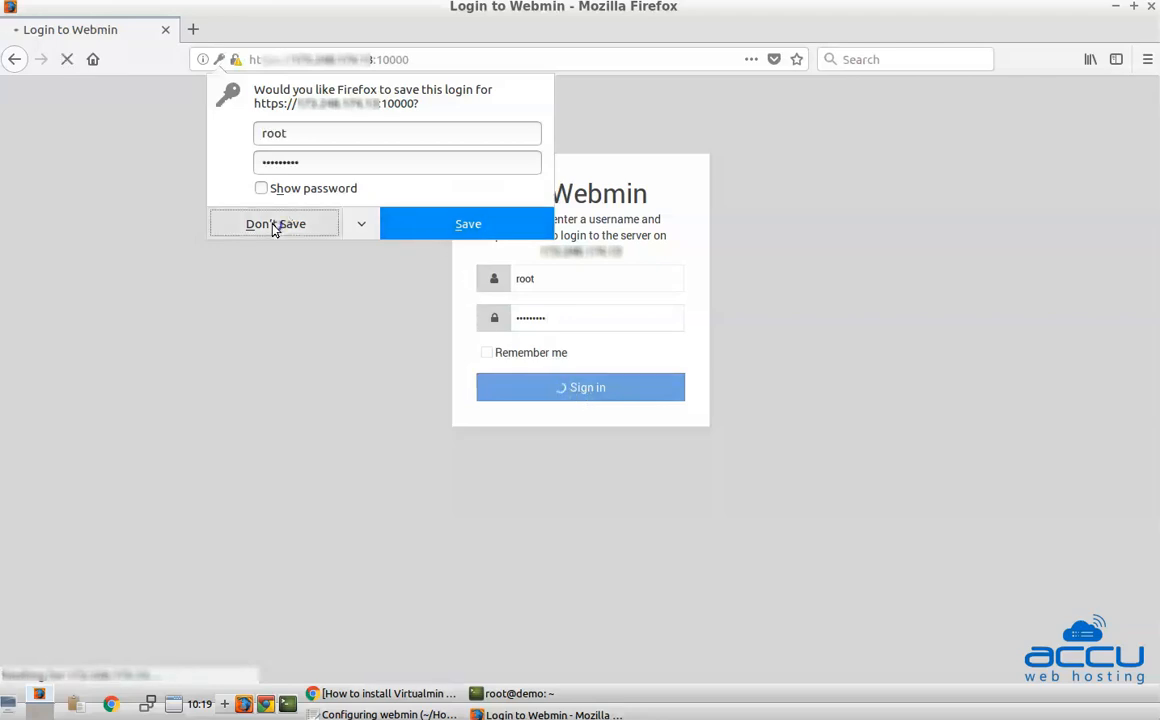
pyautogui.click(274, 224)
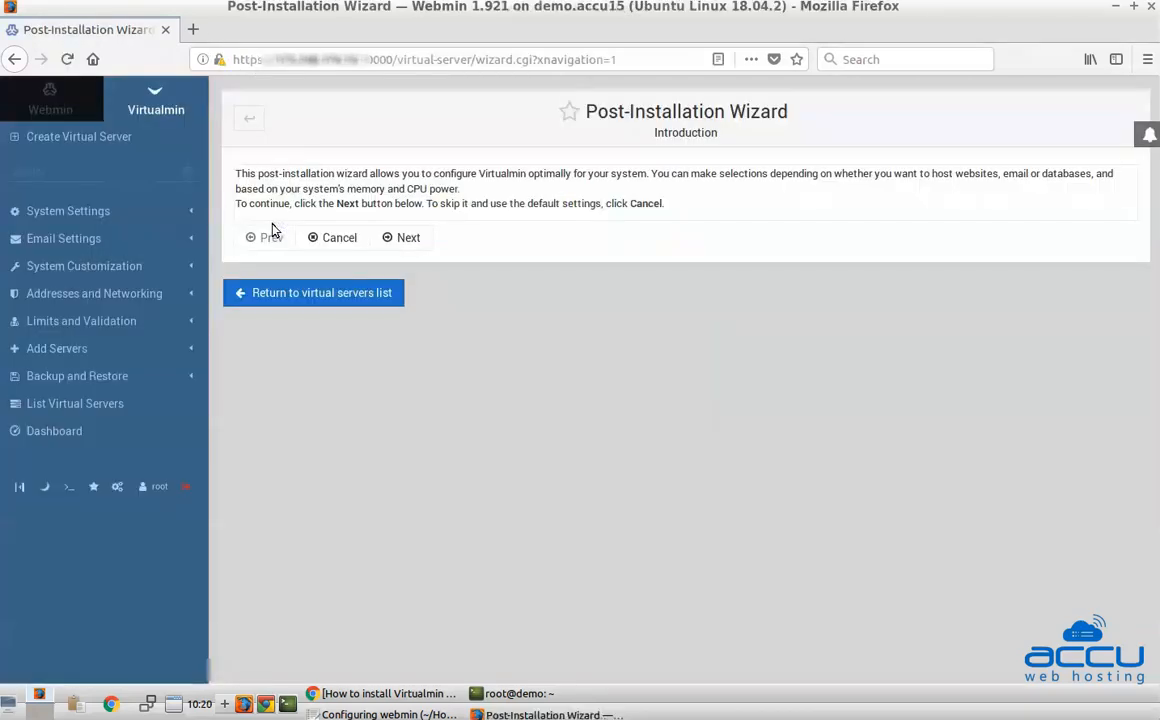
pyautogui.moveTo(1062, 320)
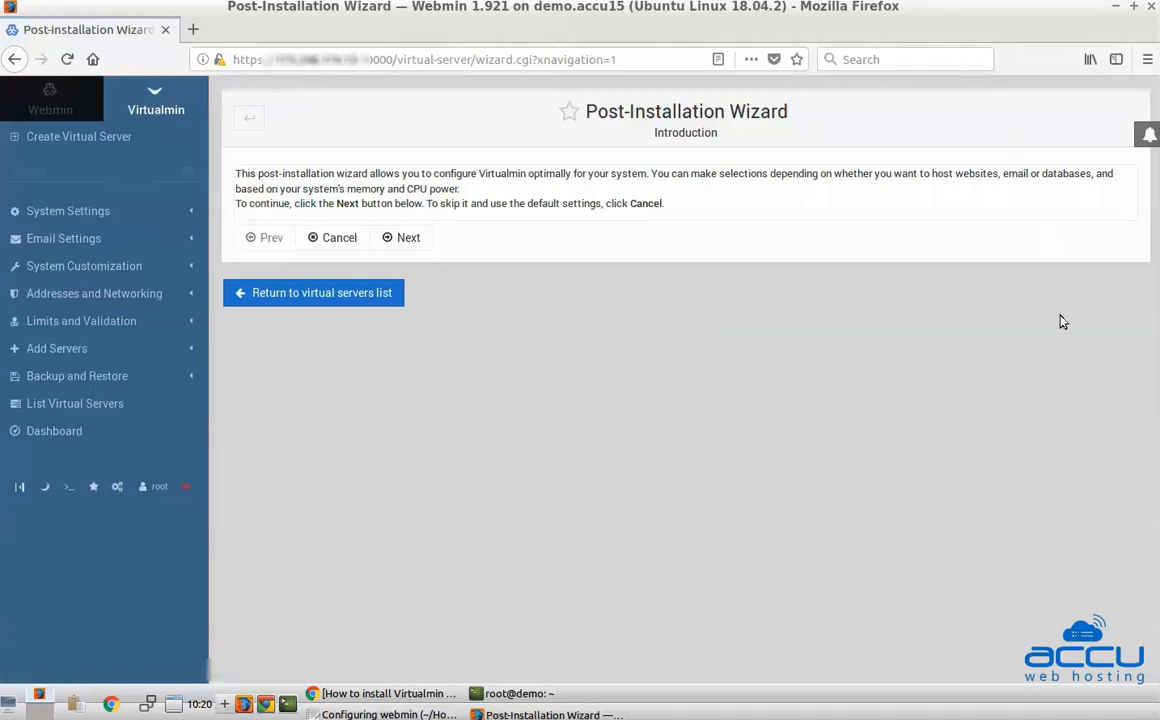
pyautogui.moveTo(452, 600)
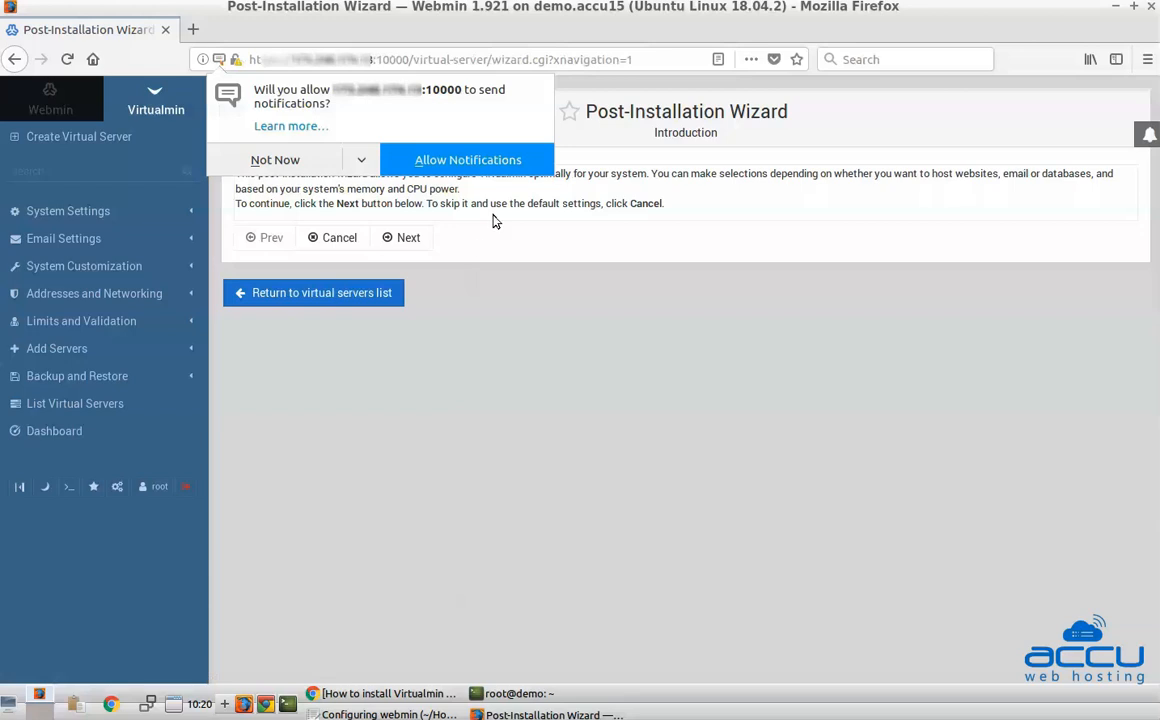
pyautogui.moveTo(772, 140)
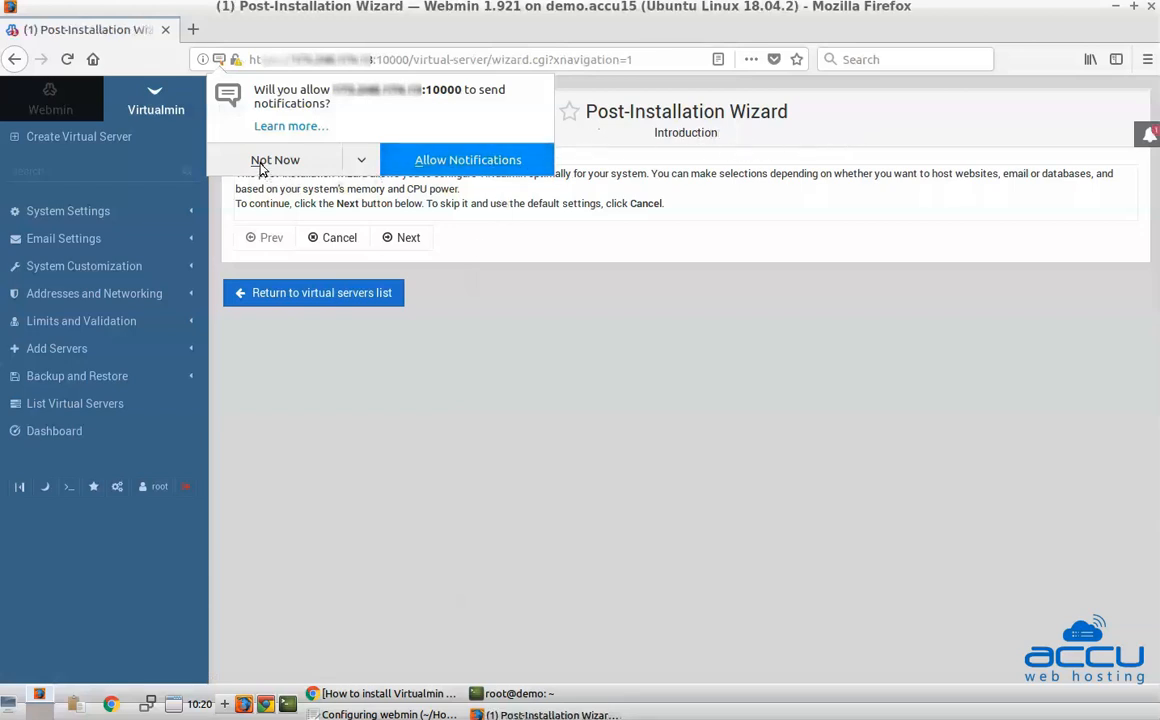
# Decline Firefox notifications and move past the wizard's Introduction page to memory use
pyautogui.click(276, 160)
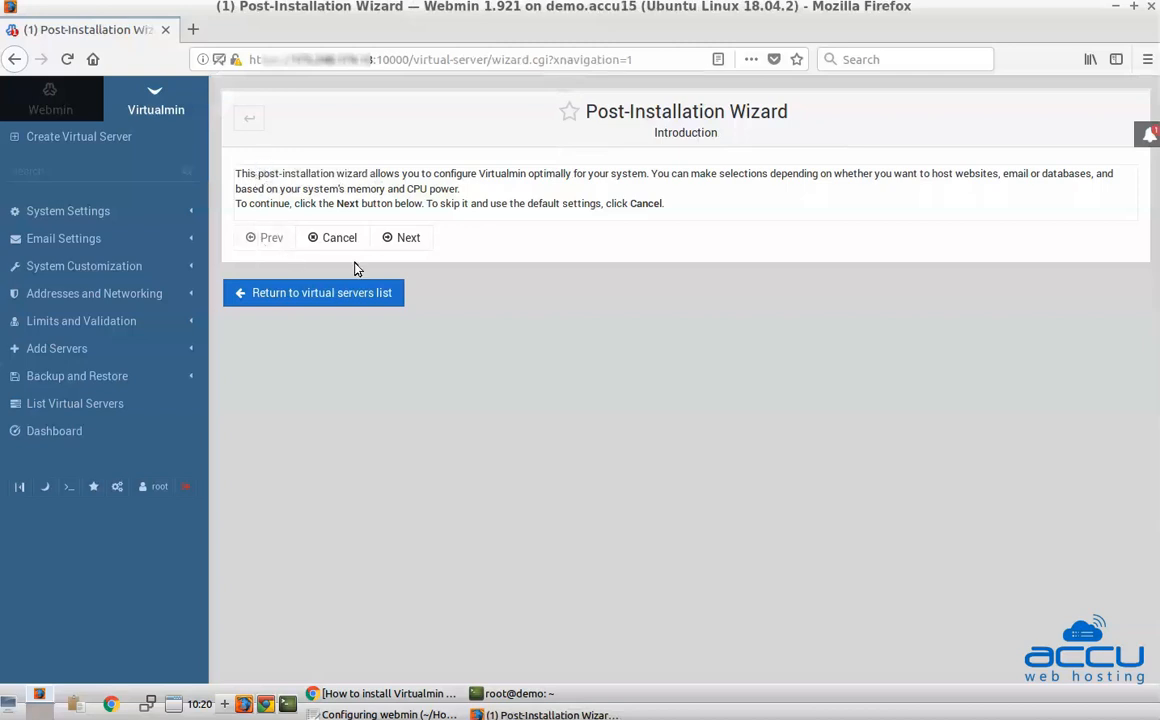
pyautogui.click(400, 236)
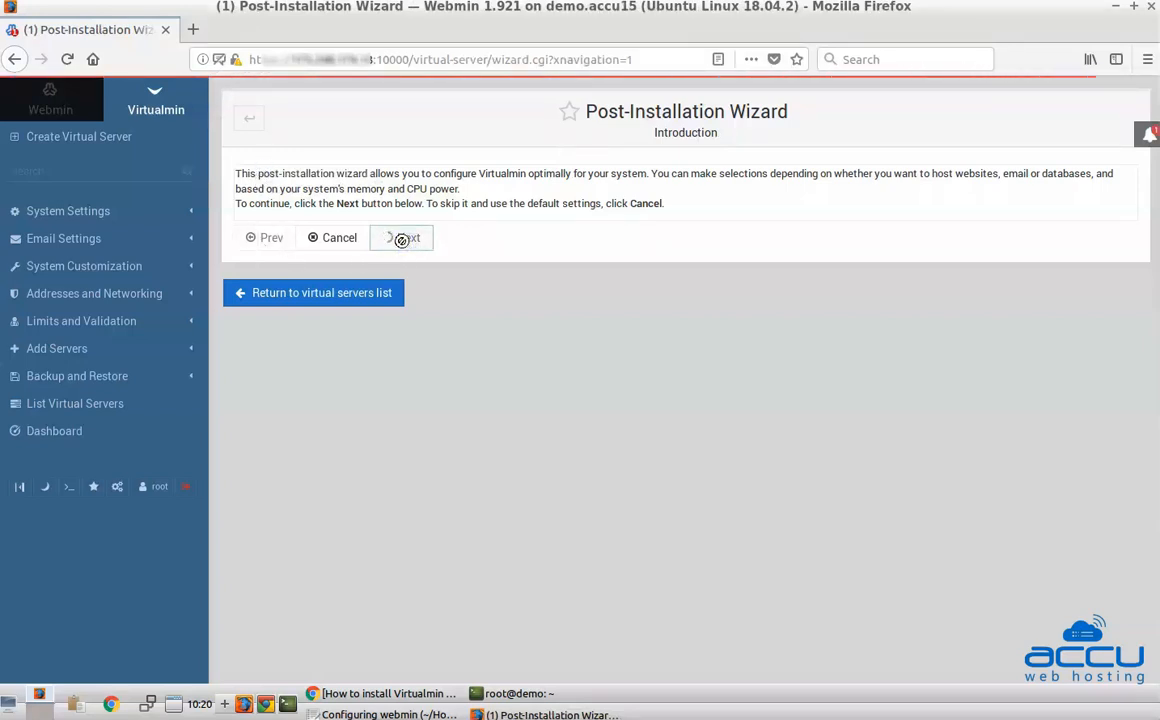
pyautogui.click(400, 236)
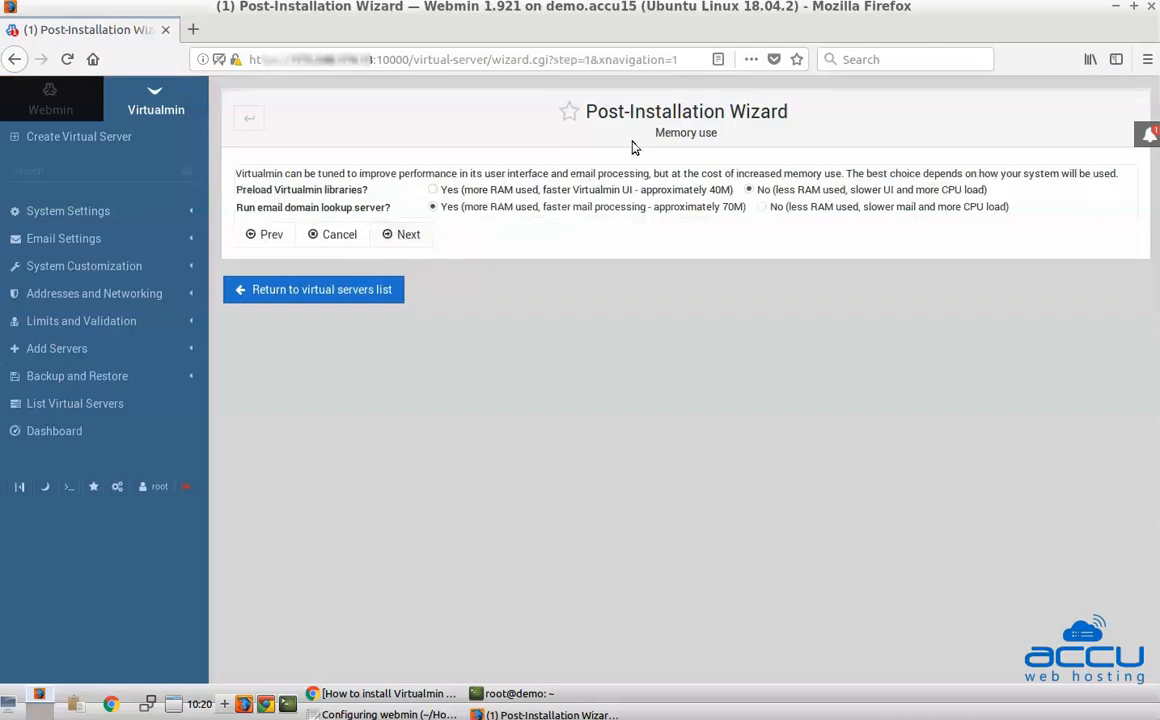
pyautogui.moveTo(724, 152)
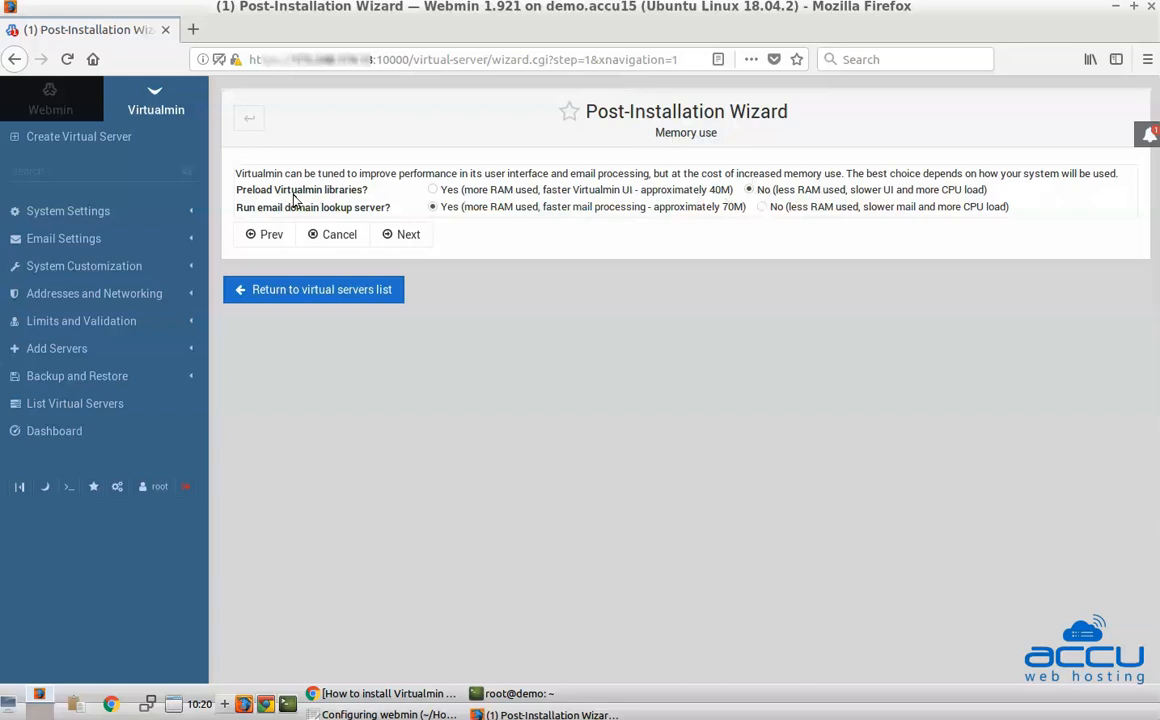
pyautogui.moveTo(382, 204)
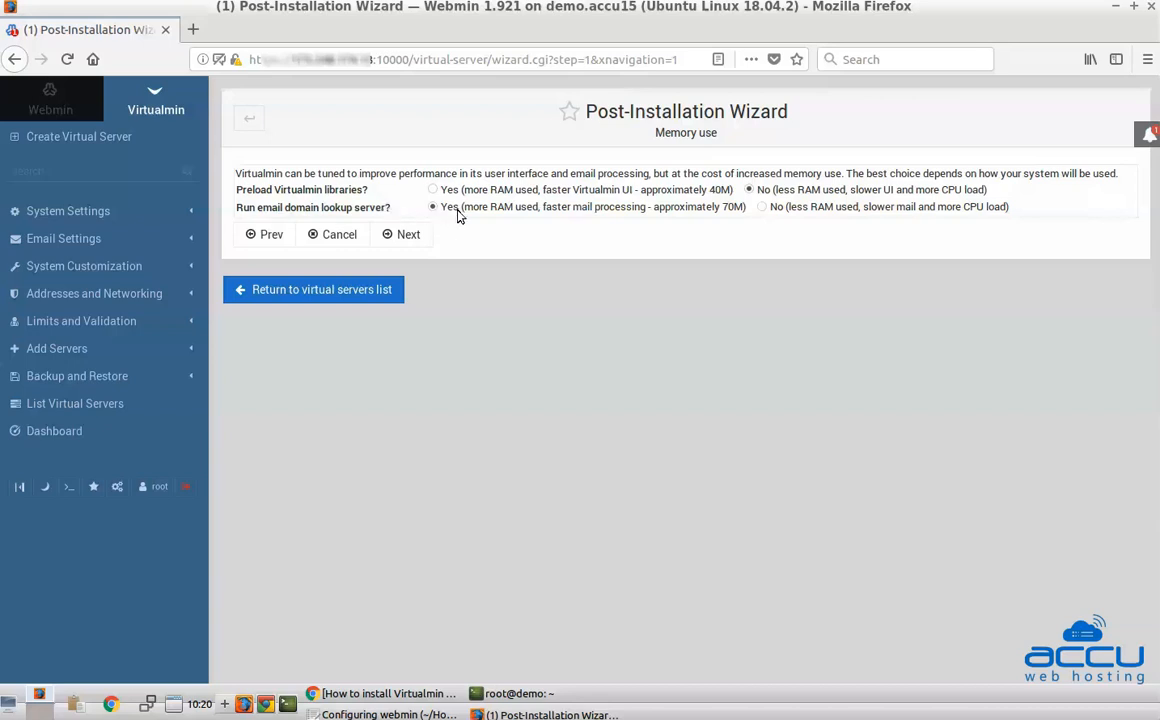
pyautogui.moveTo(396, 218)
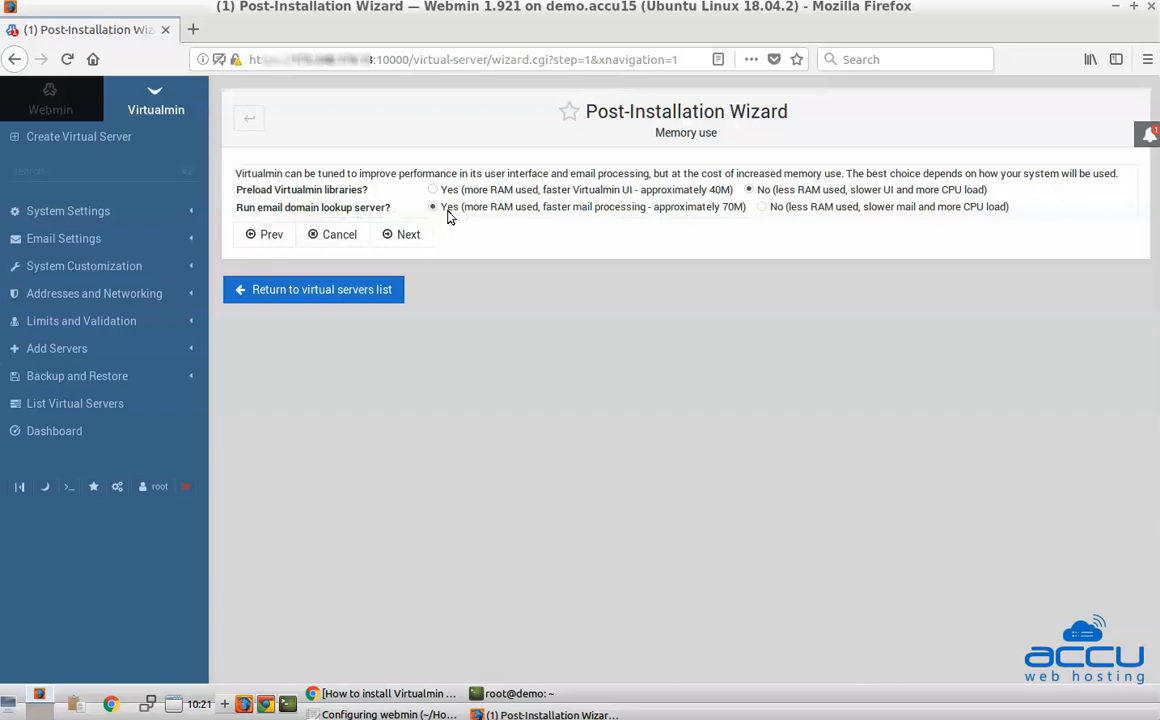
pyautogui.moveTo(404, 234)
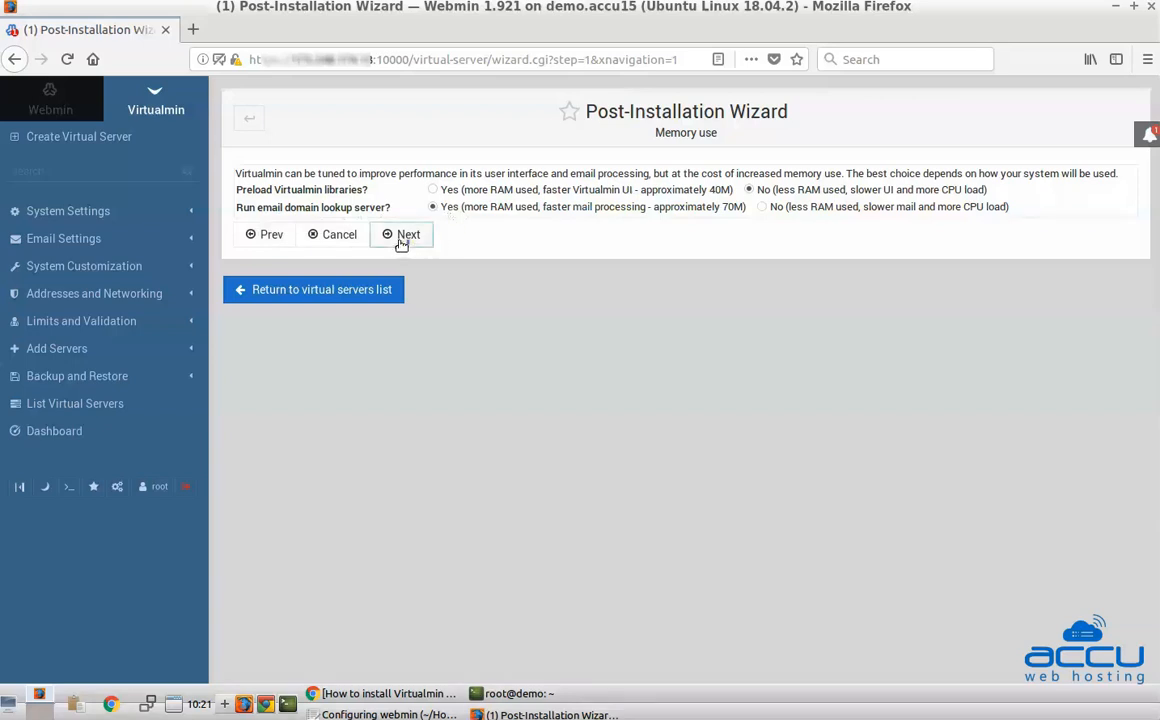
# Keep Preload Virtualmin libraries No and email domain lookup server Yes, continue to virus scanning
pyautogui.click(400, 234)
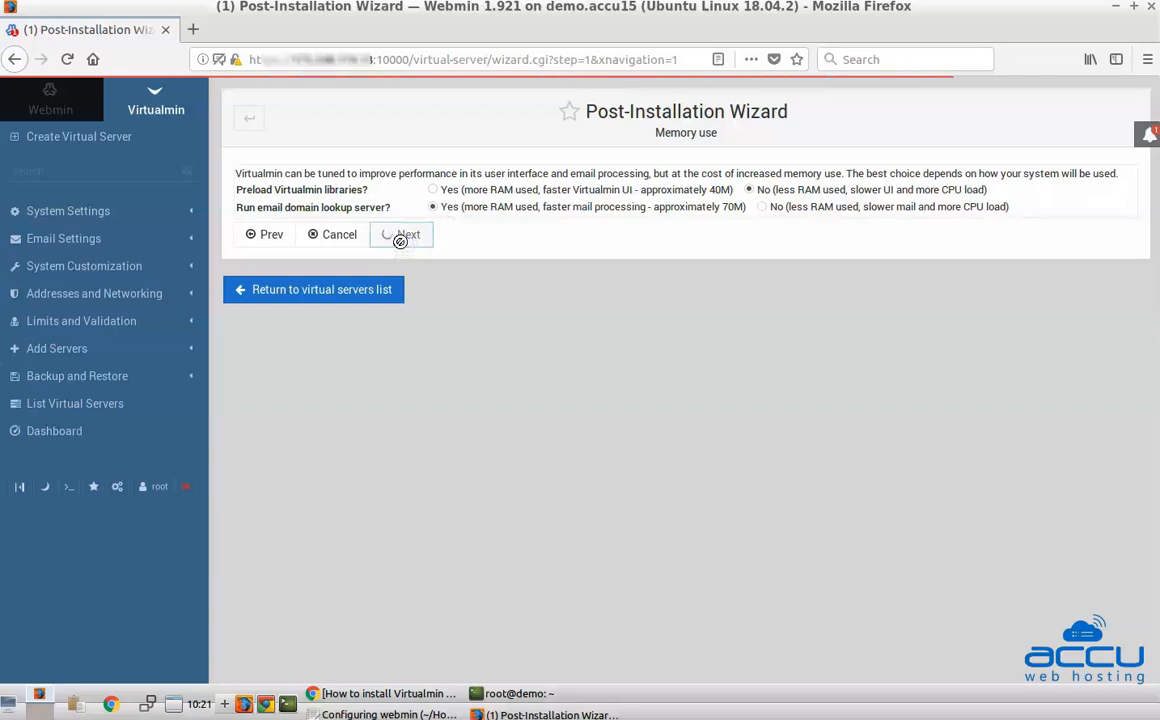
pyautogui.click(400, 234)
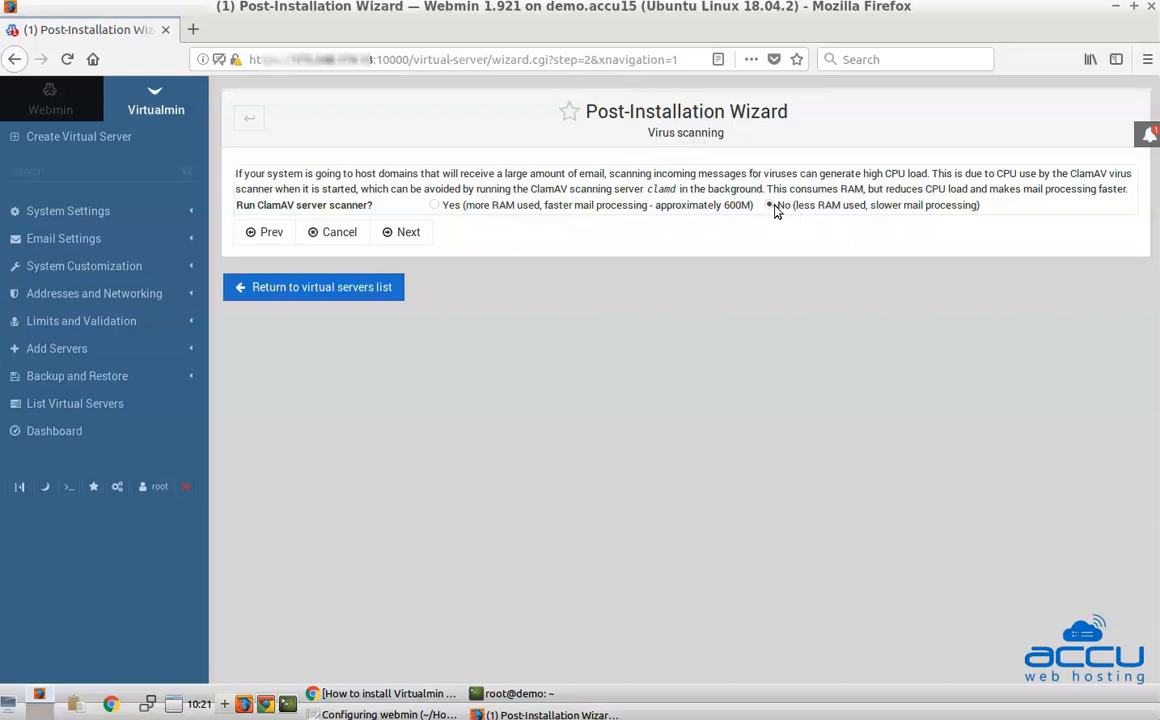
pyautogui.moveTo(386, 216)
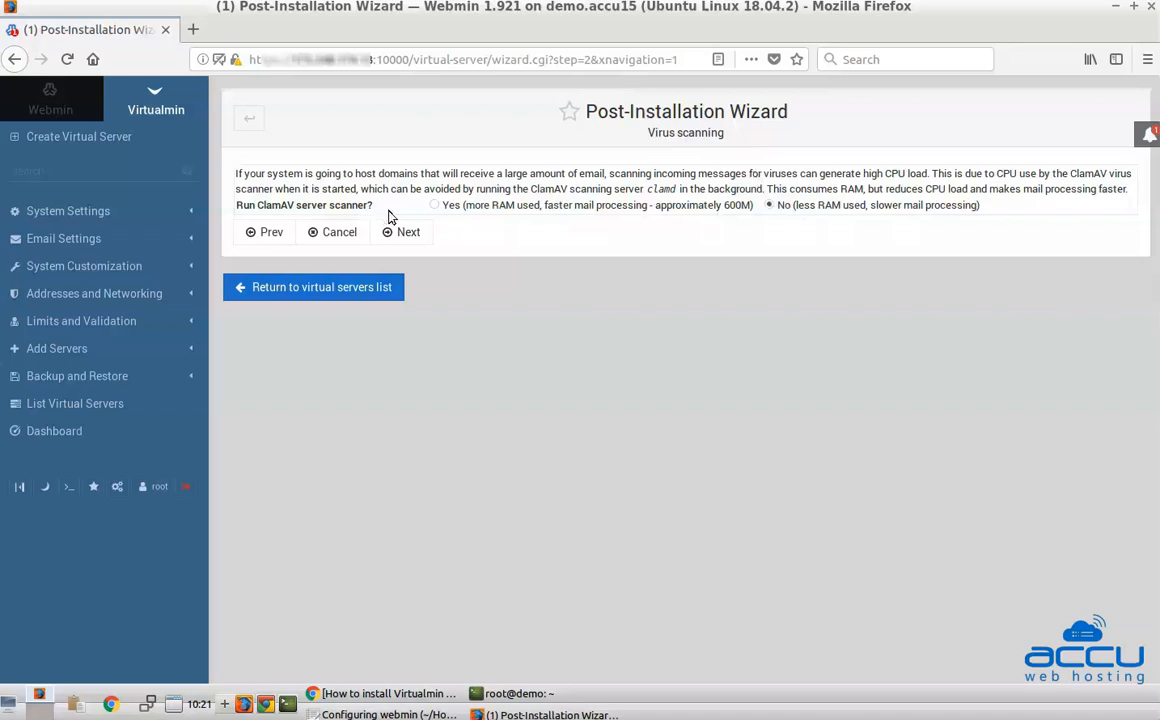
pyautogui.moveTo(404, 244)
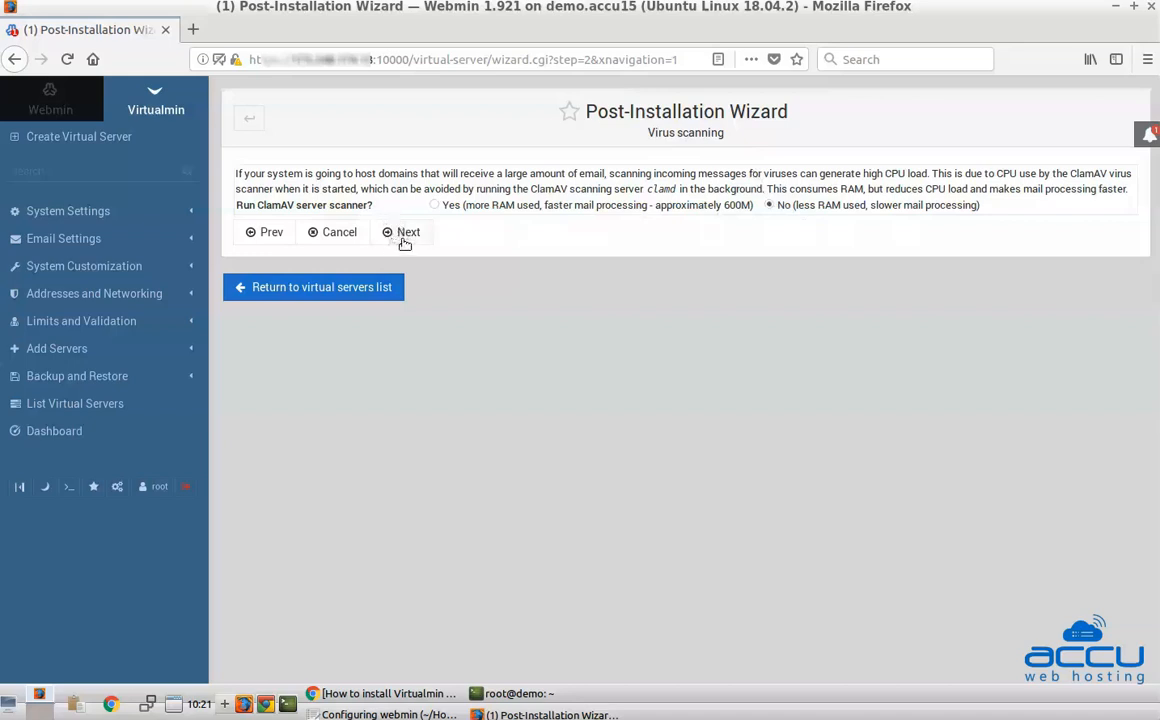
# Leave ClamAV server scanner and SpamAssassin server filter at No, reaching the database servers step
pyautogui.click(402, 232)
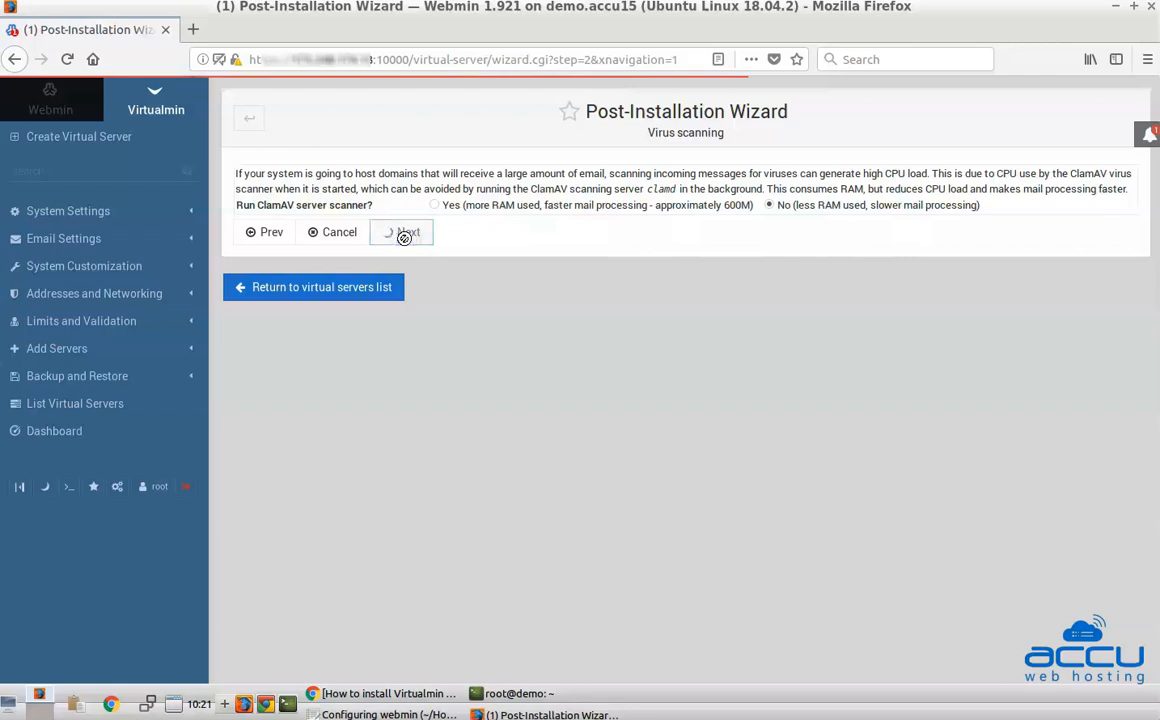
pyautogui.click(404, 232)
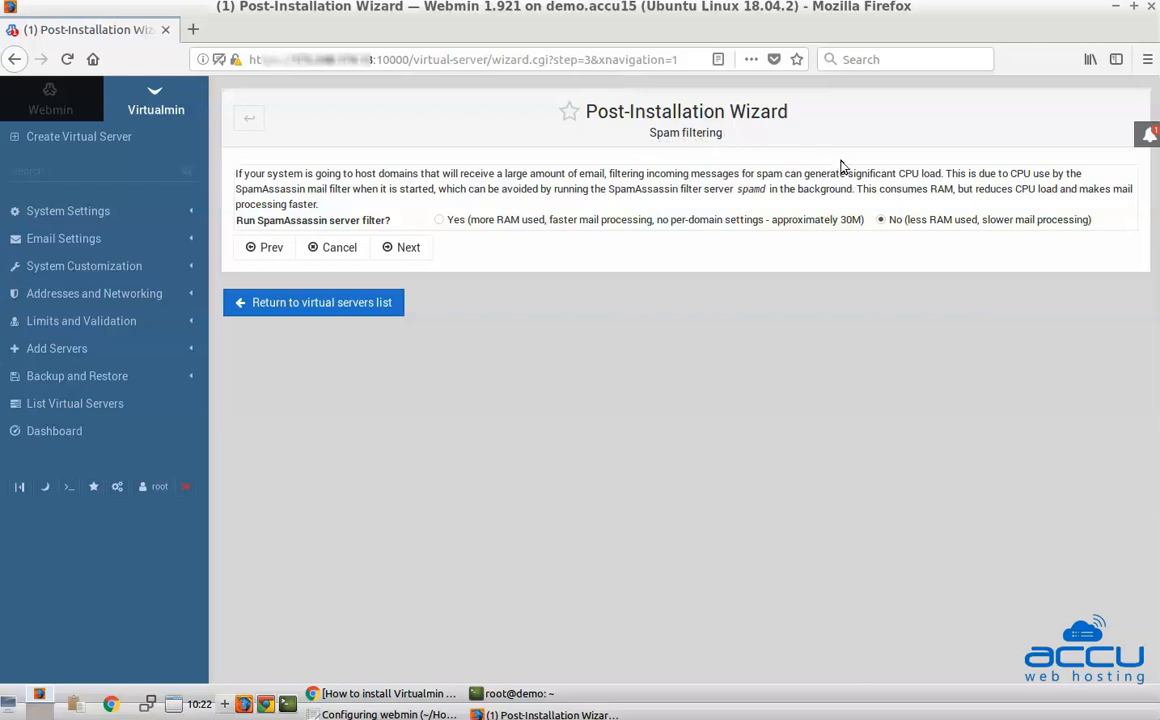
pyautogui.moveTo(268, 232)
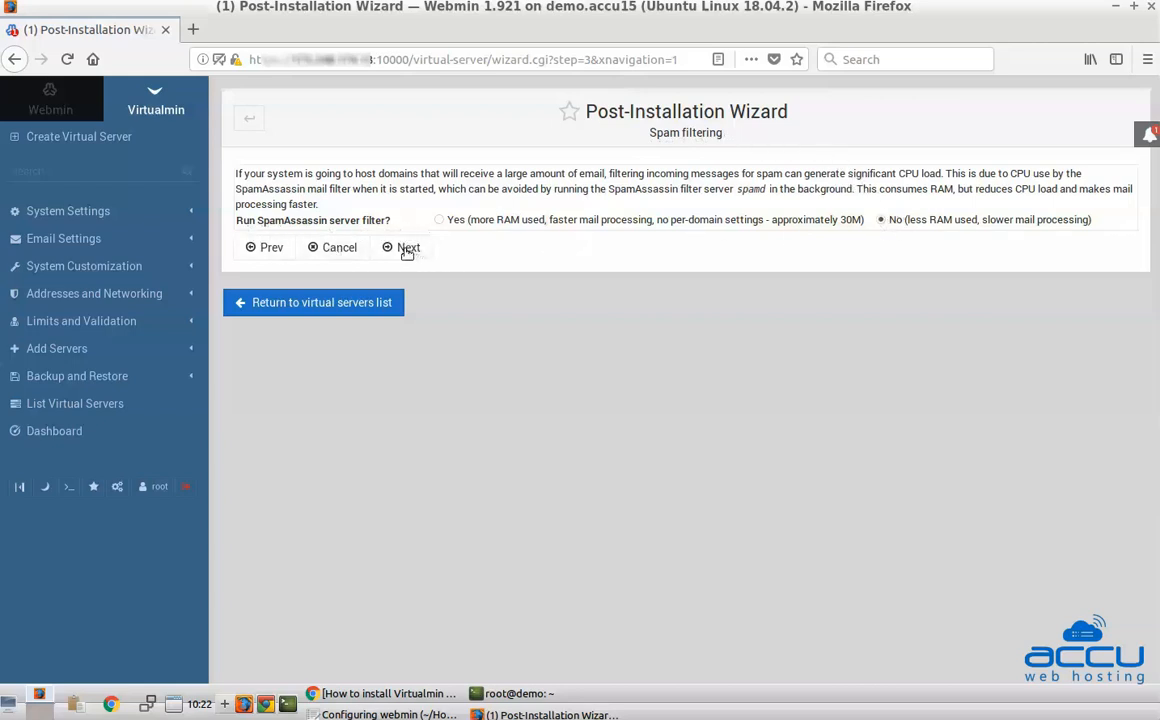
pyautogui.click(402, 248)
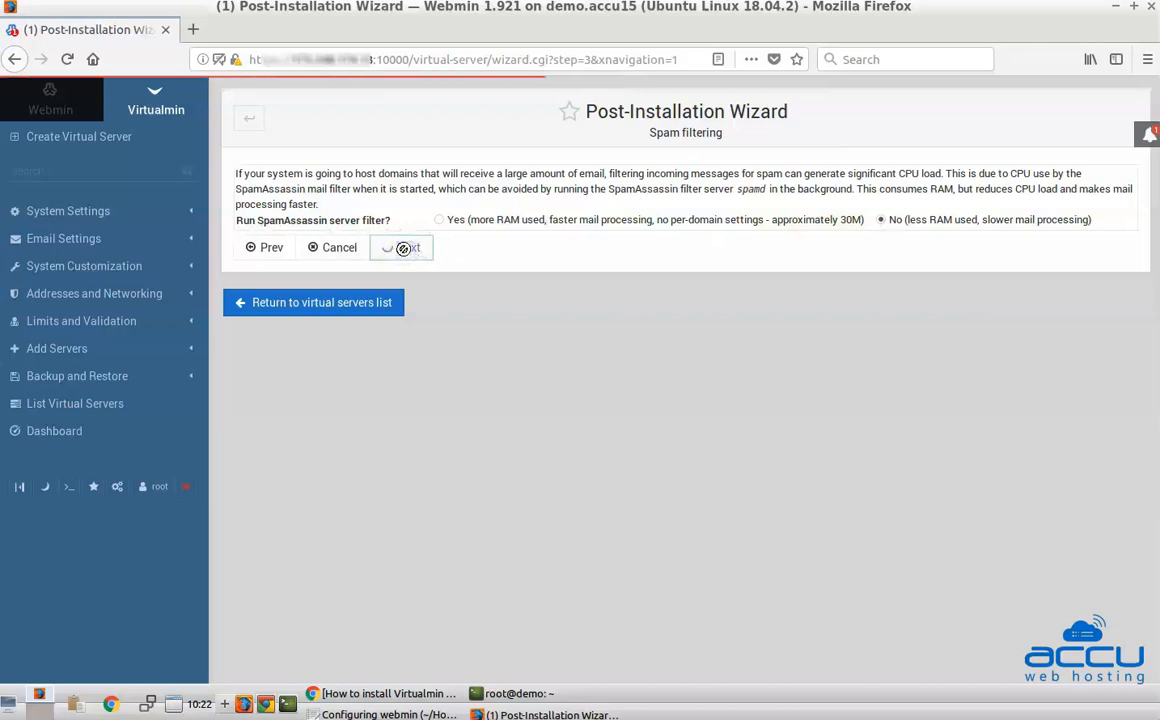
pyautogui.click(402, 248)
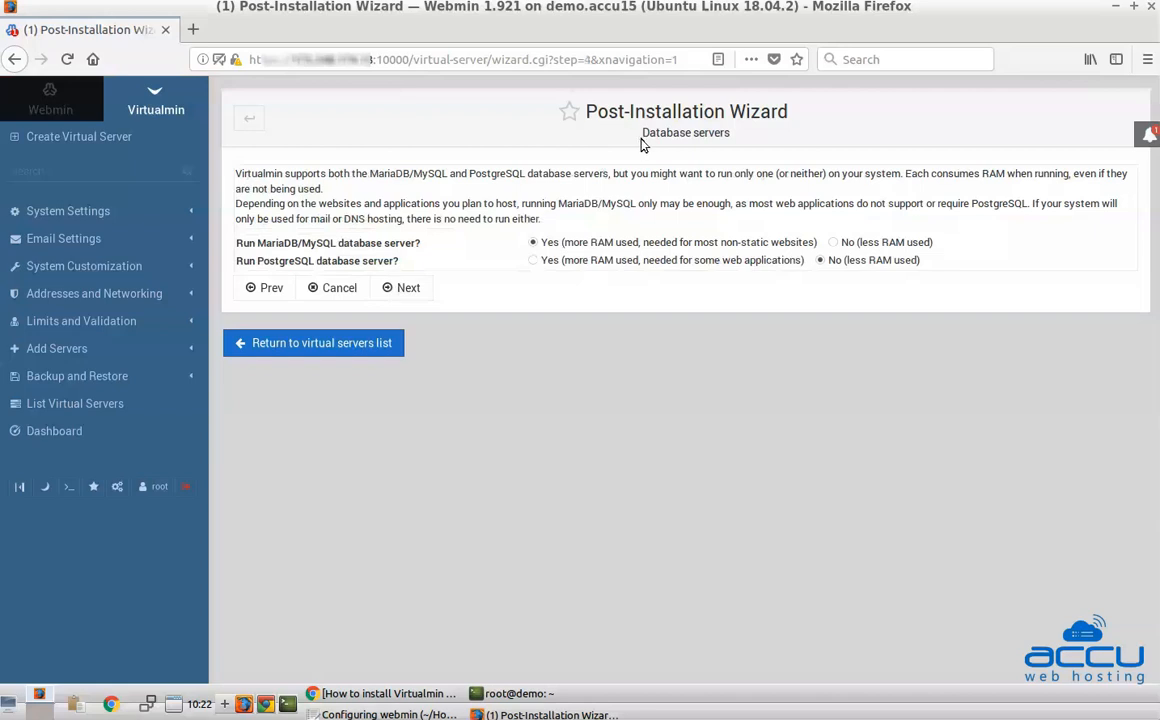
pyautogui.moveTo(328, 252)
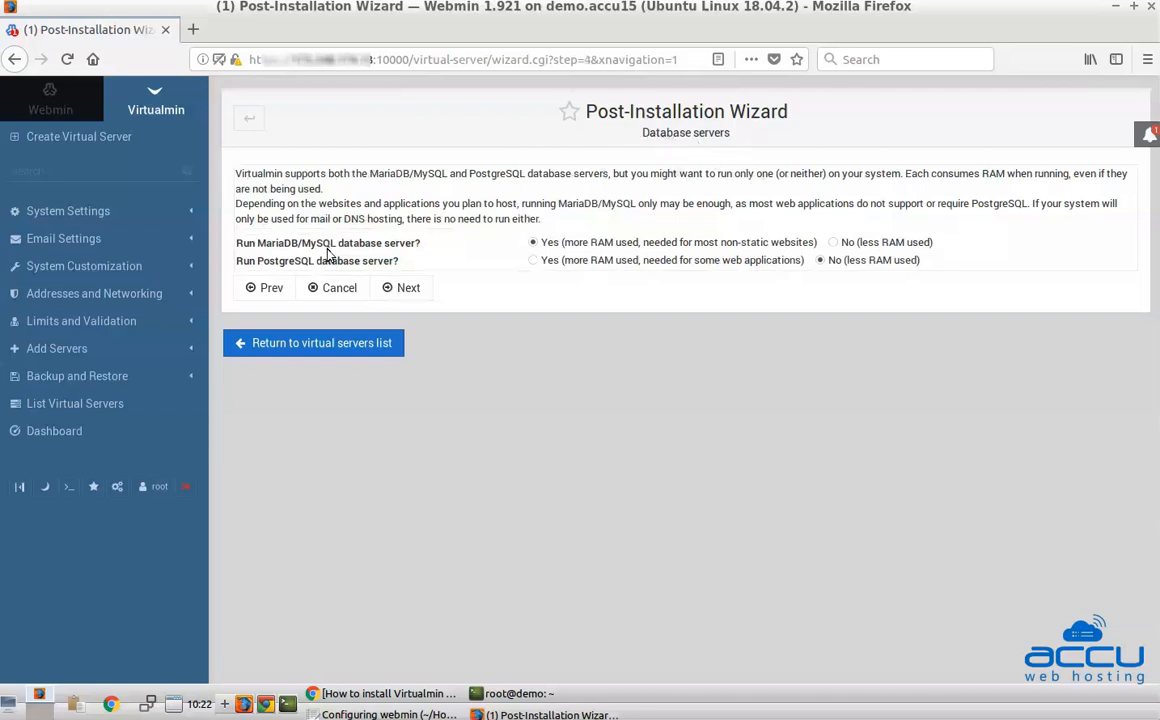
pyautogui.moveTo(440, 252)
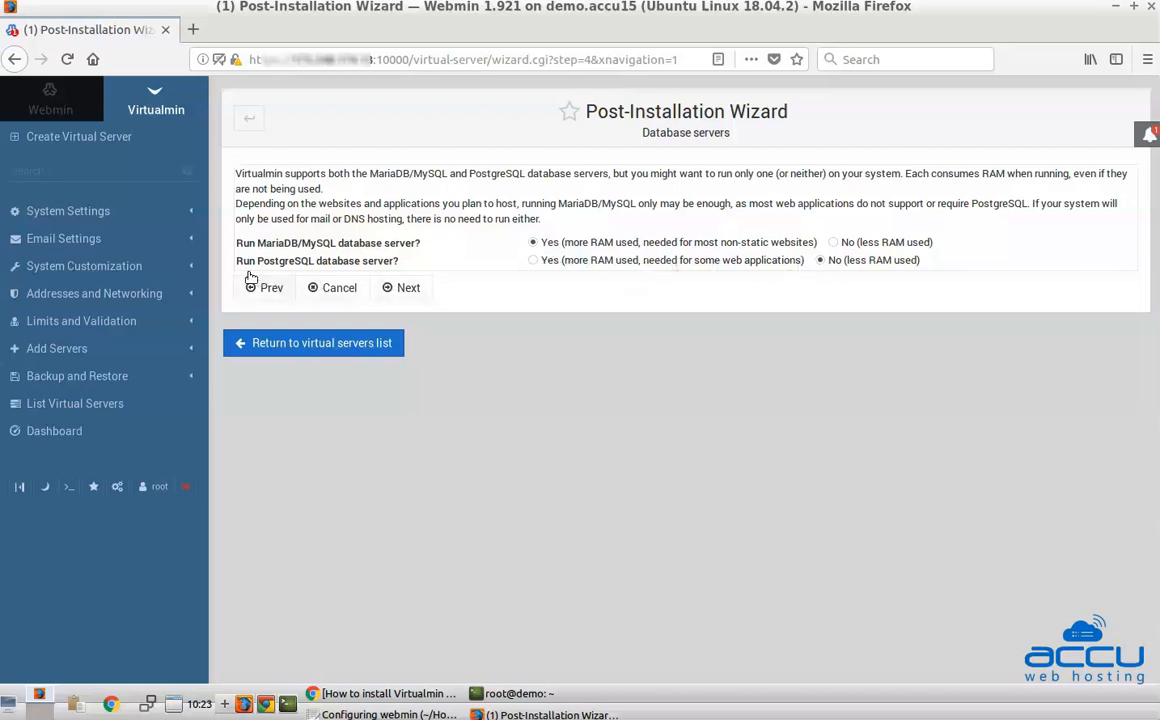
pyautogui.moveTo(414, 272)
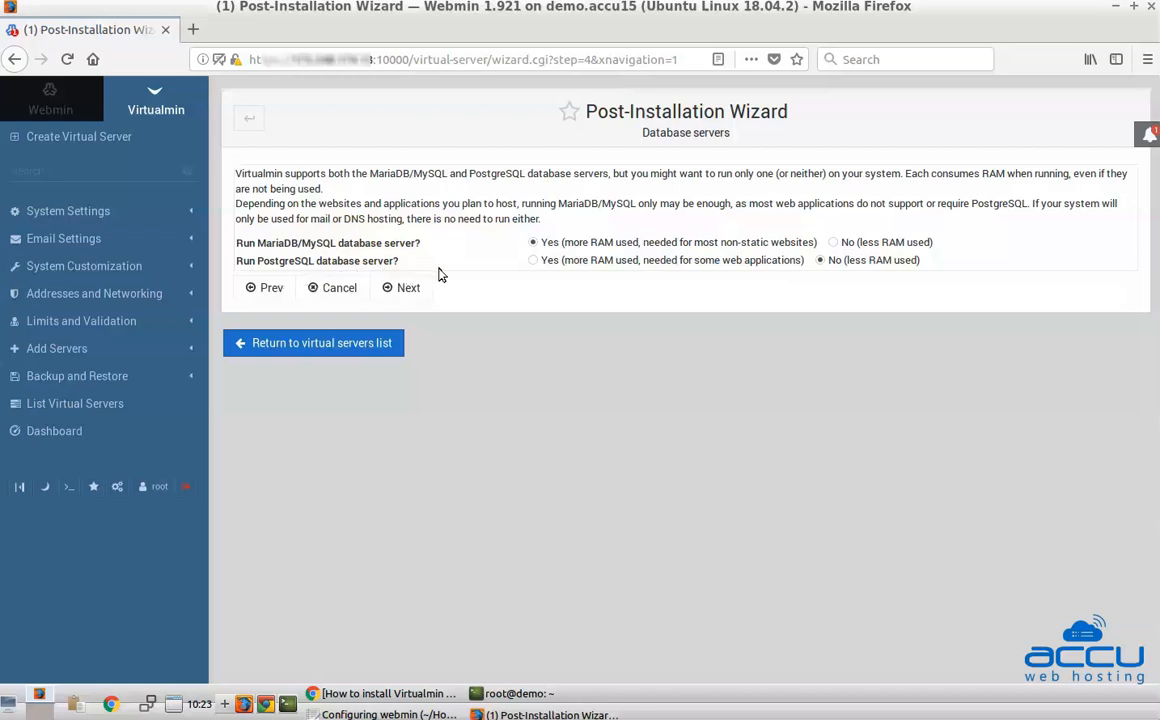
pyautogui.moveTo(404, 292)
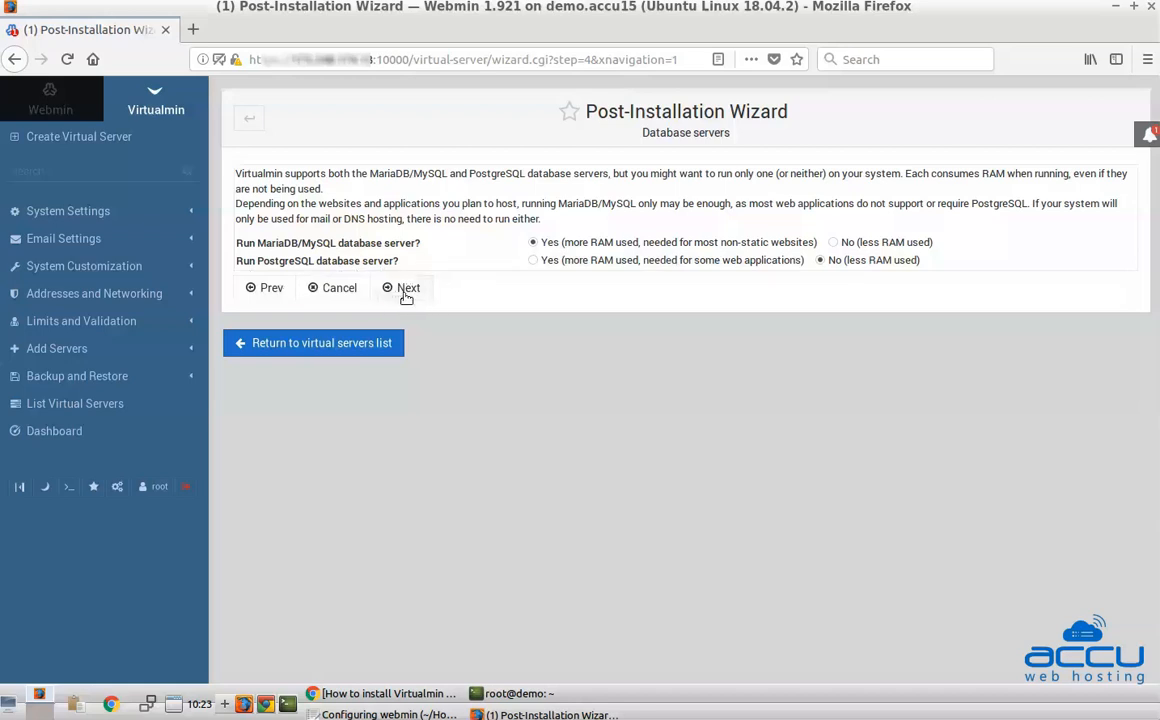
# Keep MariaDB/MySQL at Yes and PostgreSQL at No, continue to the MySQL password step
pyautogui.click(402, 288)
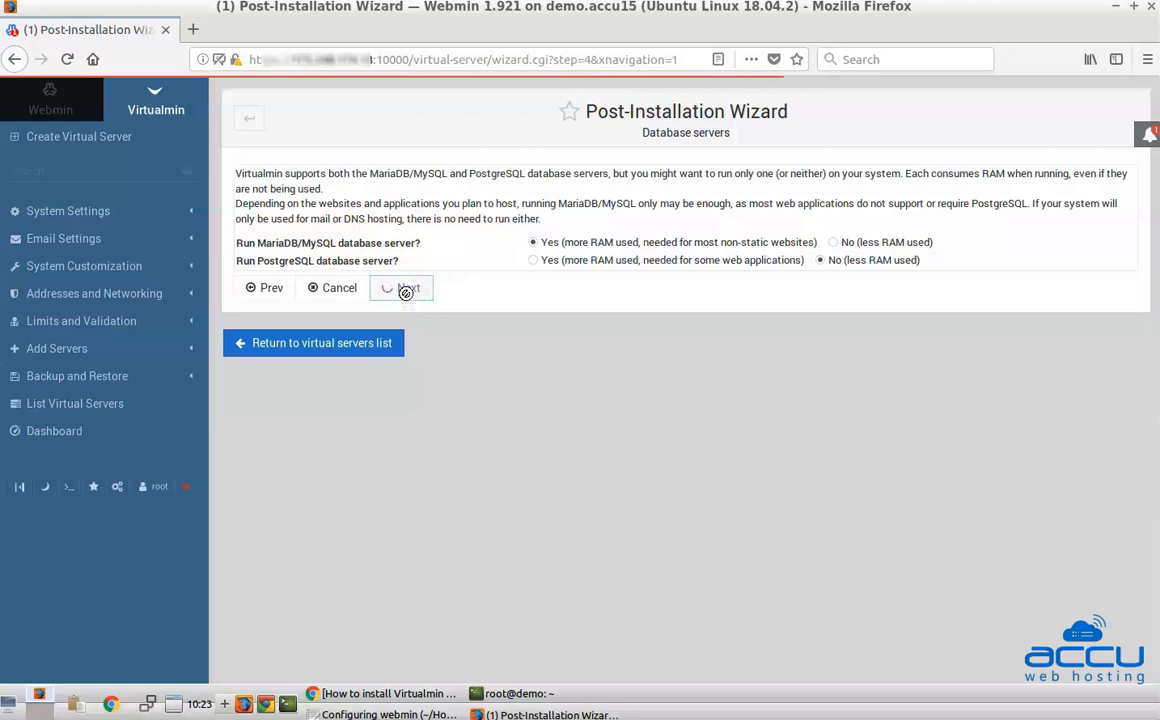
pyautogui.click(406, 288)
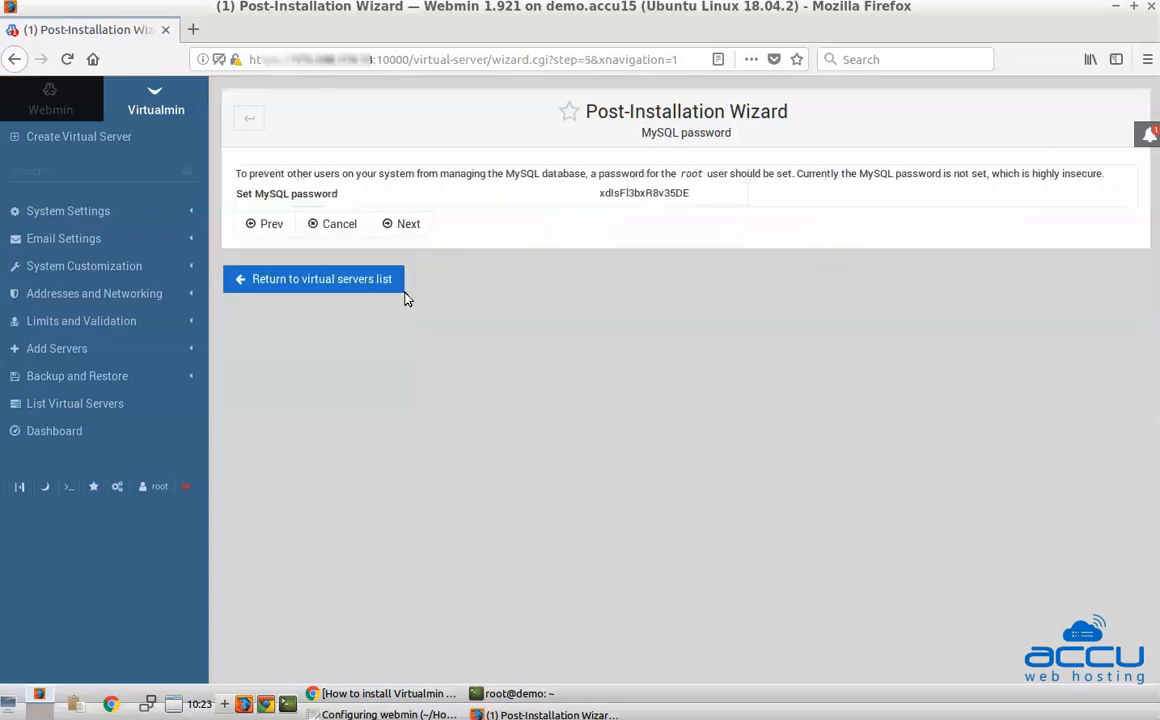
pyautogui.moveTo(632, 140)
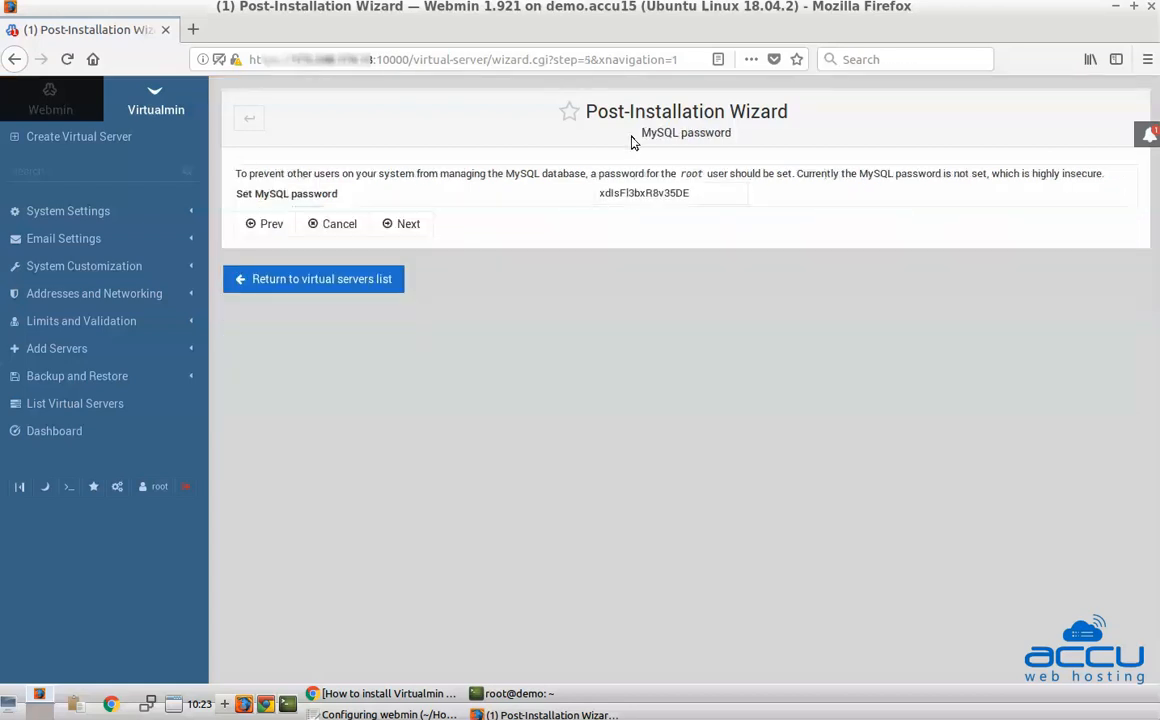
pyautogui.moveTo(410, 198)
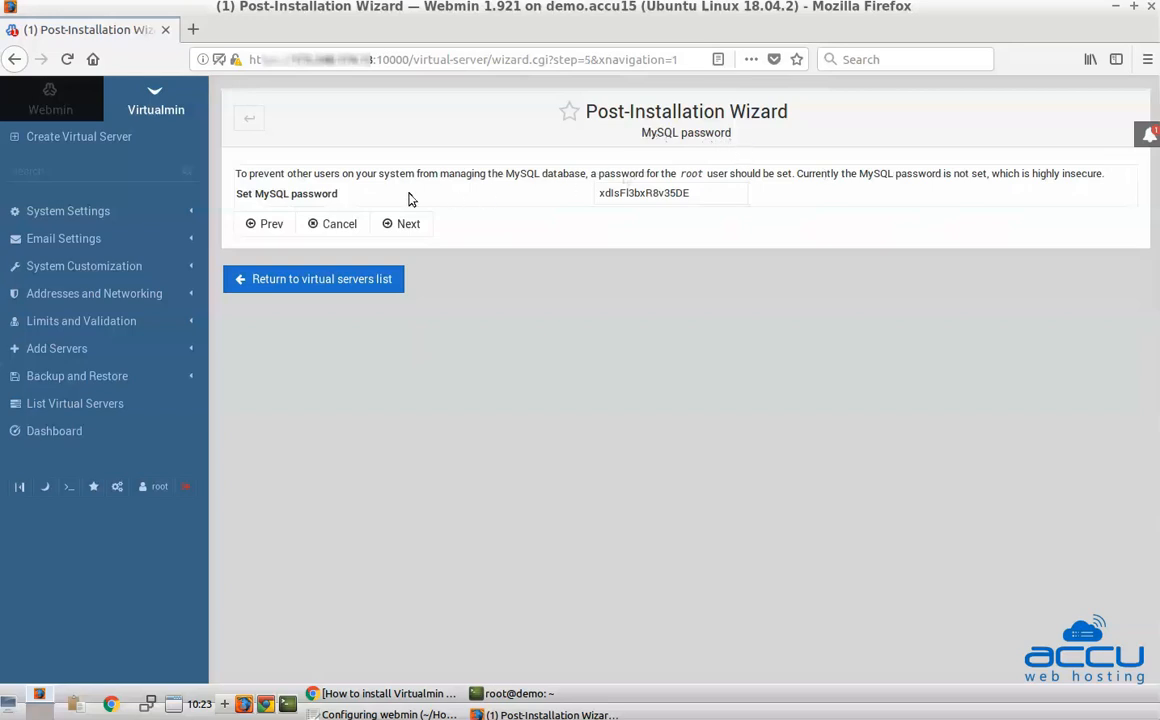
pyautogui.click(684, 192)
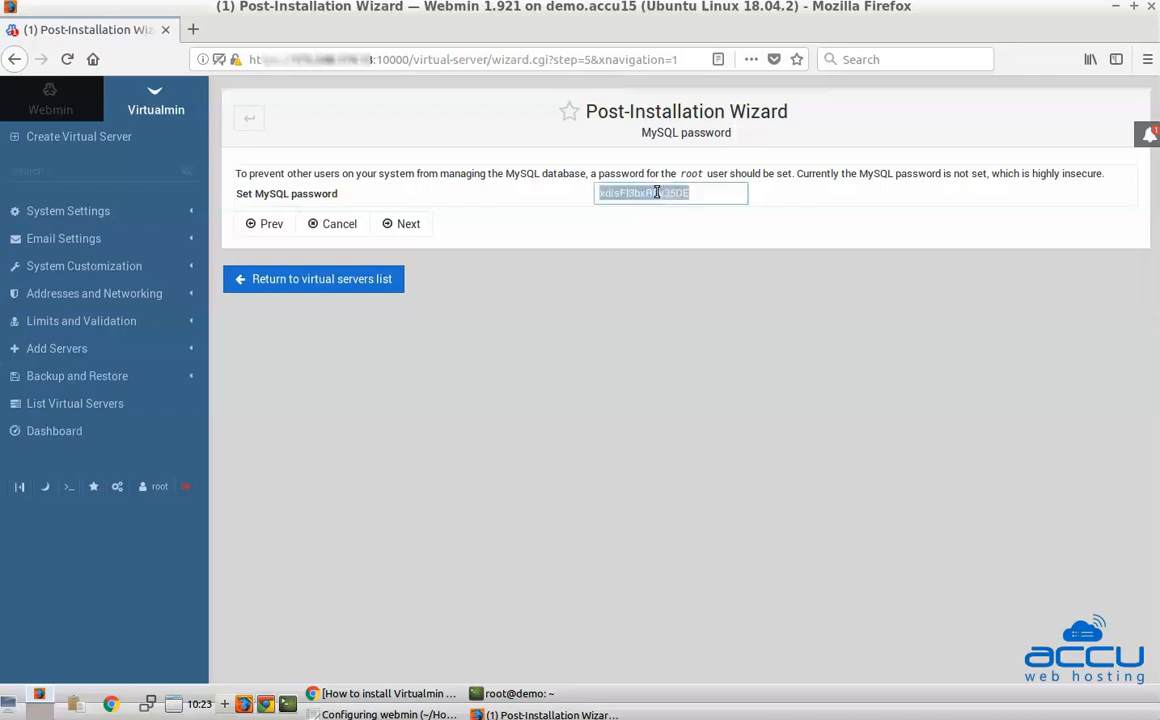
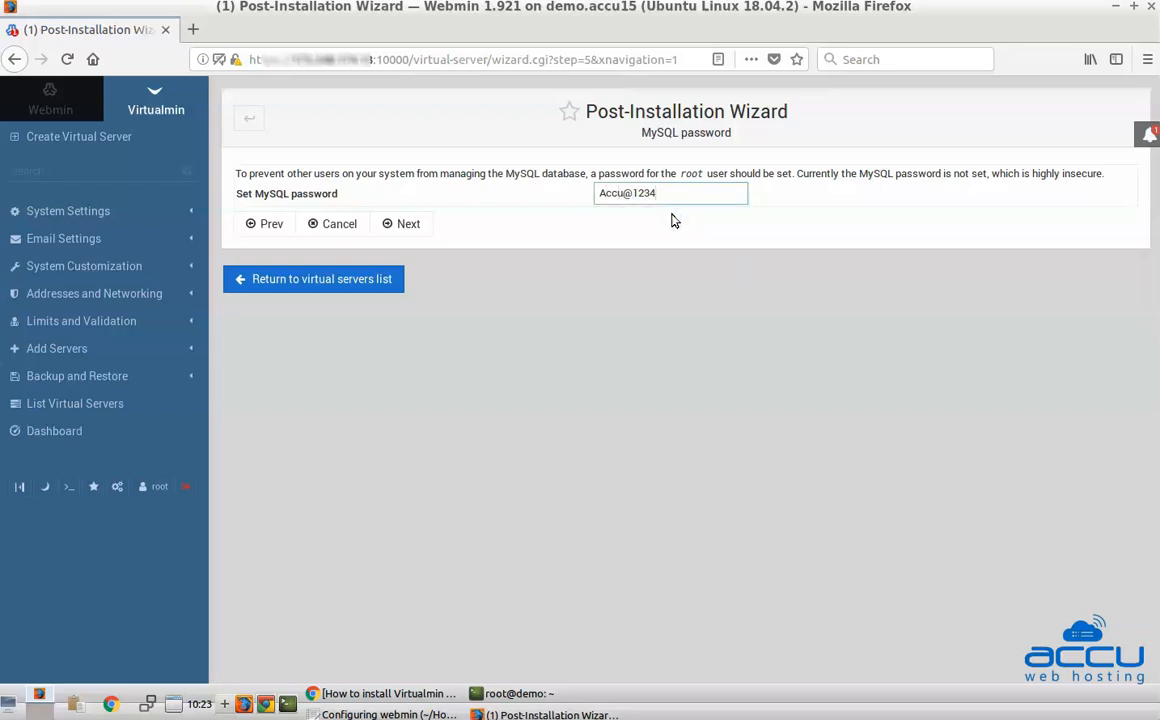
pyautogui.click(690, 192)
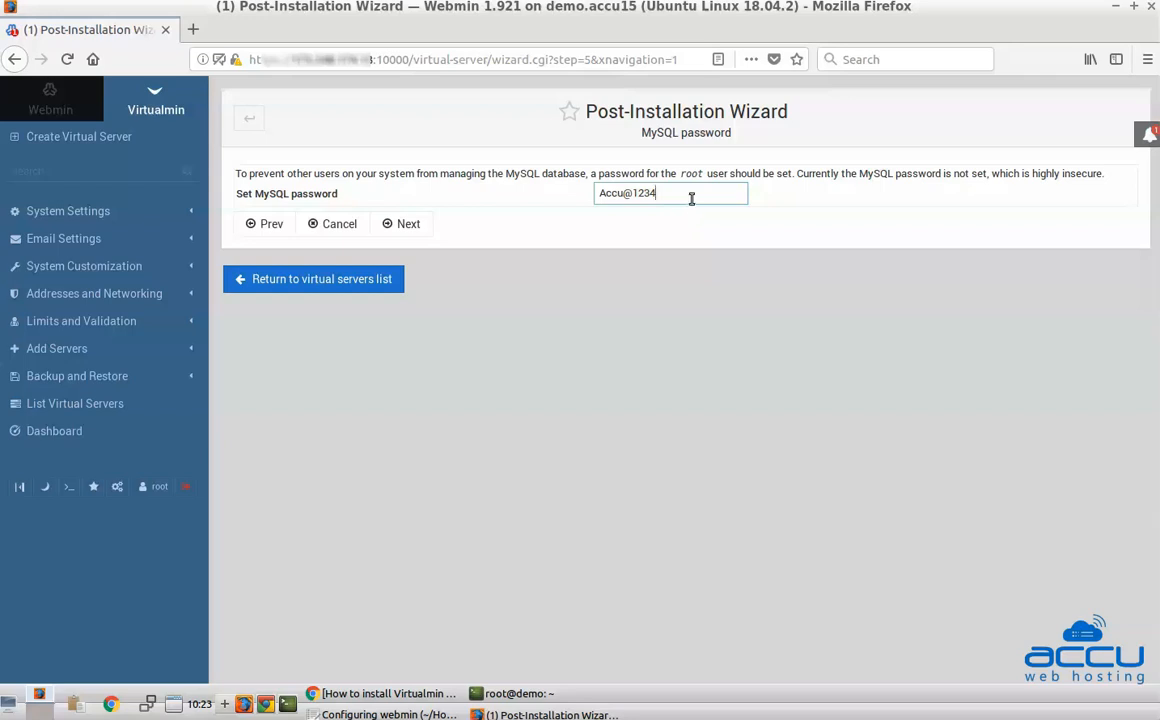
pyautogui.moveTo(584, 232)
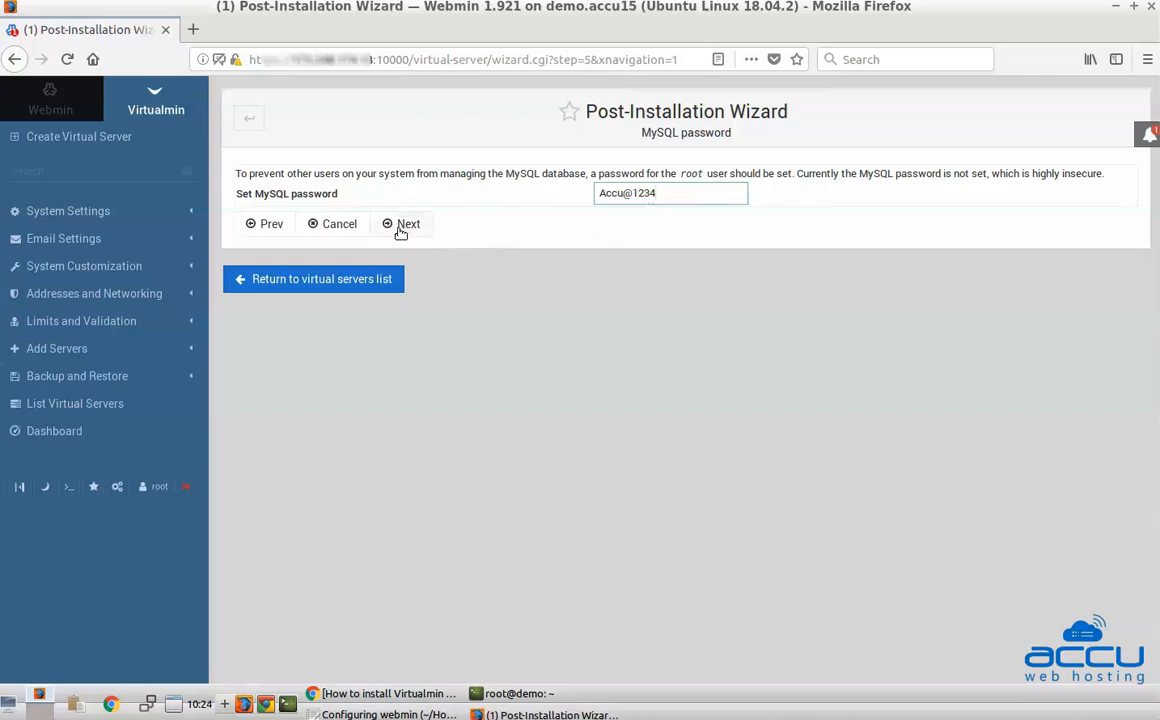
pyautogui.click(400, 224)
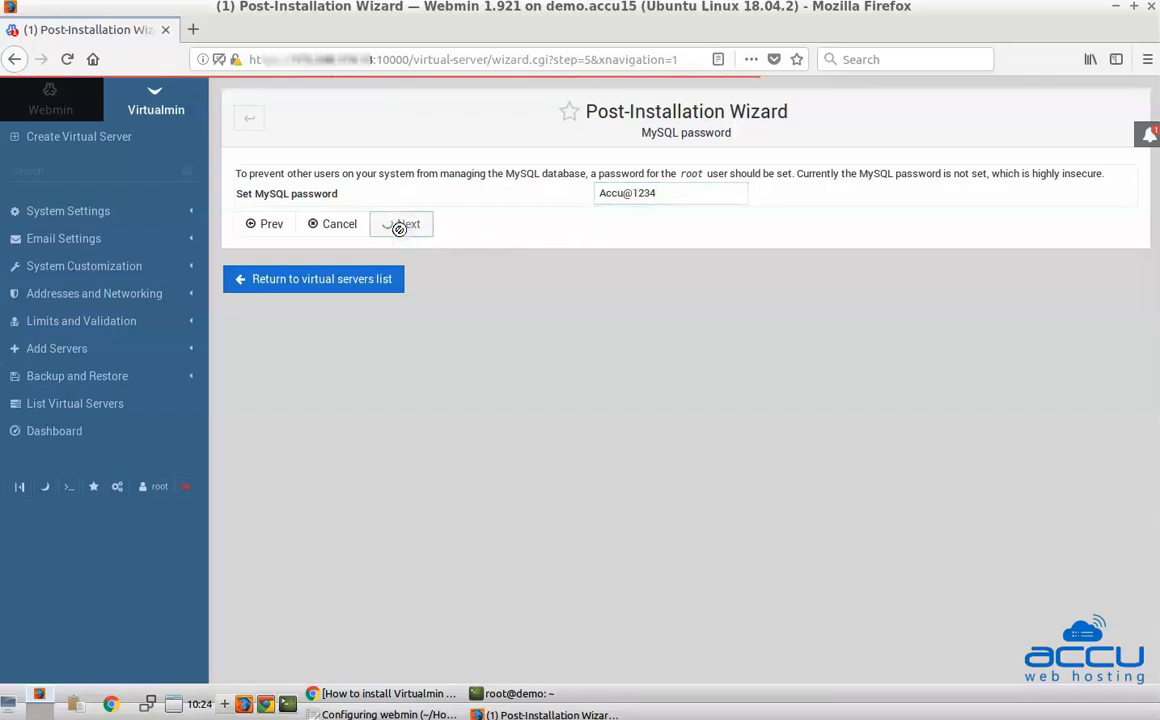
pyautogui.click(402, 224)
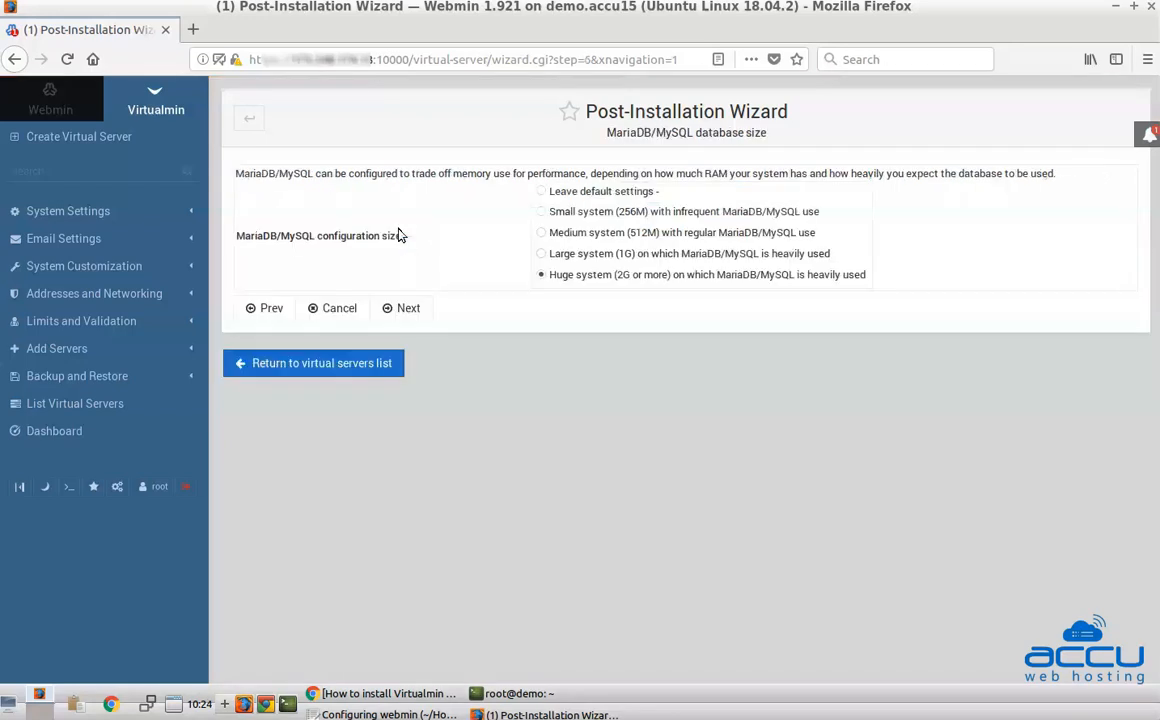
pyautogui.moveTo(588, 140)
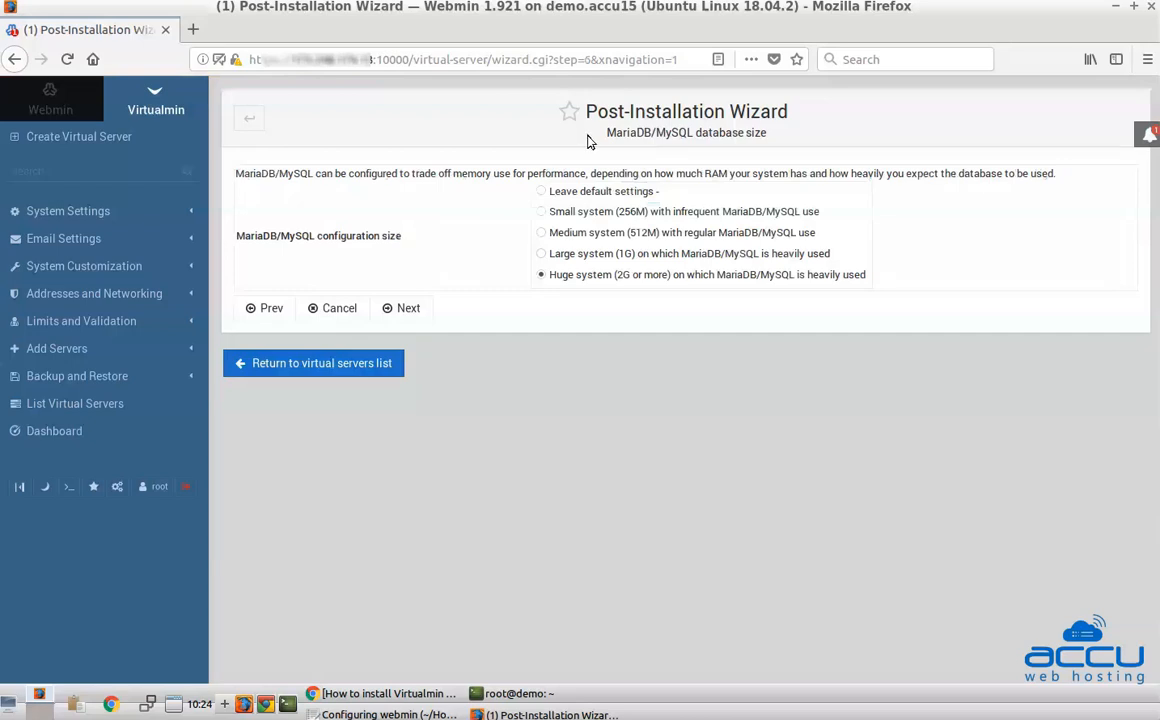
pyautogui.moveTo(790, 148)
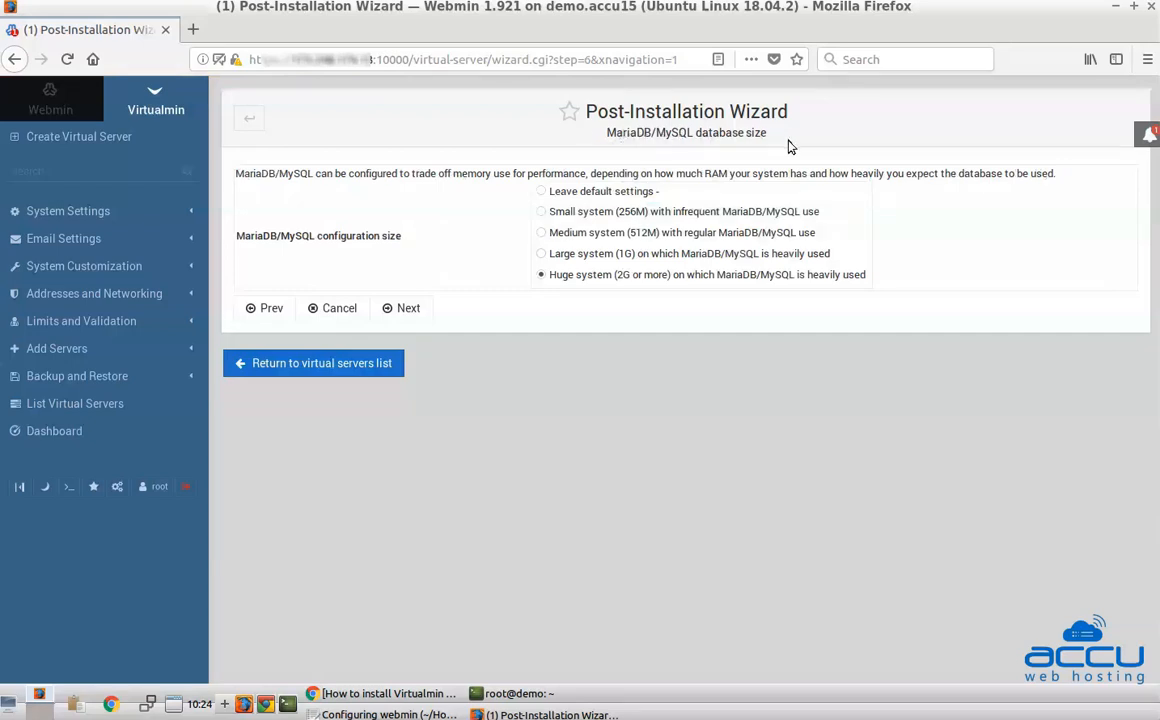
pyautogui.moveTo(528, 220)
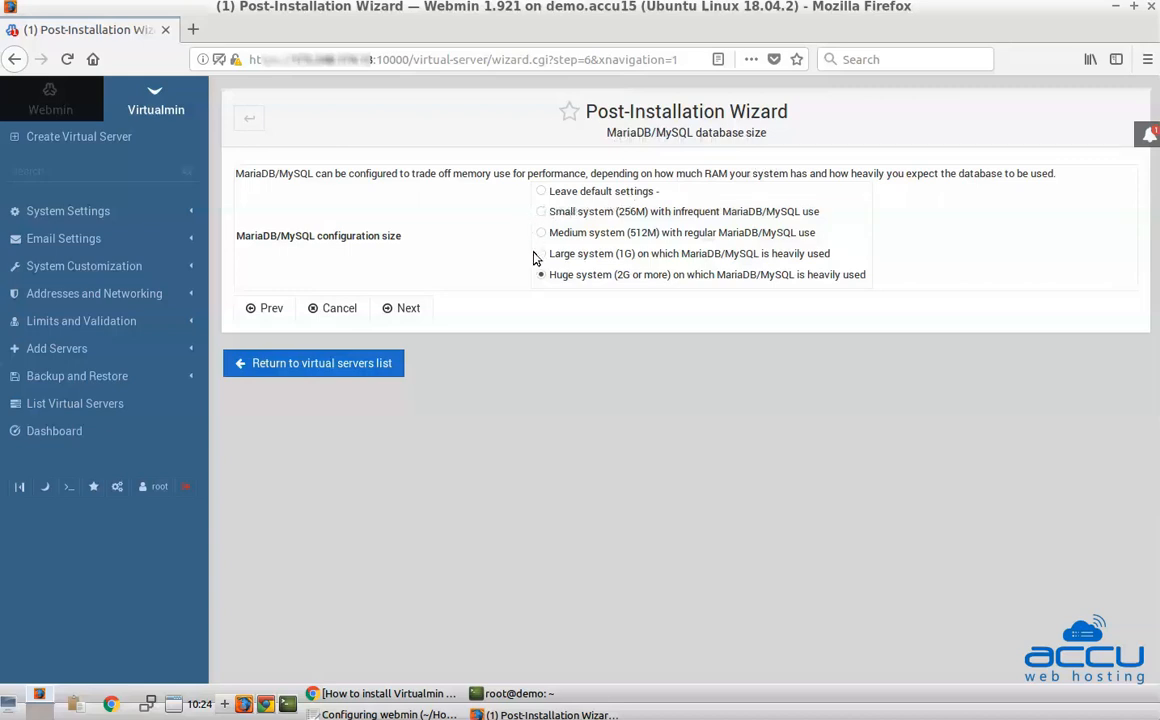
pyautogui.moveTo(636, 264)
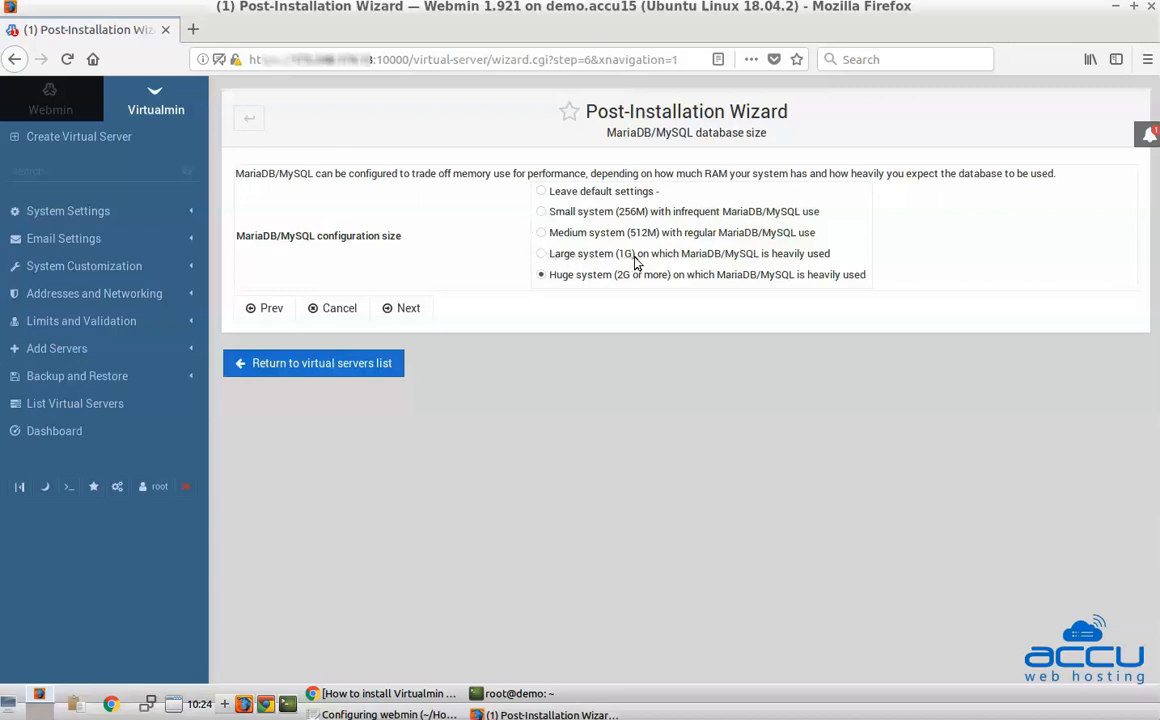
# Choose the Large system (1G) MariaDB/MySQL size and continue to DNS configuration
pyautogui.click(540, 252)
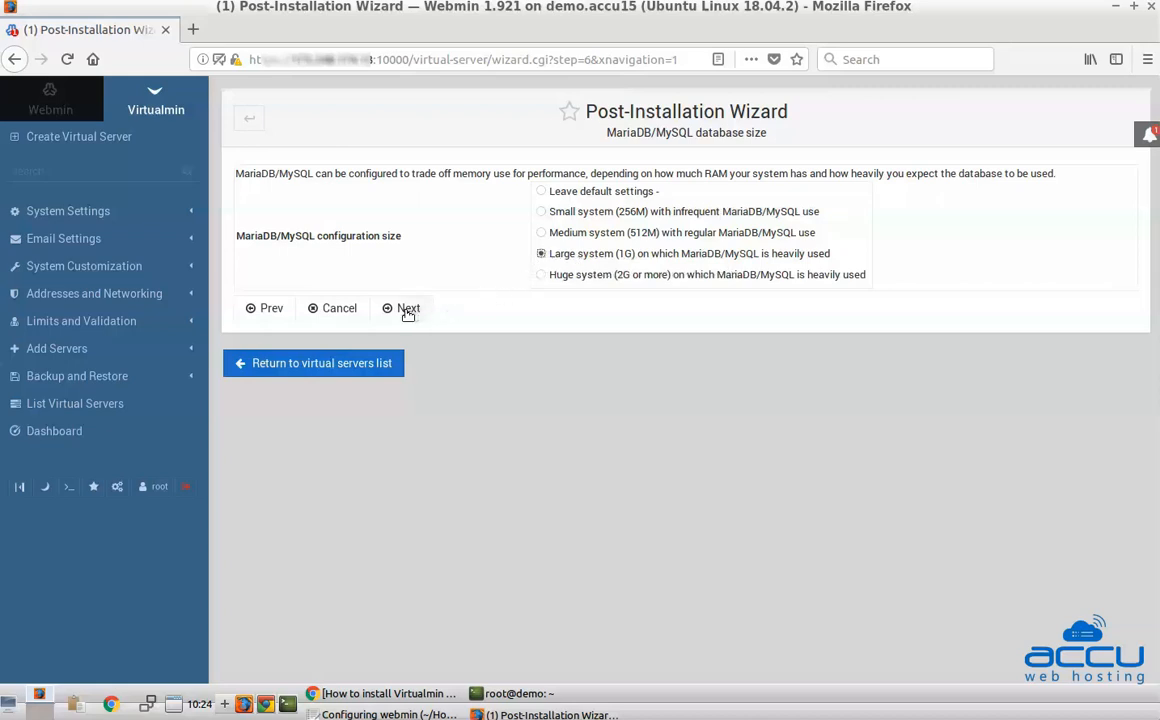
pyautogui.click(404, 308)
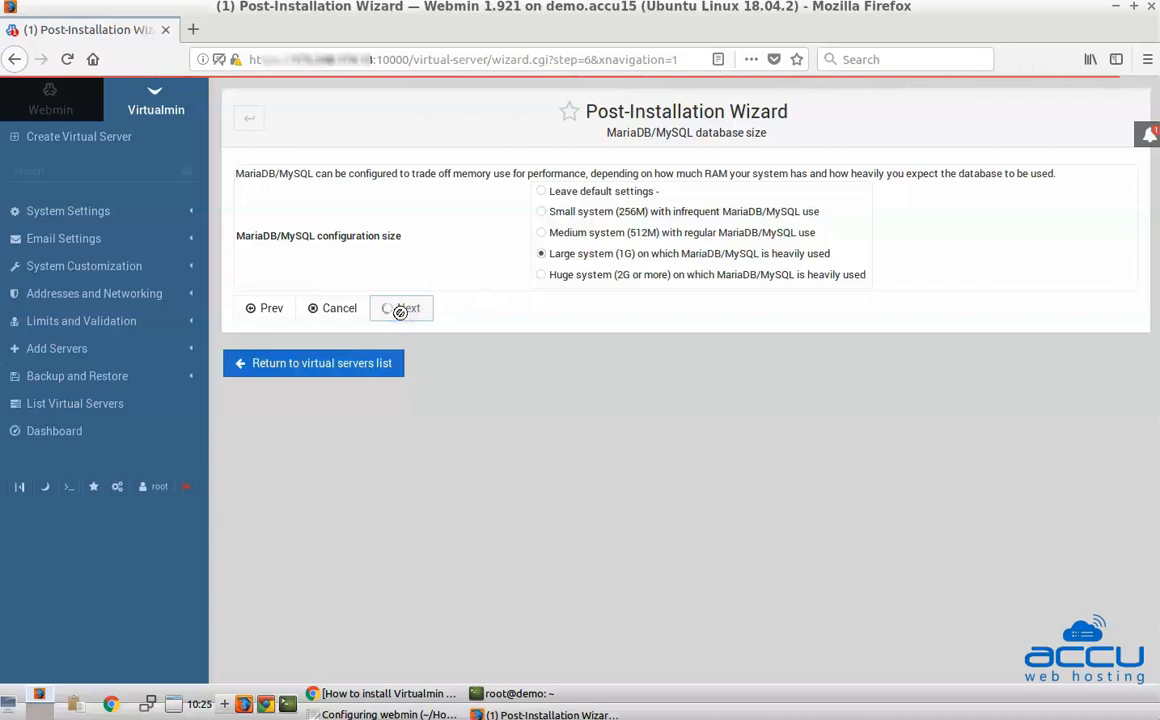
pyautogui.click(400, 308)
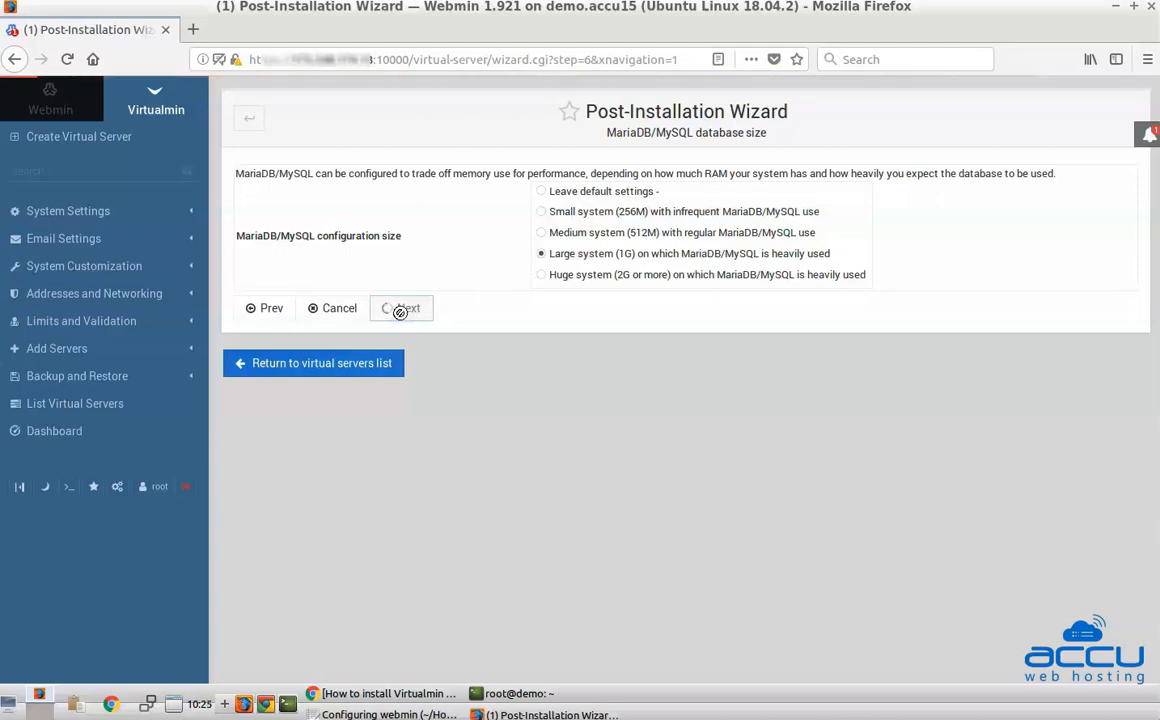
pyautogui.click(400, 308)
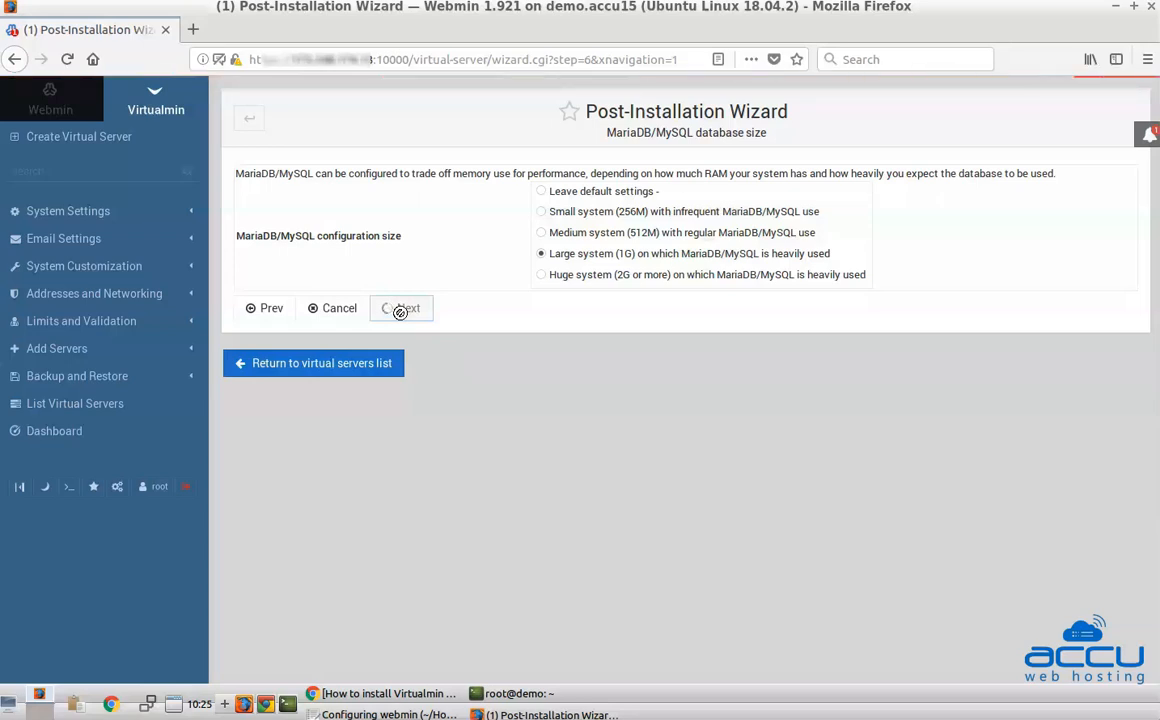
pyautogui.click(400, 308)
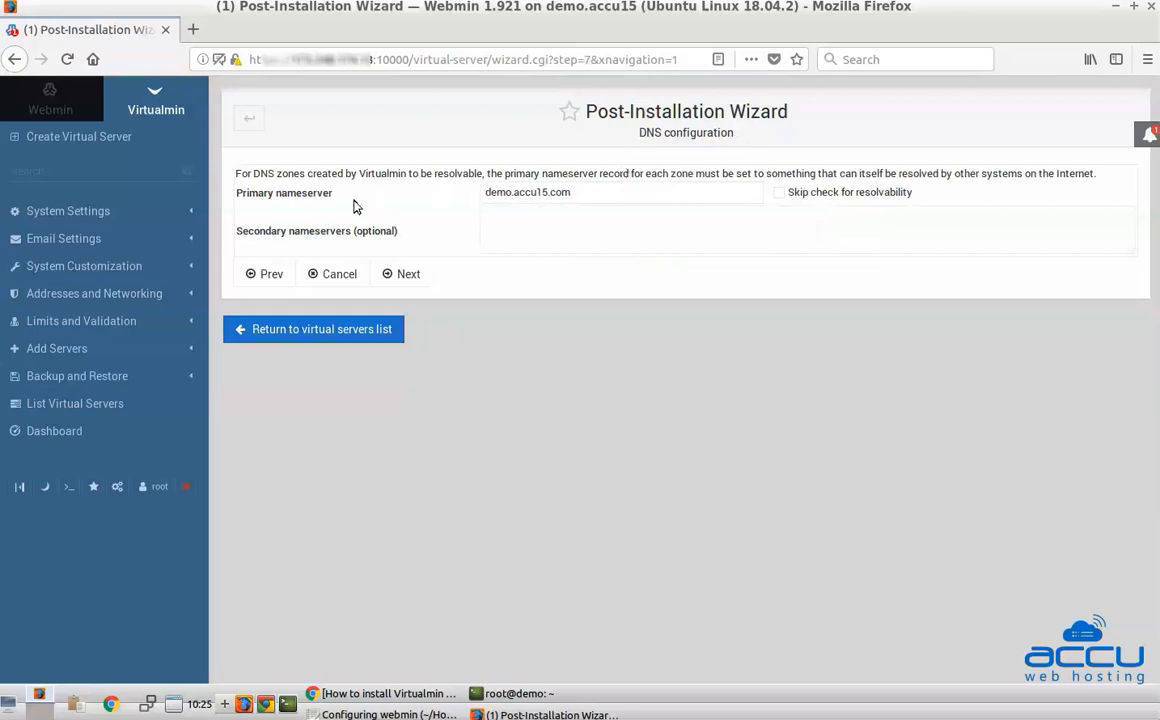
pyautogui.moveTo(464, 244)
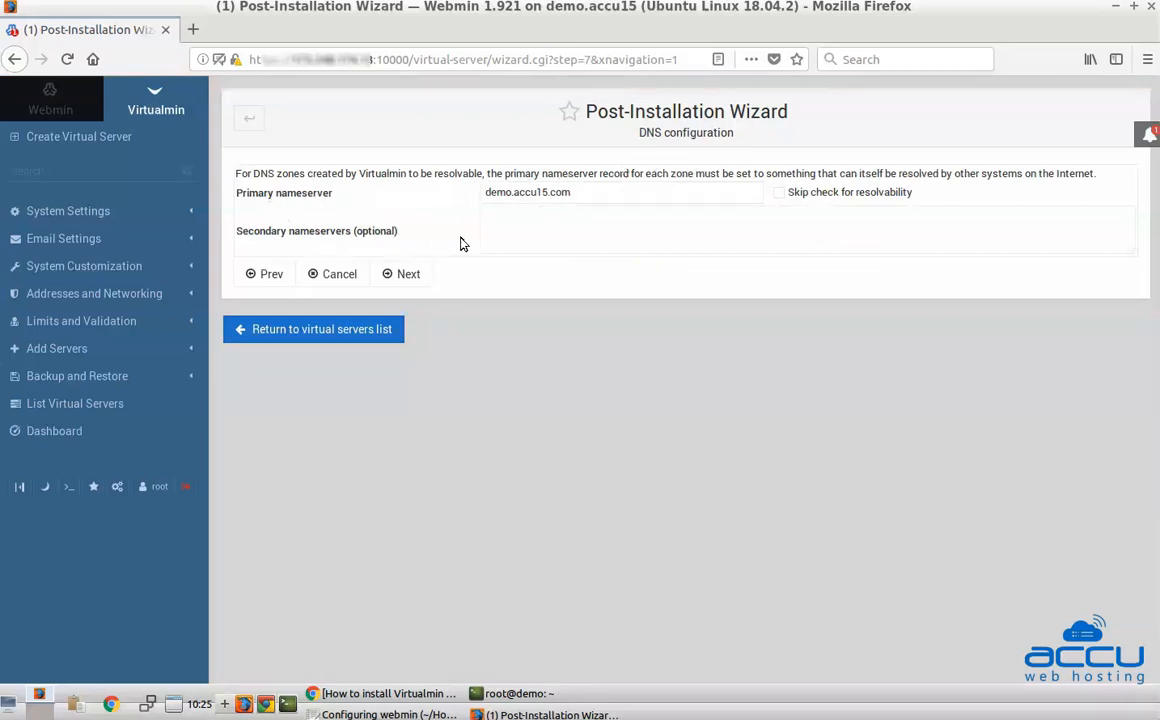
# Enter primary nameserver ns1.accu15.com and secondary ns2.accu15.com, continue to password storage
pyautogui.click(584, 192)
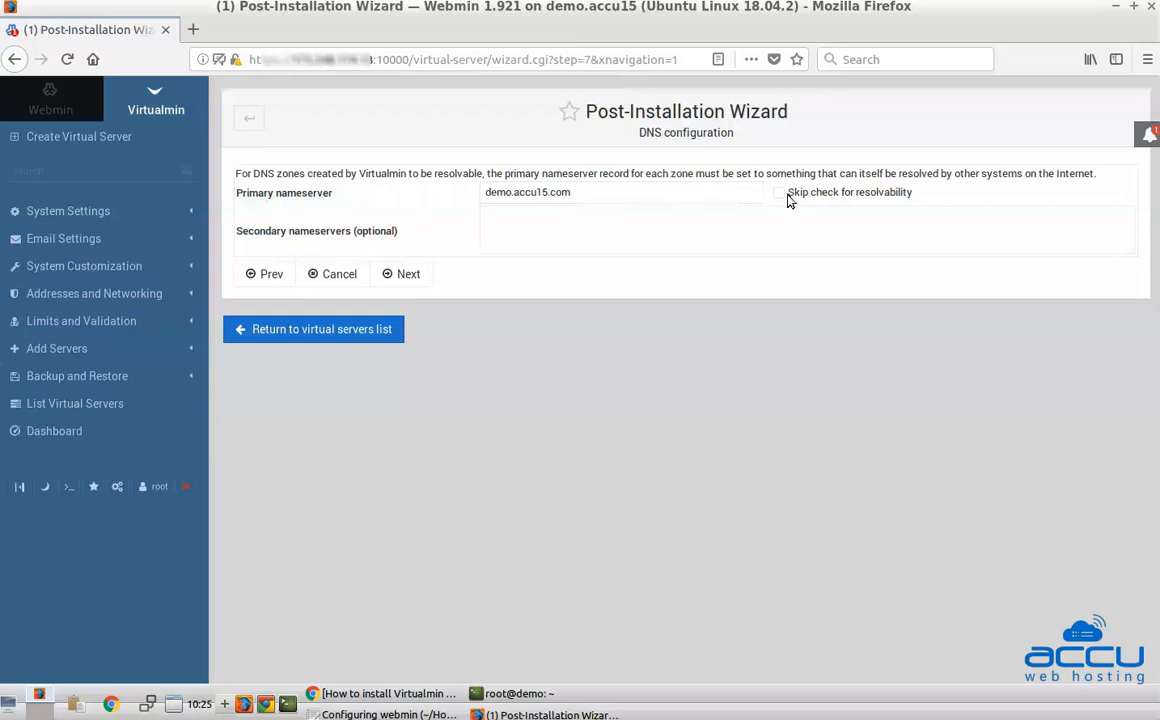
pyautogui.moveTo(924, 198)
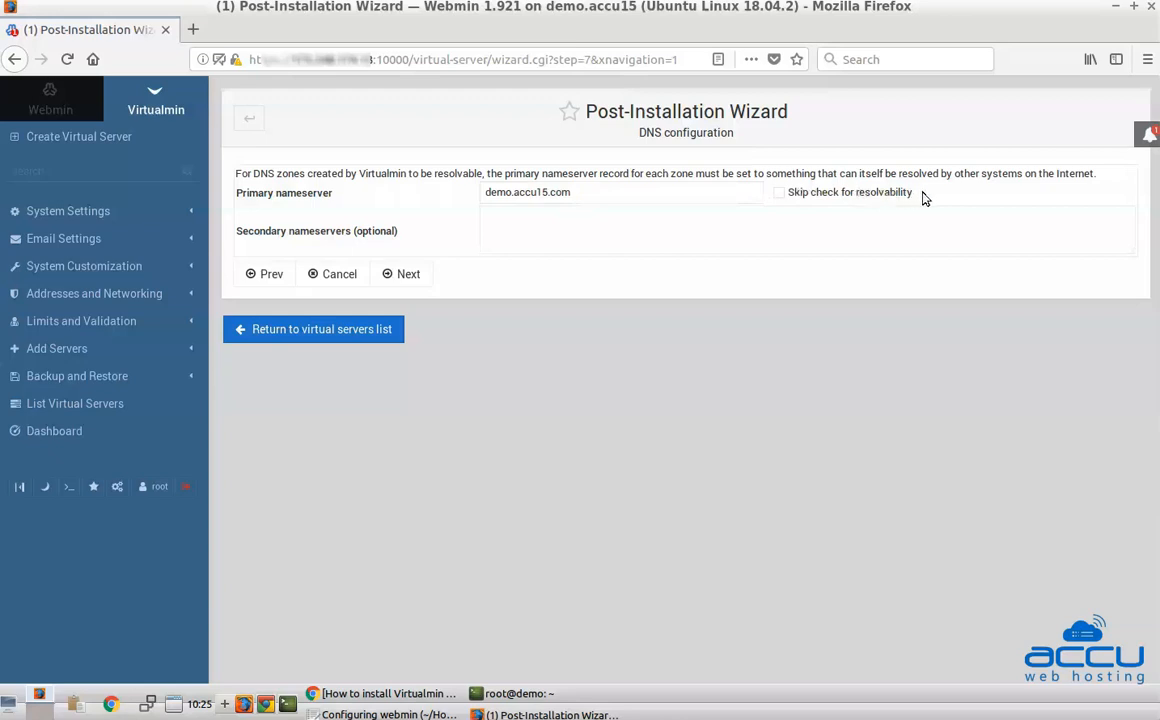
pyautogui.moveTo(928, 204)
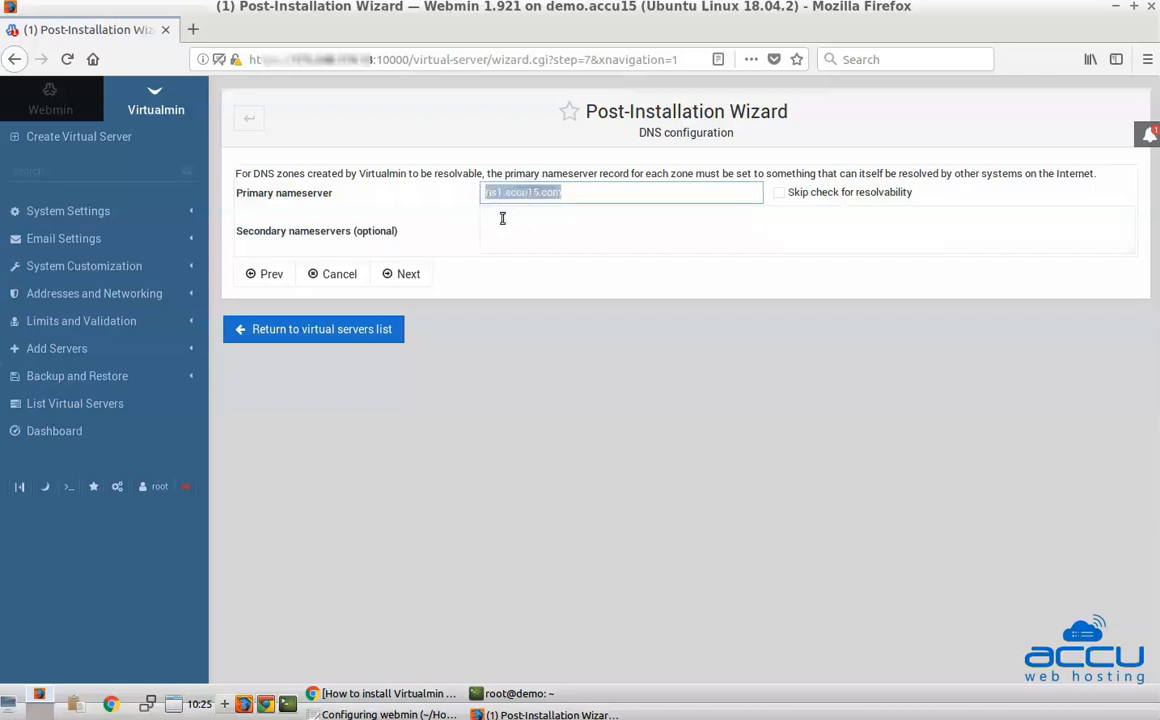
pyautogui.write('ns1.accu15.com')
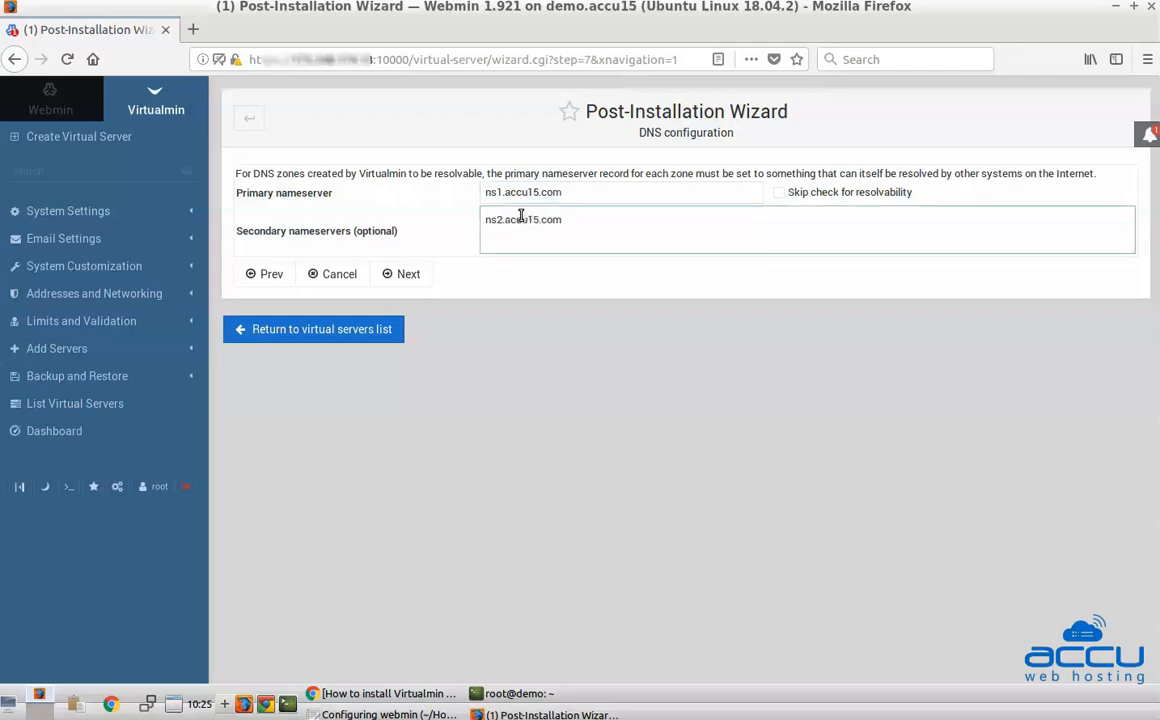
pyautogui.click(540, 226)
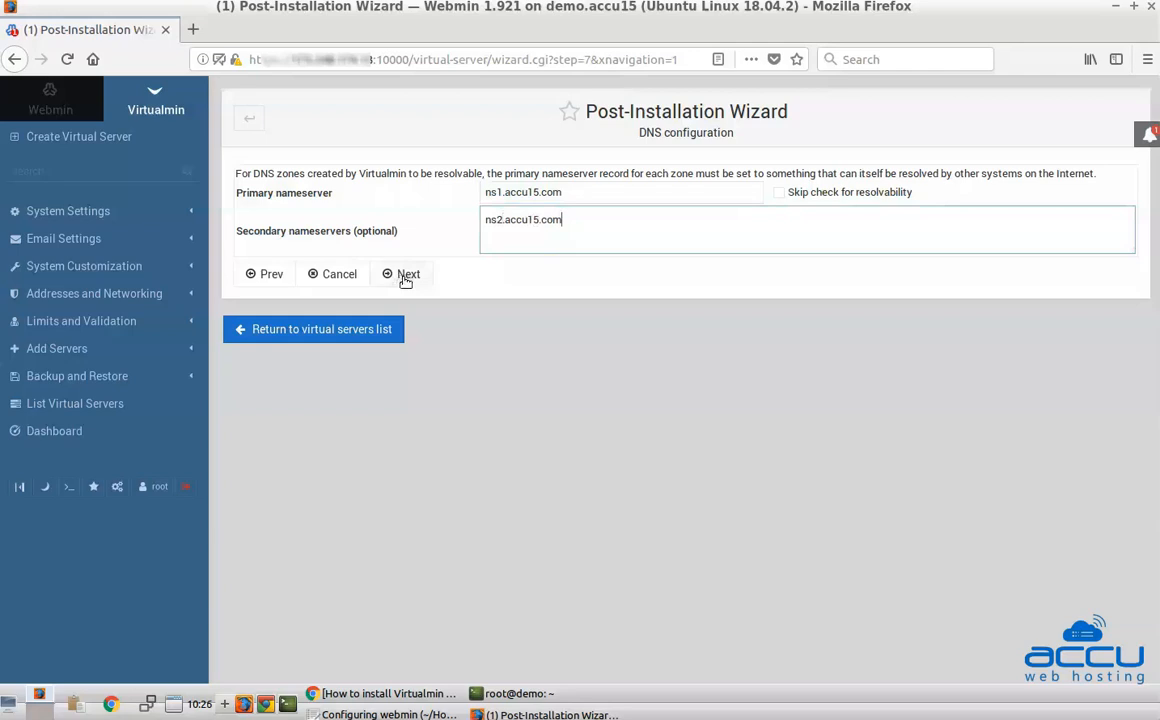
pyautogui.click(404, 274)
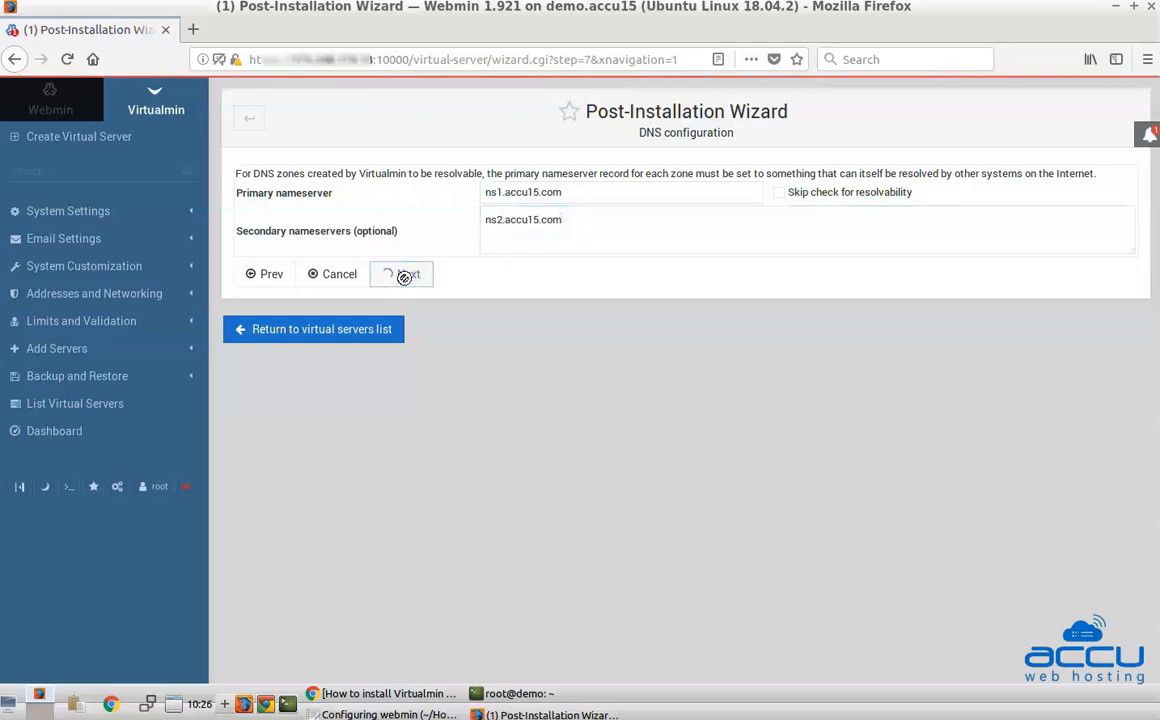
pyautogui.click(400, 272)
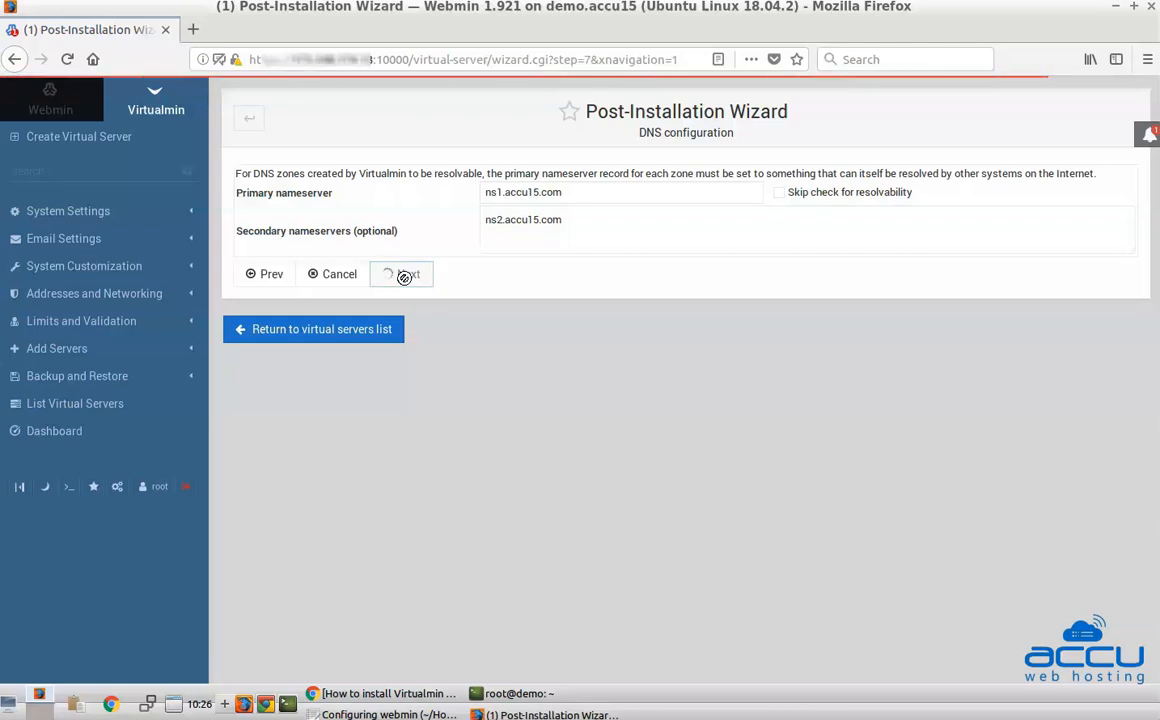
pyautogui.click(404, 274)
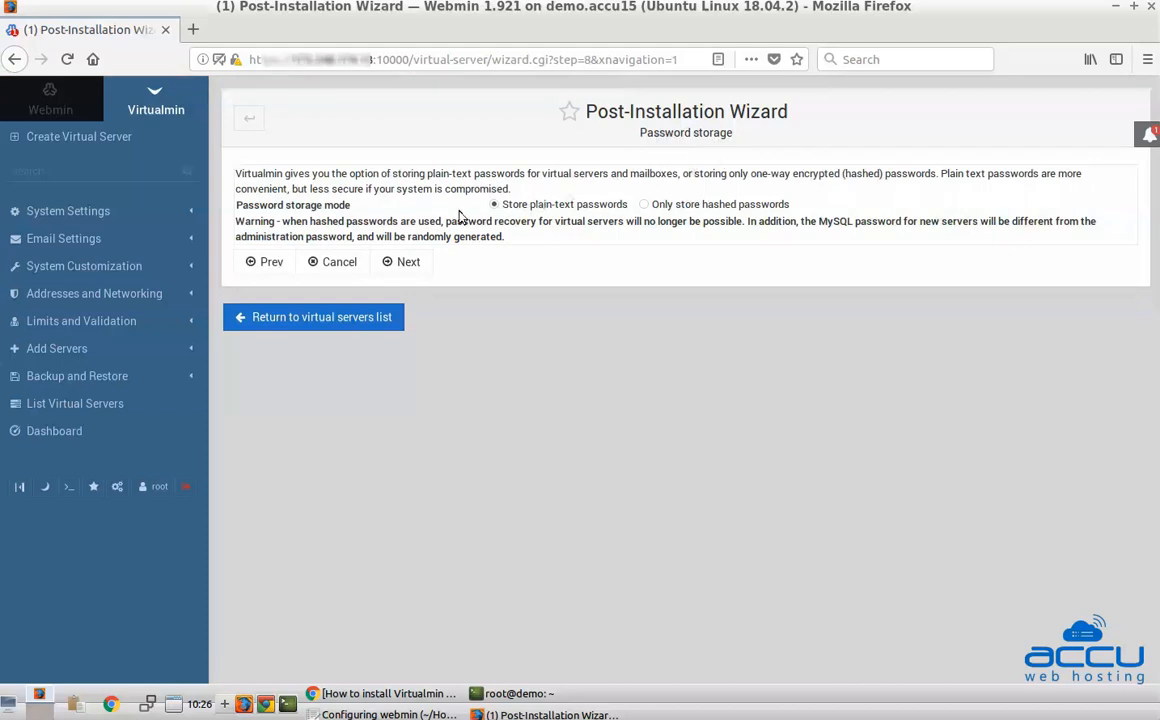
pyautogui.moveTo(616, 220)
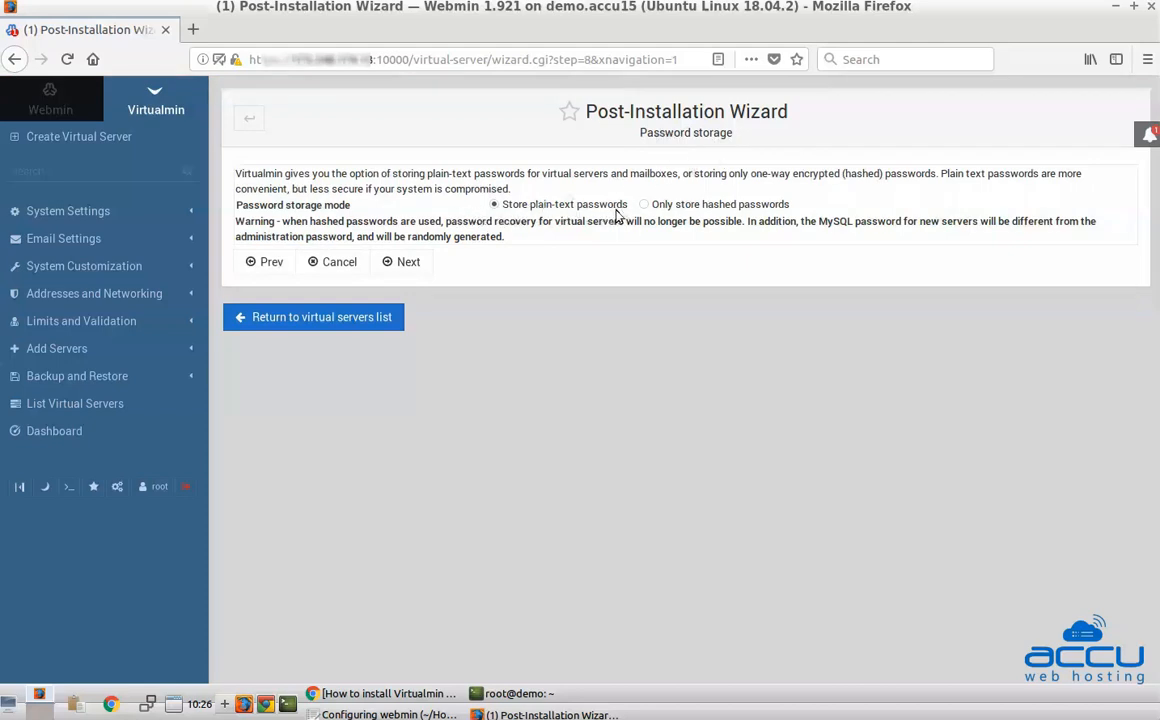
pyautogui.moveTo(570, 216)
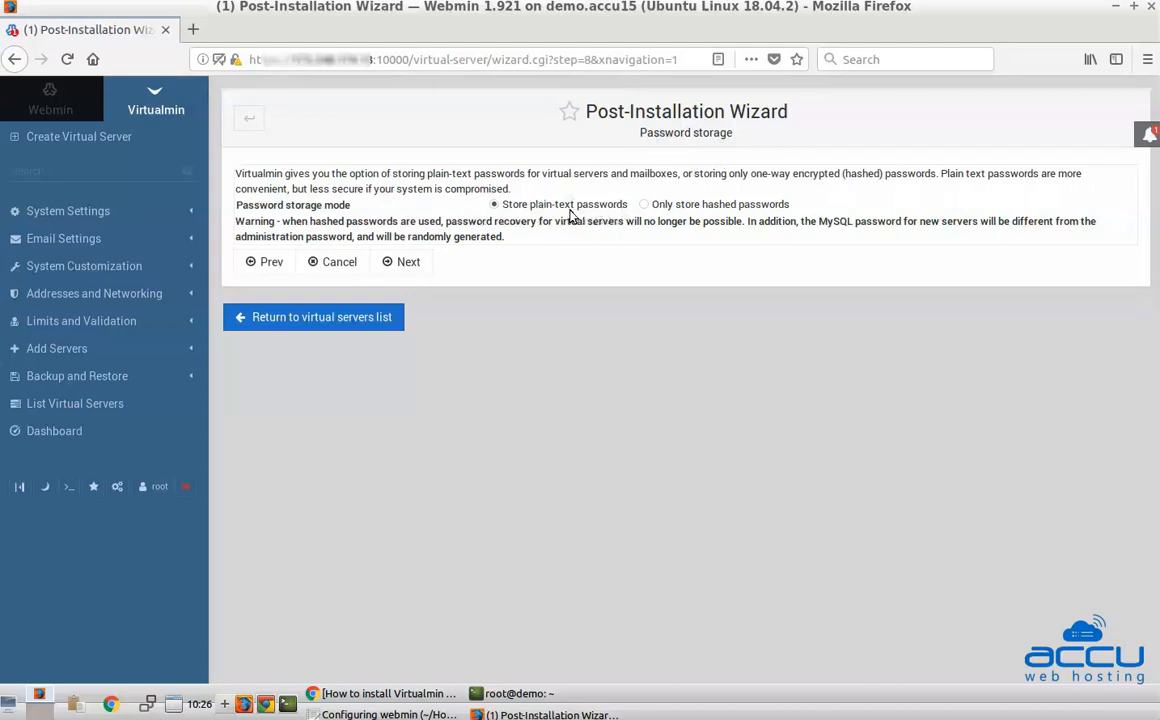
pyautogui.moveTo(740, 212)
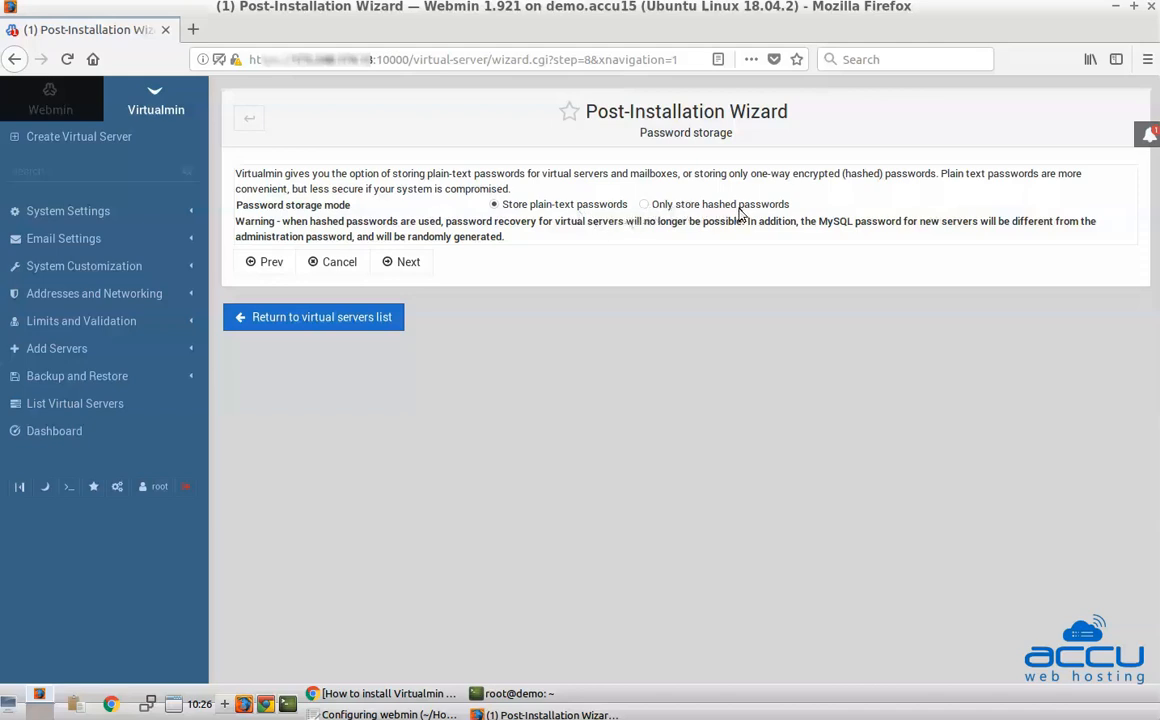
pyautogui.moveTo(716, 212)
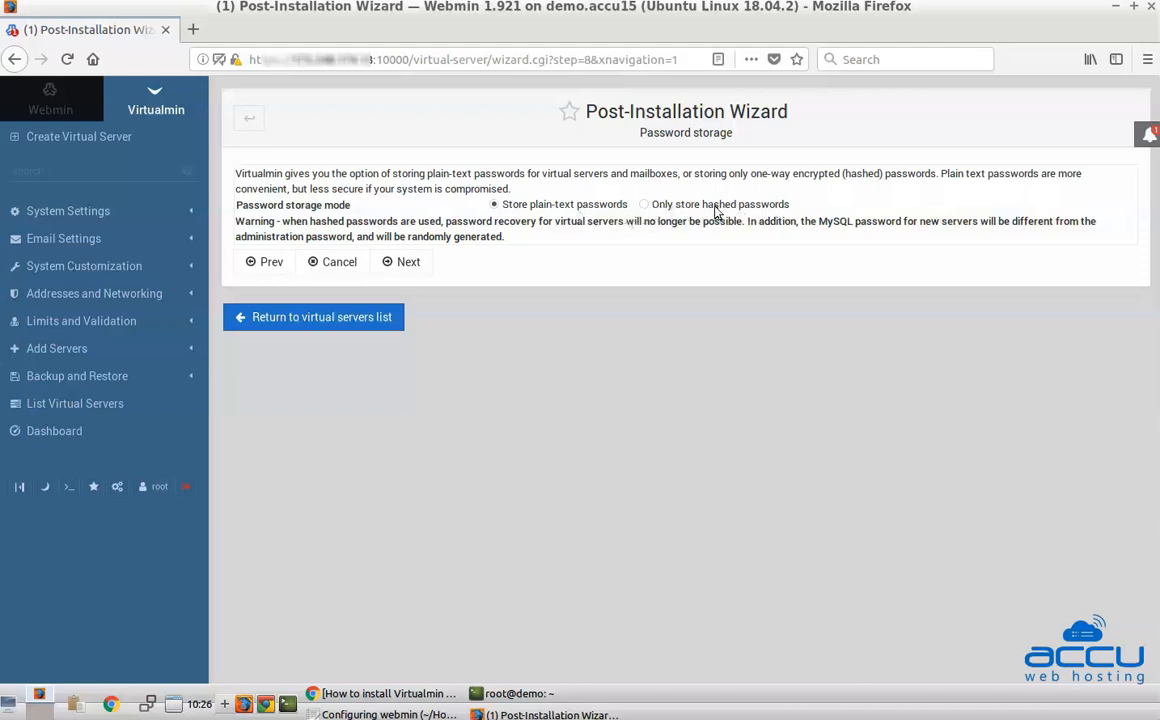
pyautogui.moveTo(494, 210)
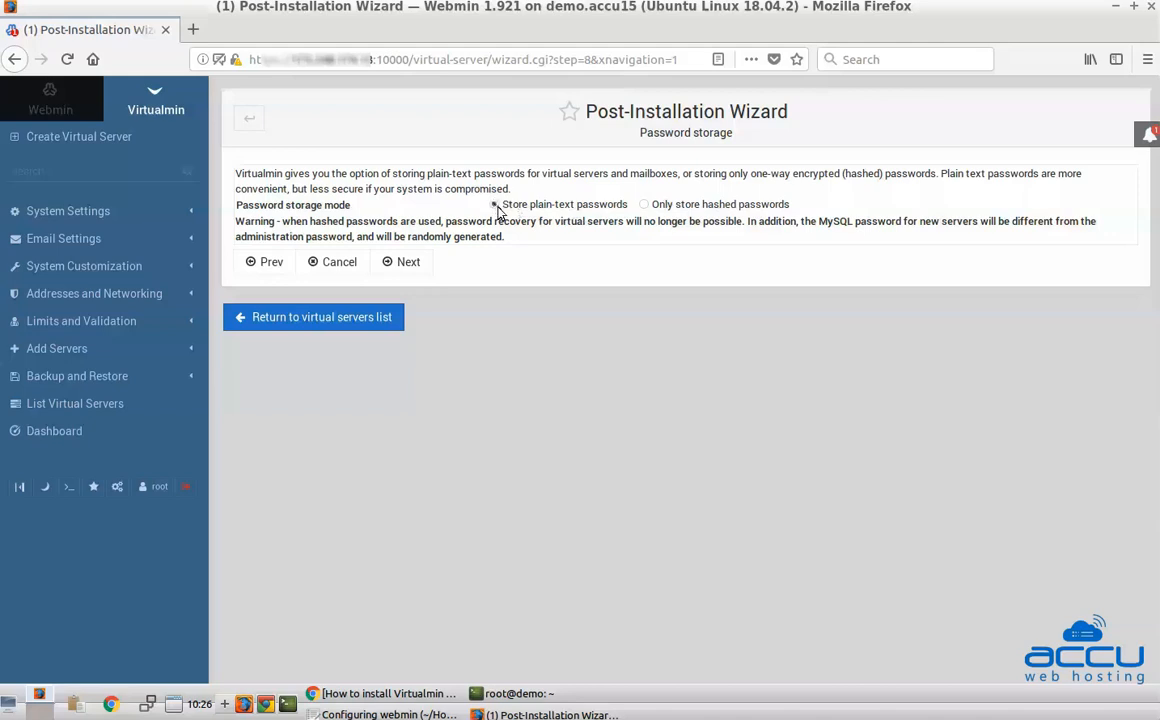
# Keep Store plain-text passwords selected and reach the wizard's All done page
pyautogui.click(492, 204)
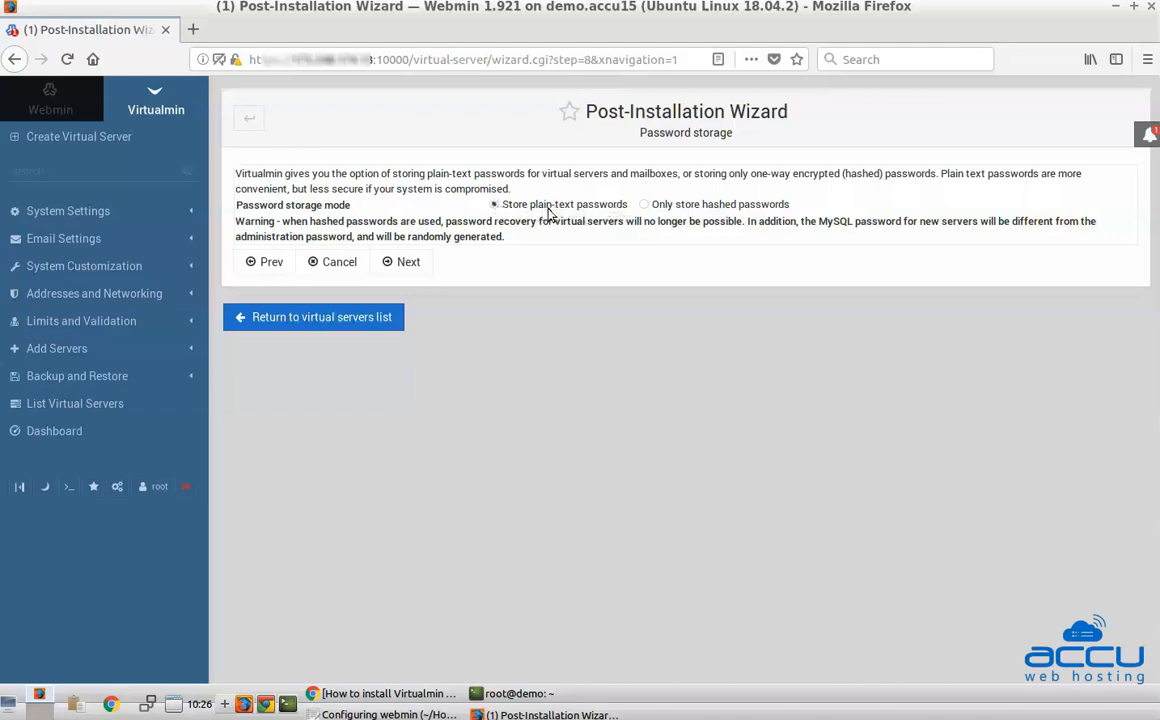
pyautogui.moveTo(536, 224)
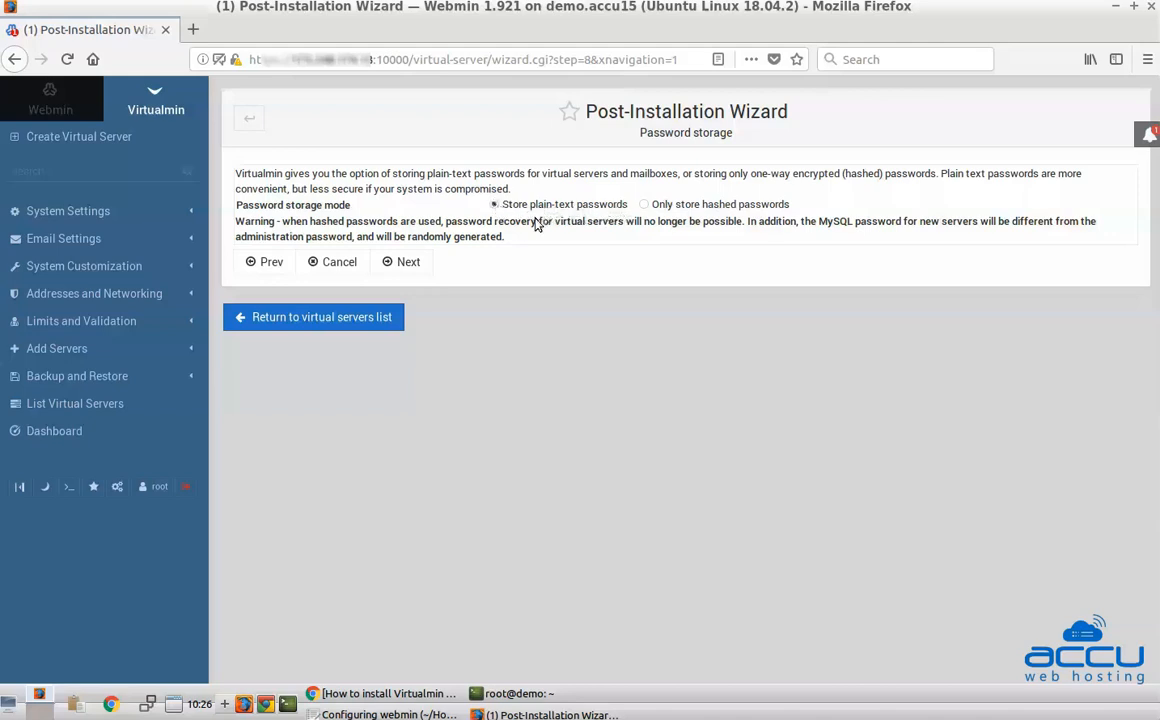
pyautogui.moveTo(400, 262)
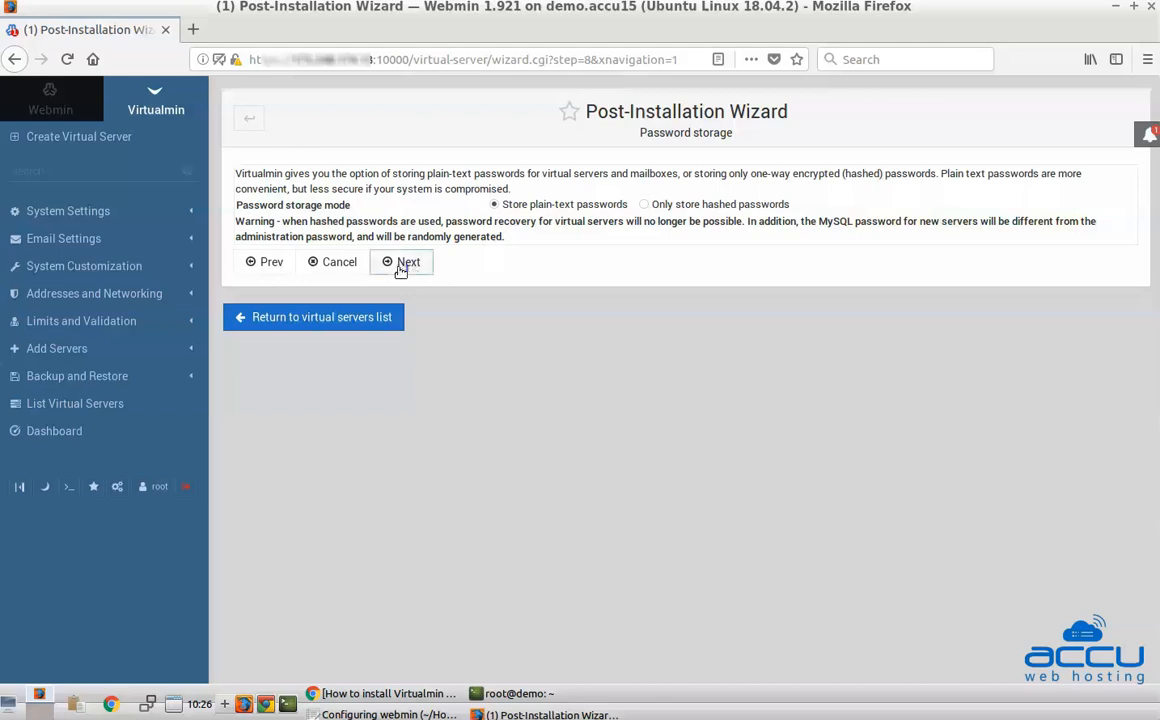
pyautogui.click(400, 260)
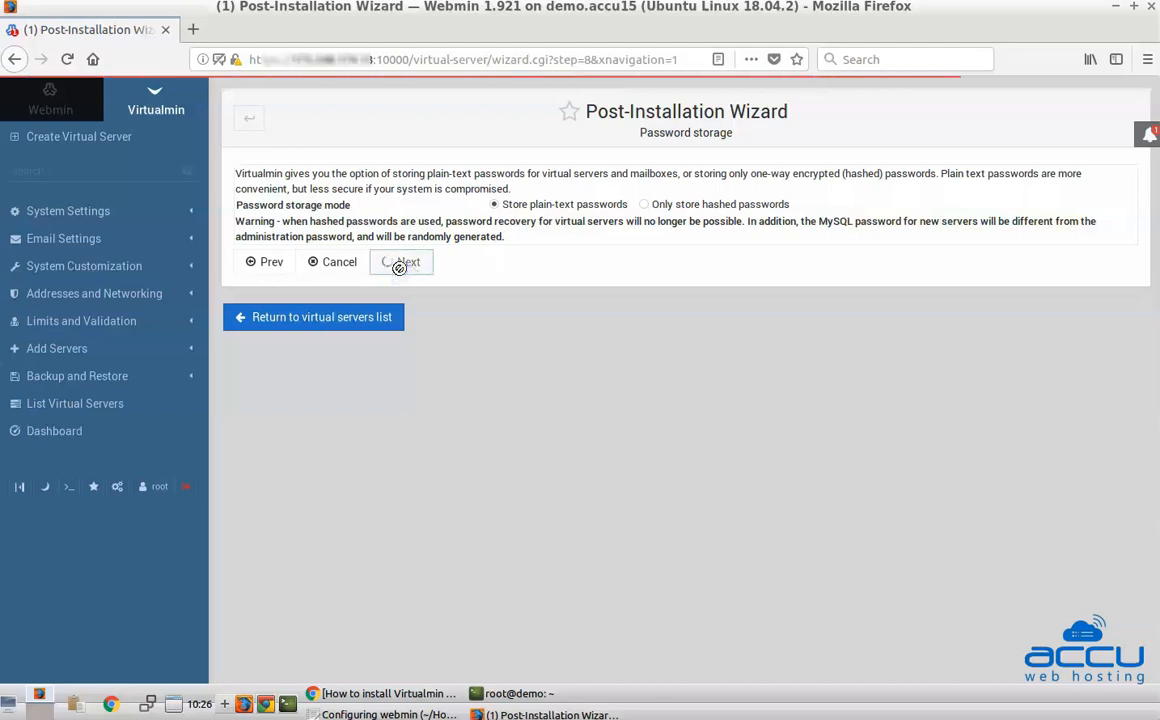
pyautogui.click(400, 262)
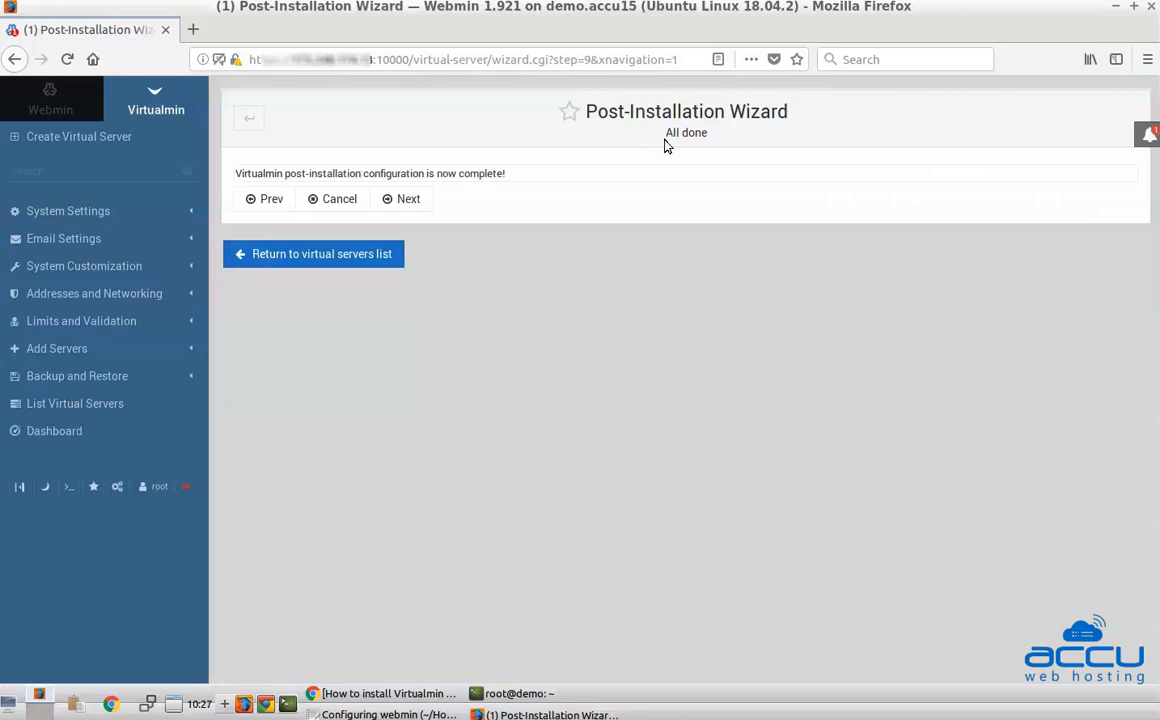
pyautogui.moveTo(560, 162)
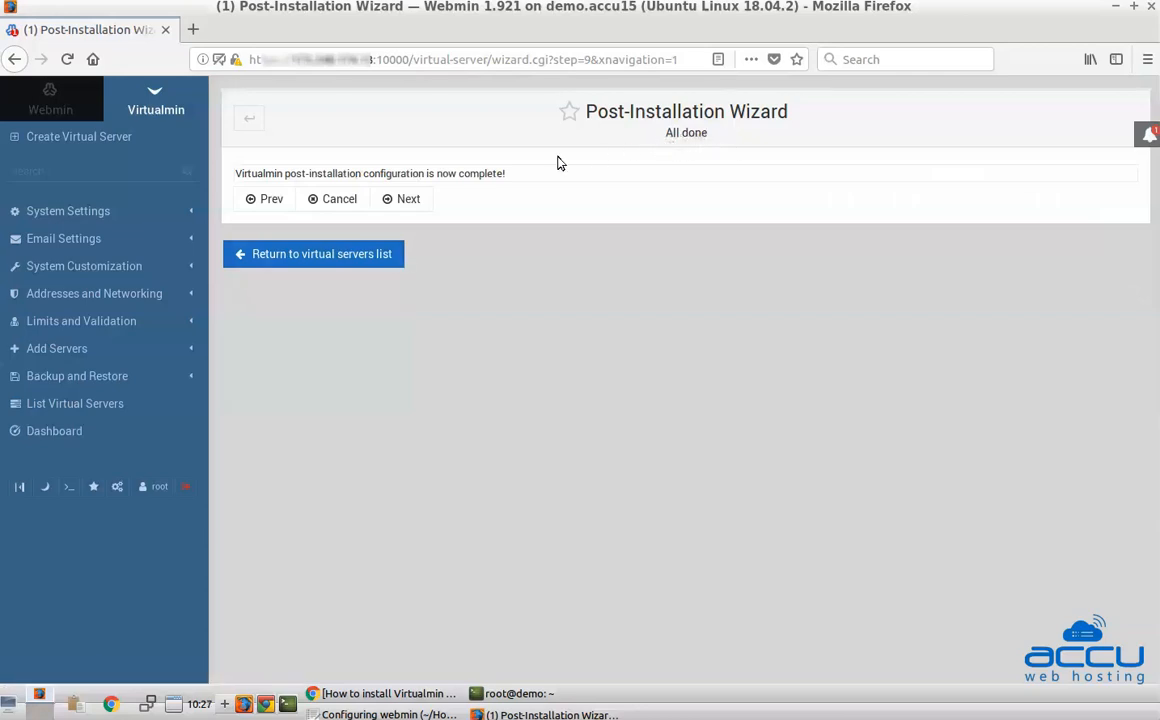
# Leave the All done page and run Re-check and refresh configuration on Virtual Servers
pyautogui.click(402, 198)
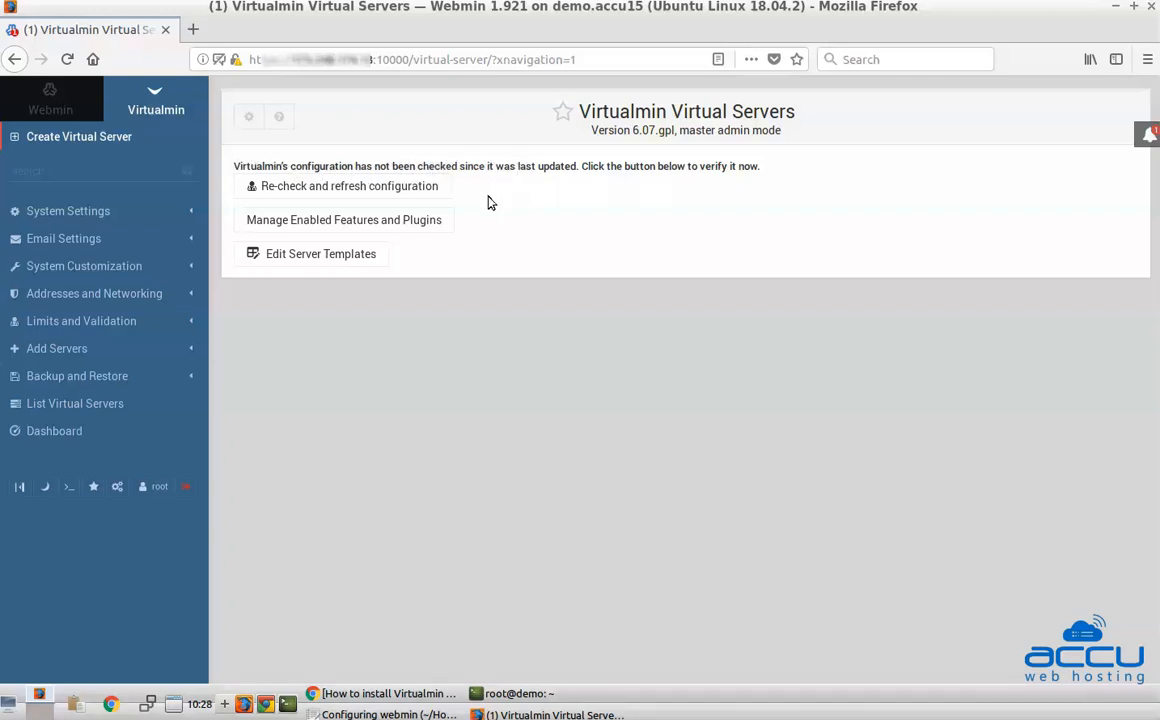
pyautogui.moveTo(348, 192)
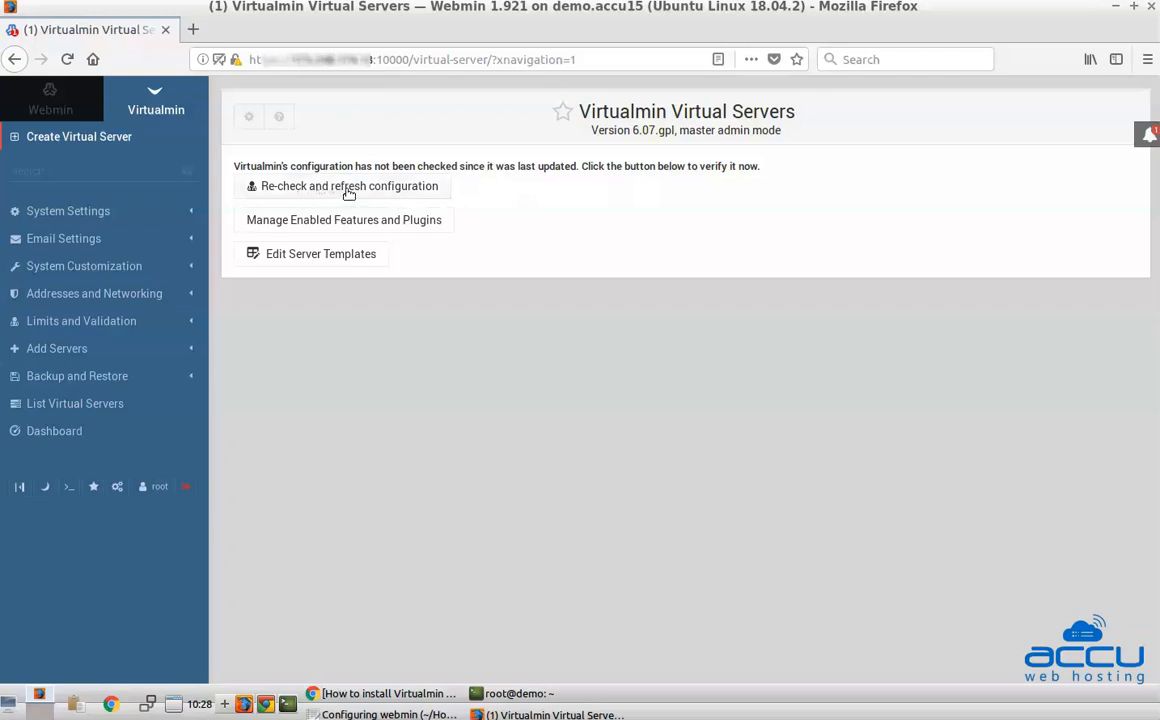
pyautogui.click(348, 186)
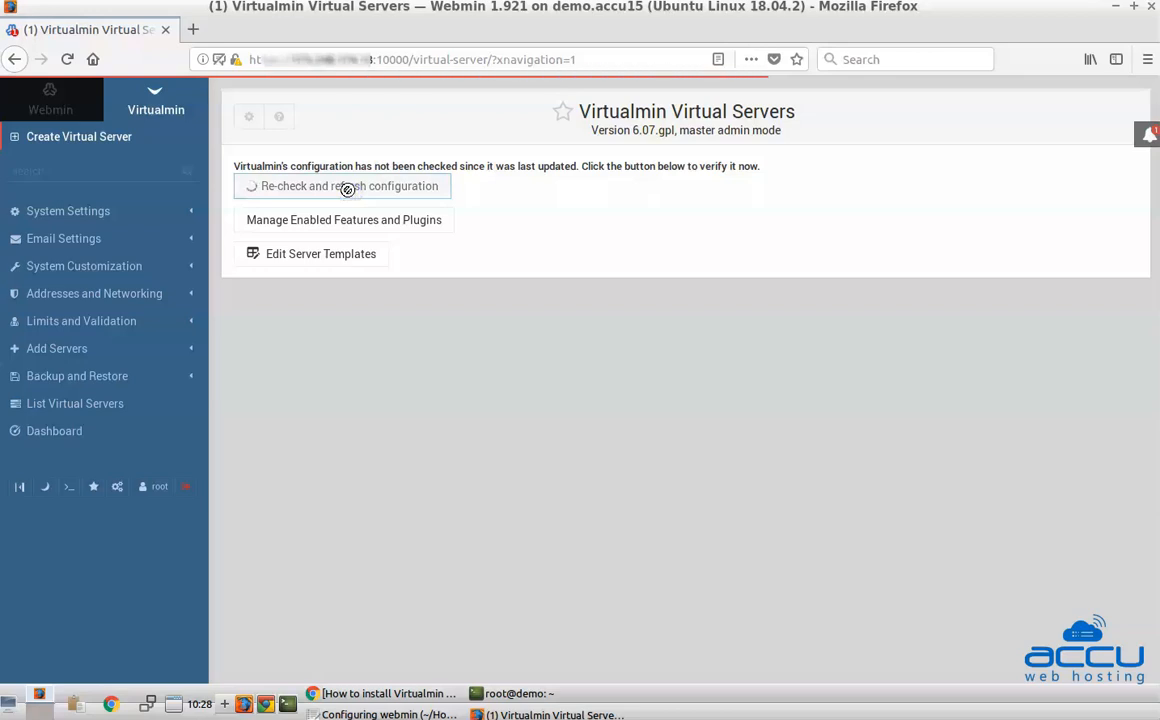
pyautogui.click(348, 186)
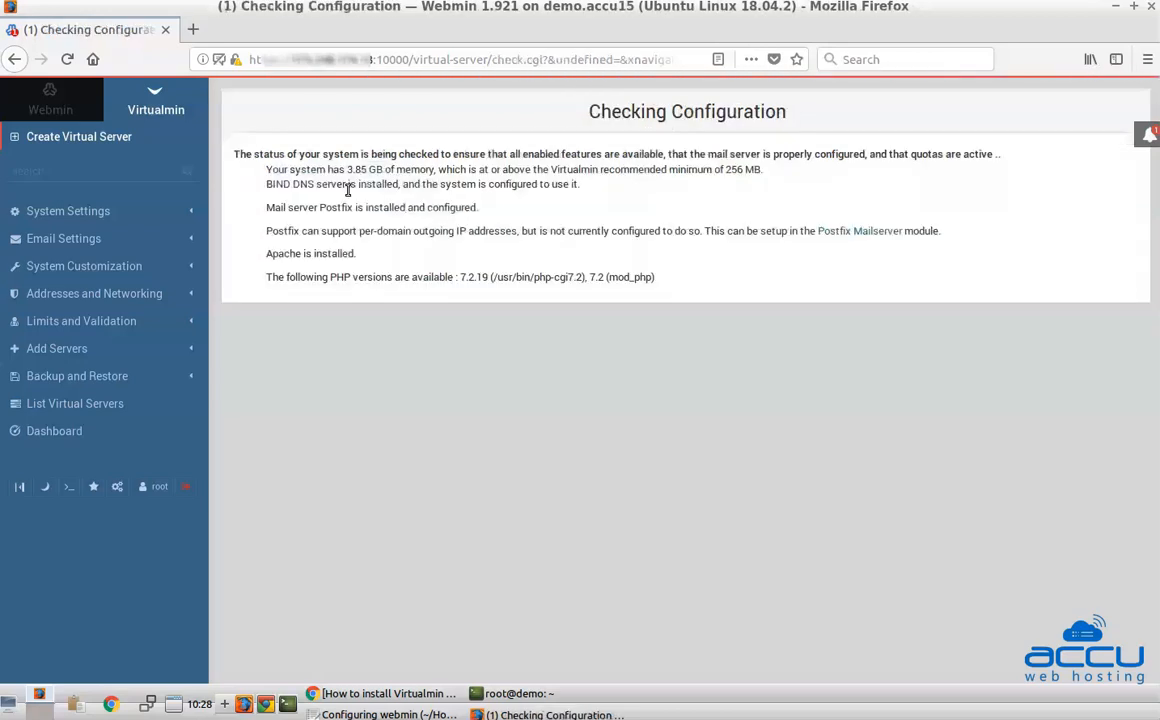